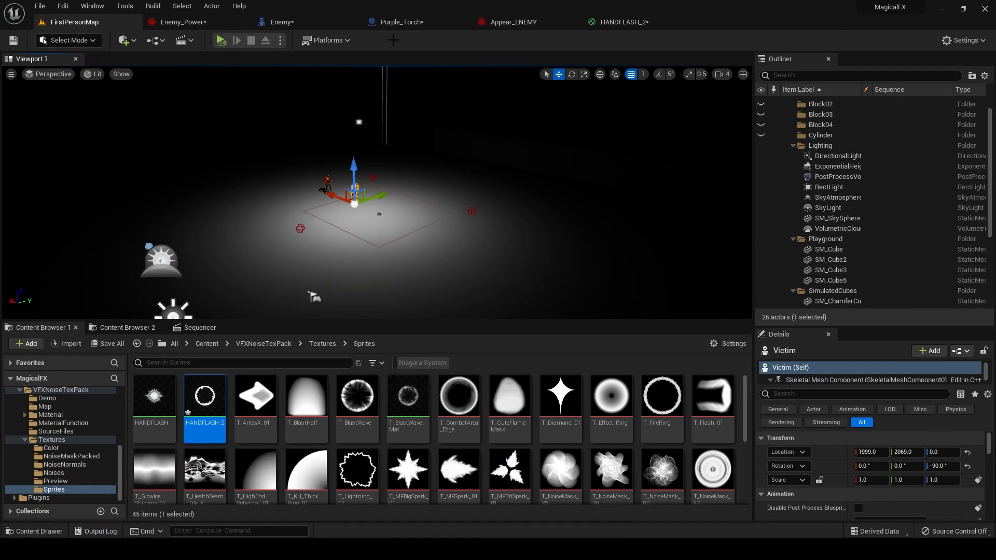
- Show the Enemy blueprint's SpawnActor Purple Torch and Attach Actor To Component nodes
left_click(280, 22)
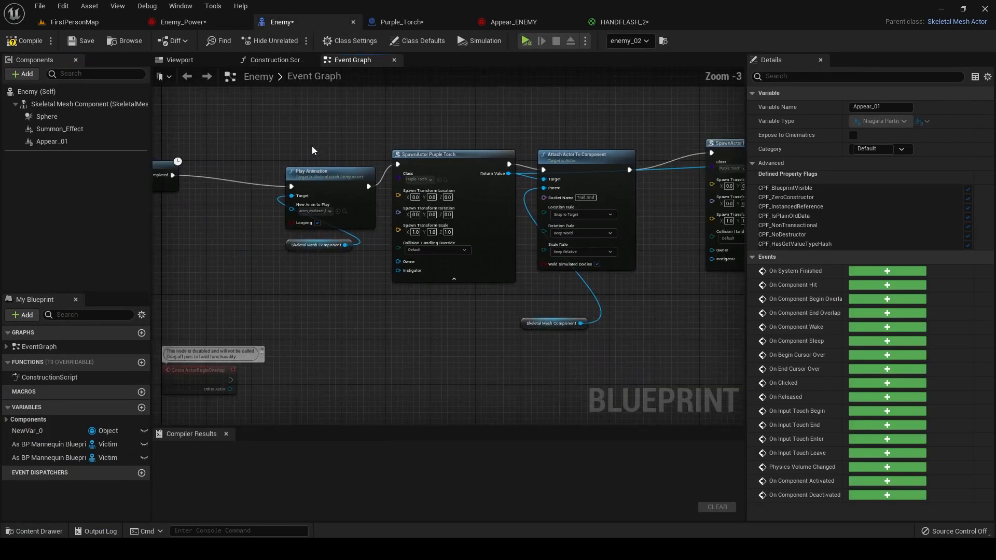
scroll("down", 3)
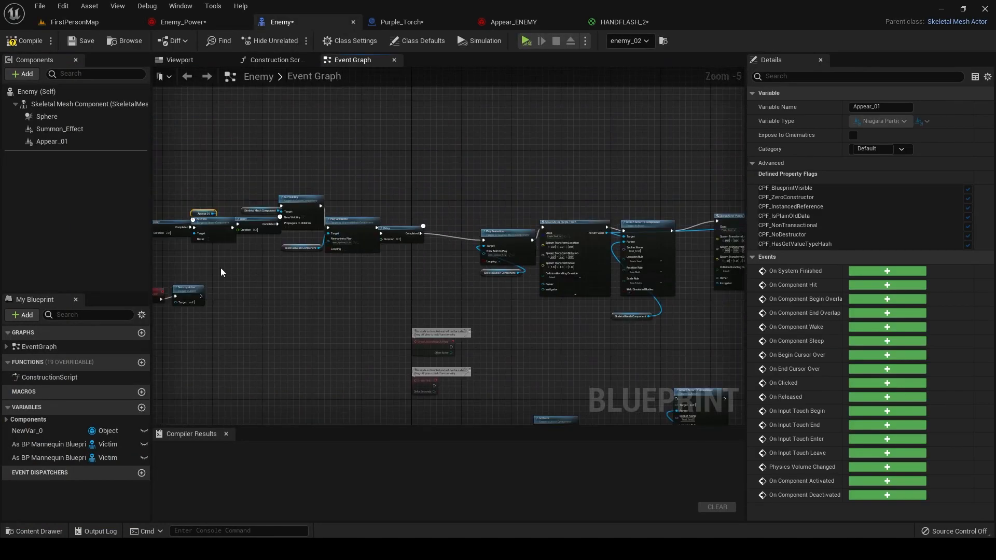
scroll("up", 3)
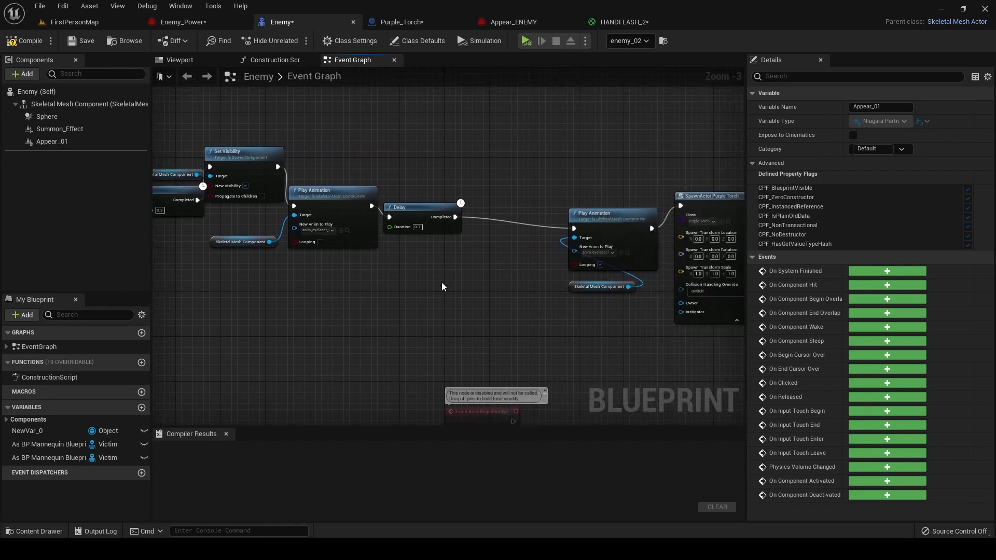
scroll("down", 3)
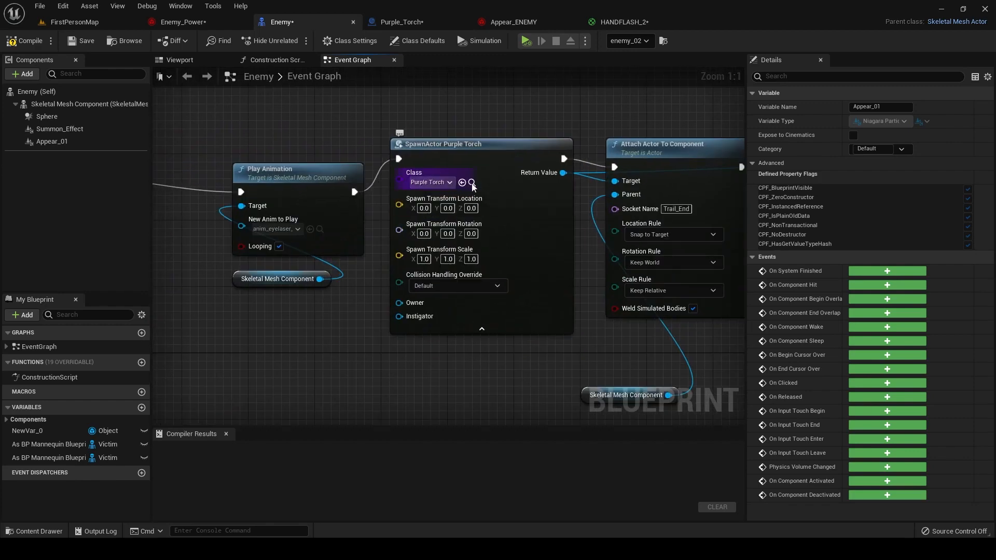
mouse_move(471, 183)
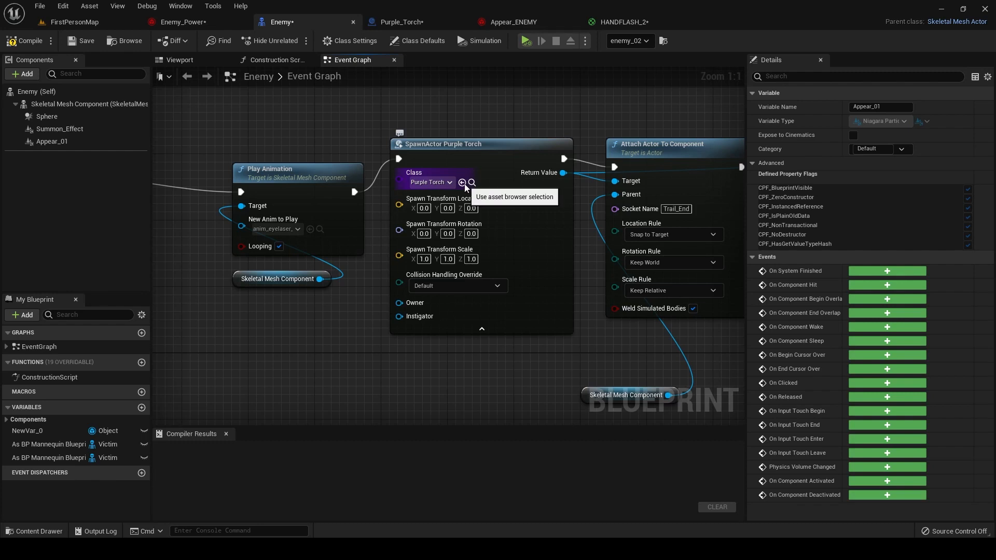
mouse_move(461, 184)
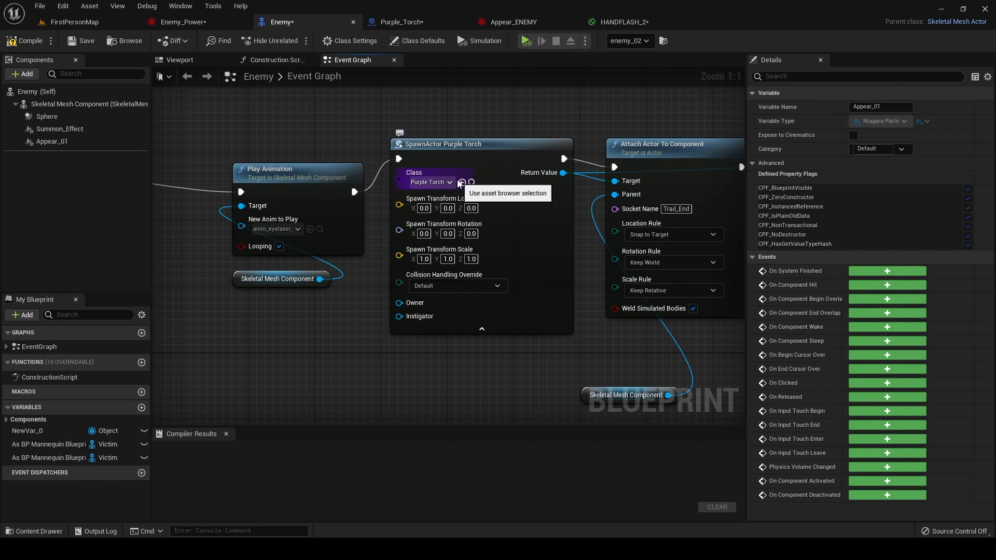
mouse_move(515, 22)
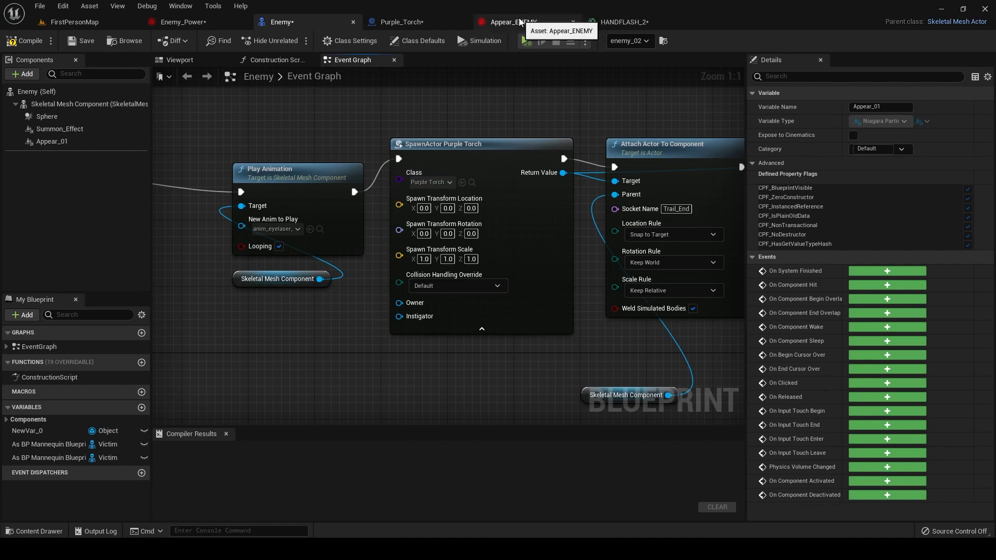
- Review Enemy_Power's burst initialization and size-over-life curve, then view the HANDFLASH_2 material
left_click(181, 22)
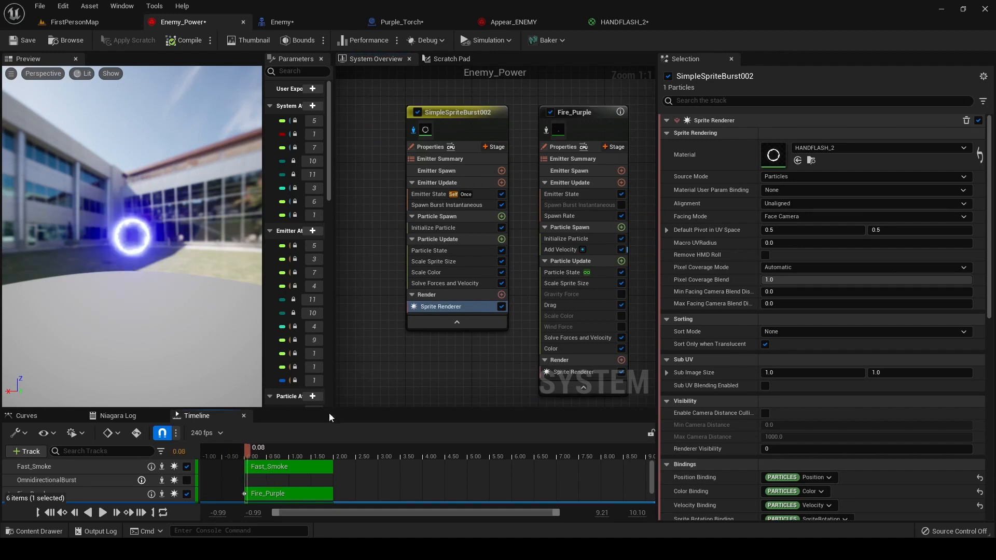
left_click(434, 227)
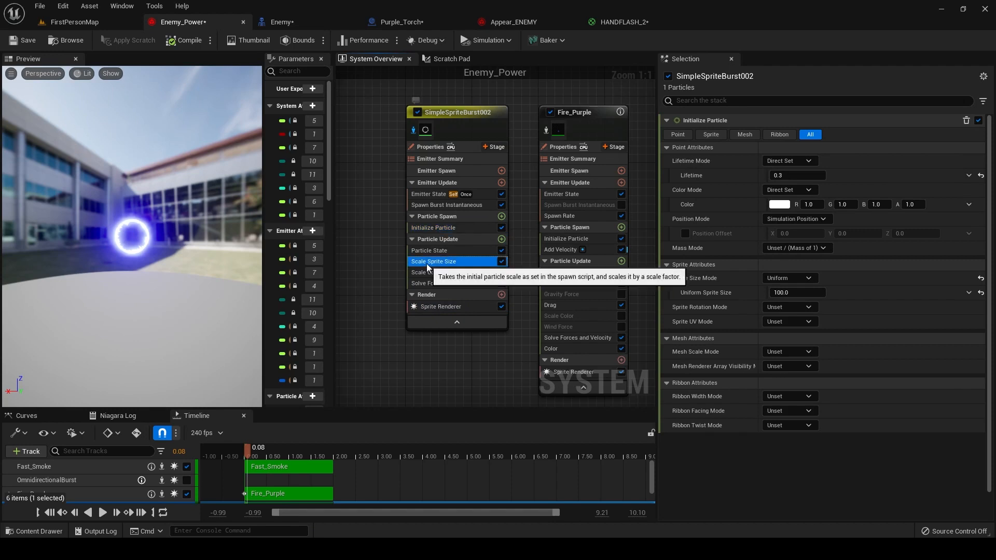
left_click(434, 261)
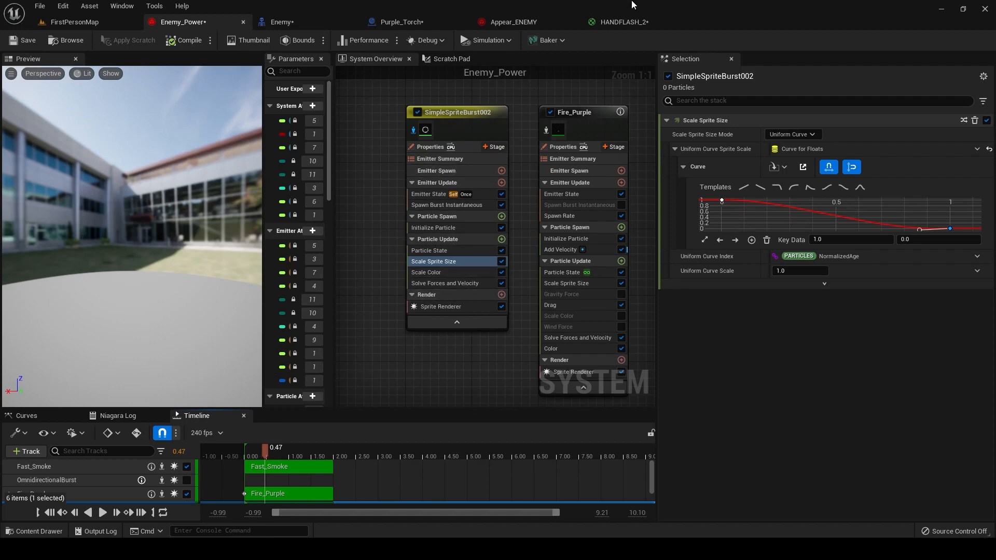
left_click(620, 22)
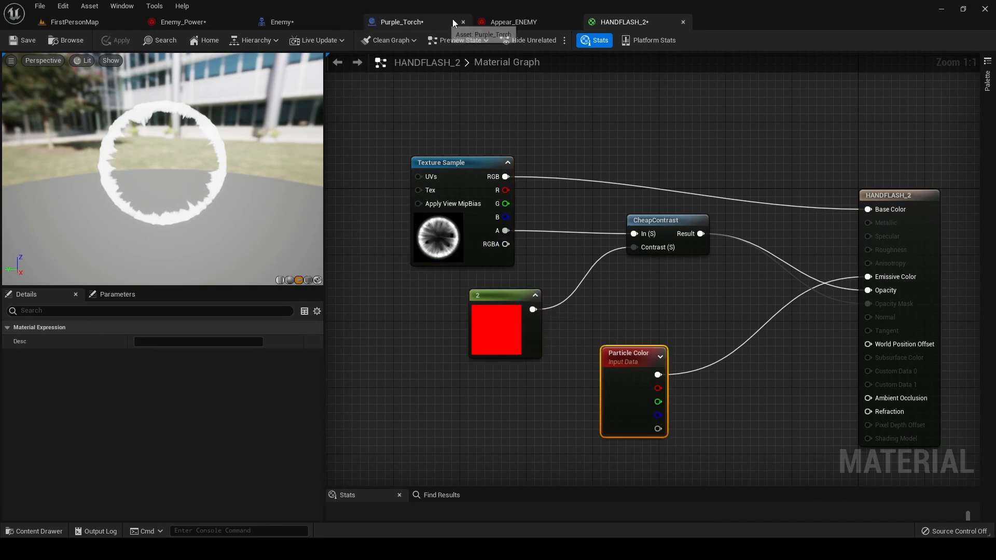
- Back in Enemy_Power, recheck the burst emitter's initialization and sprite renderer settings
left_click(182, 22)
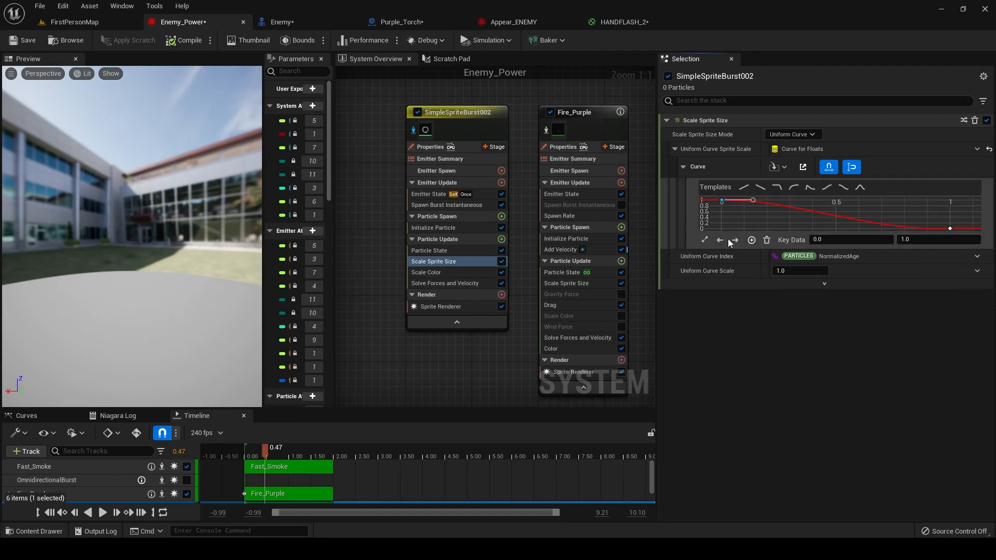
left_click(434, 227)
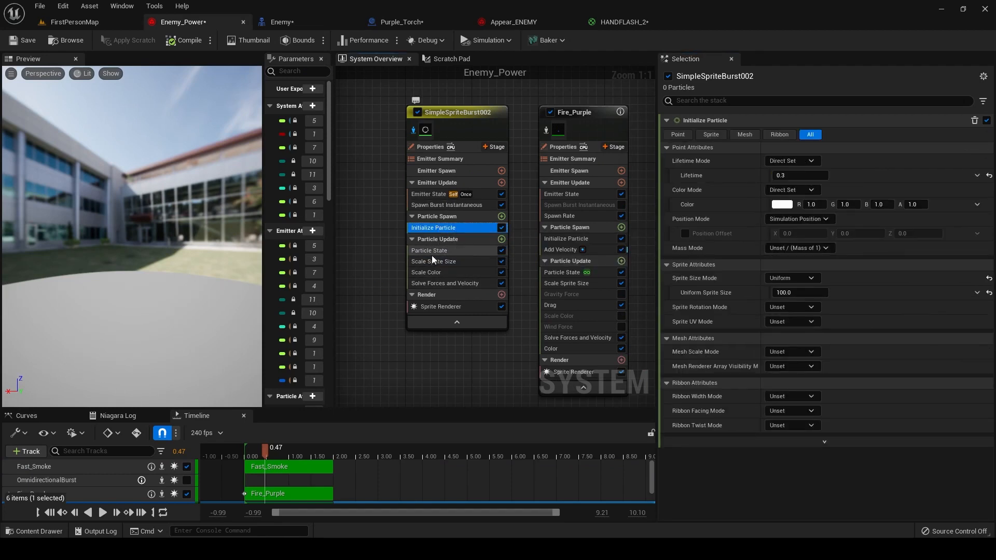
left_click(441, 306)
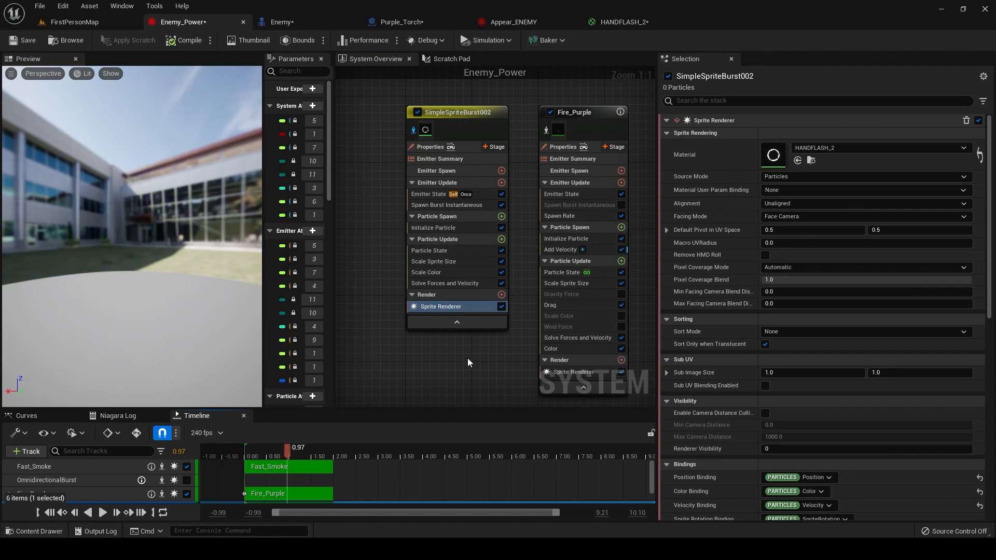
left_click(573, 112)
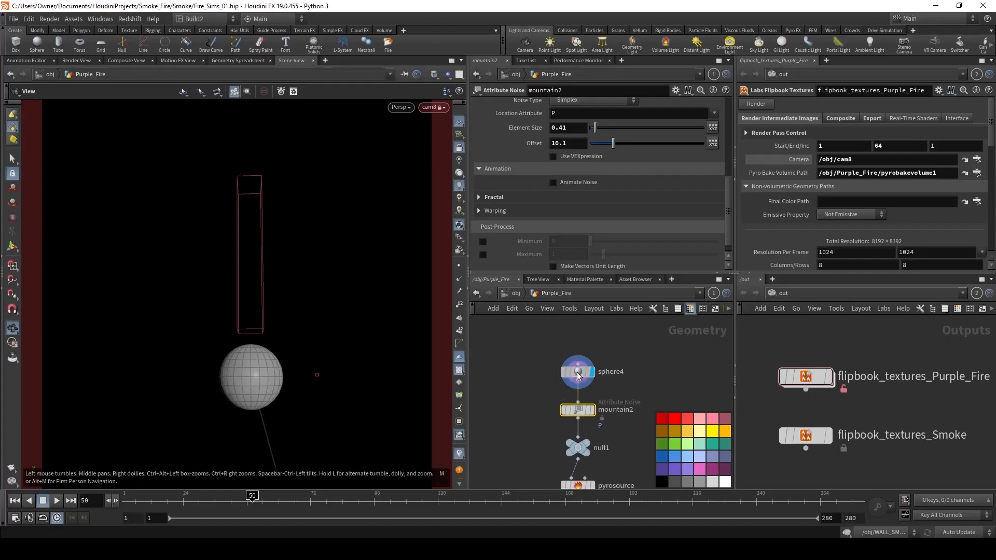
- Inspect the sphere4 source, its mountain2 noise deformation, and the pyrosource points
left_click(577, 371)
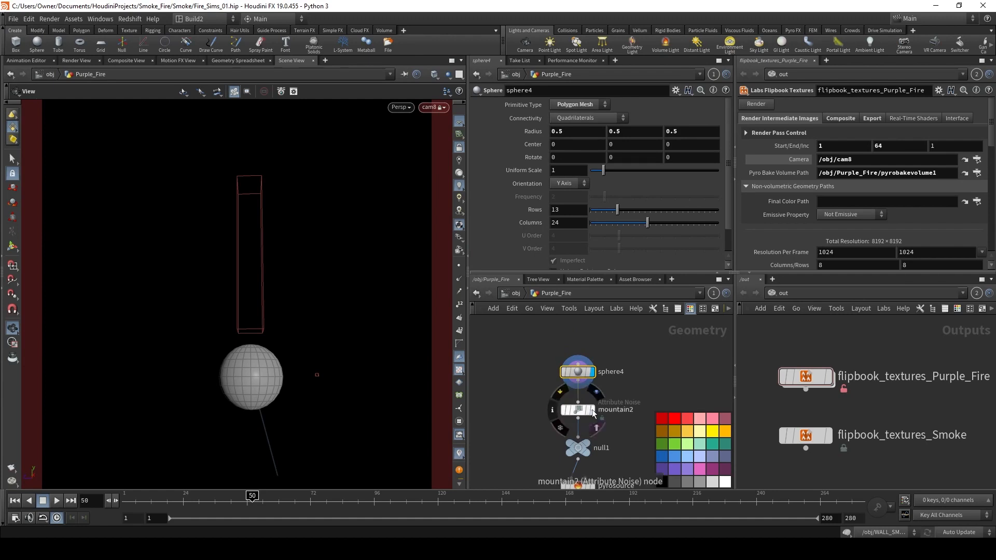
left_click(577, 410)
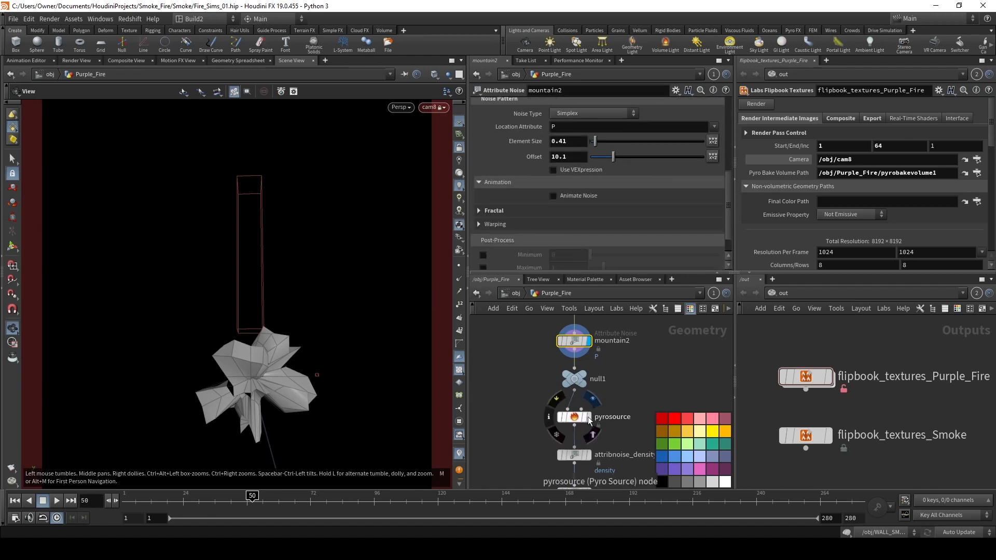
left_click(573, 417)
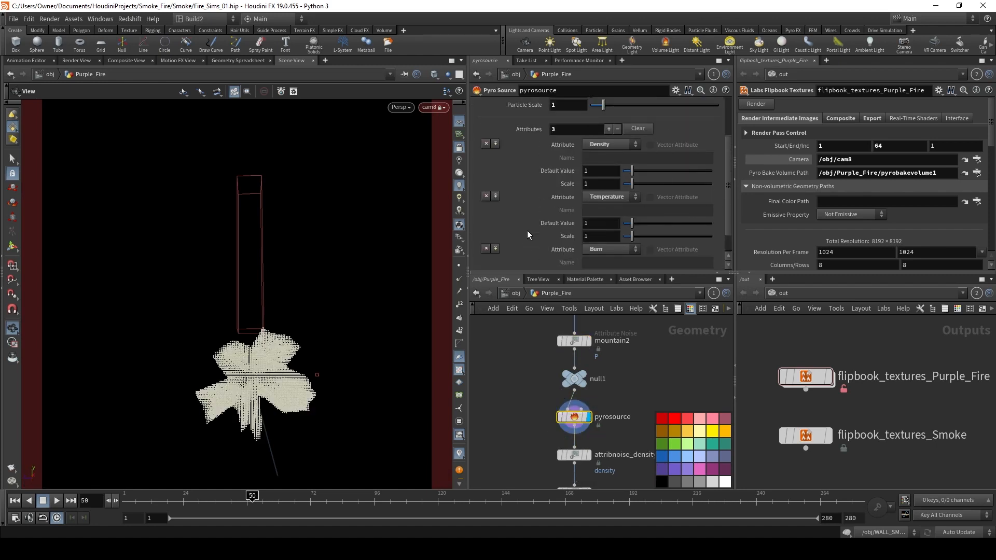
- Review the density, temperature and burn attribute noise settings
scroll("up", 3)
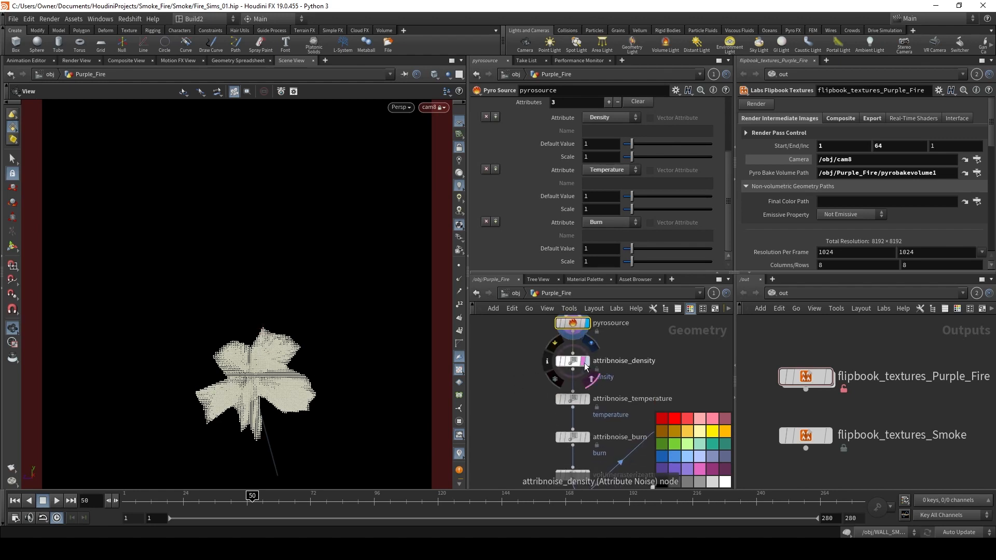
left_click(572, 362)
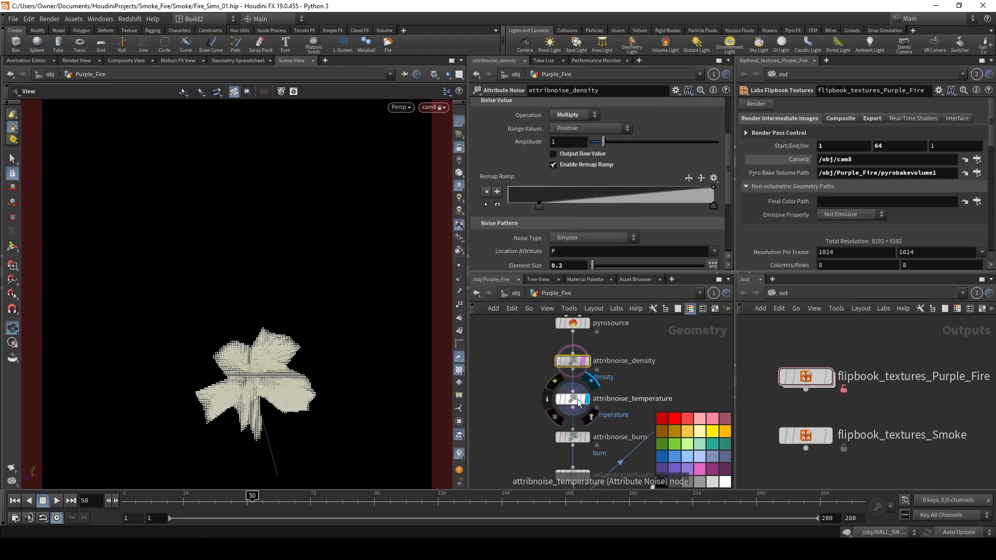
left_click(571, 399)
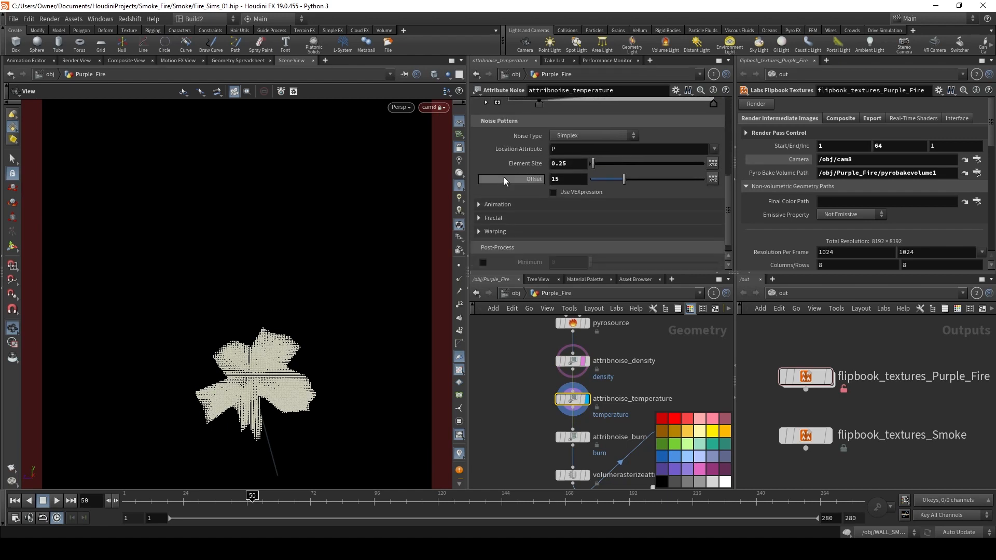
mouse_move(572, 437)
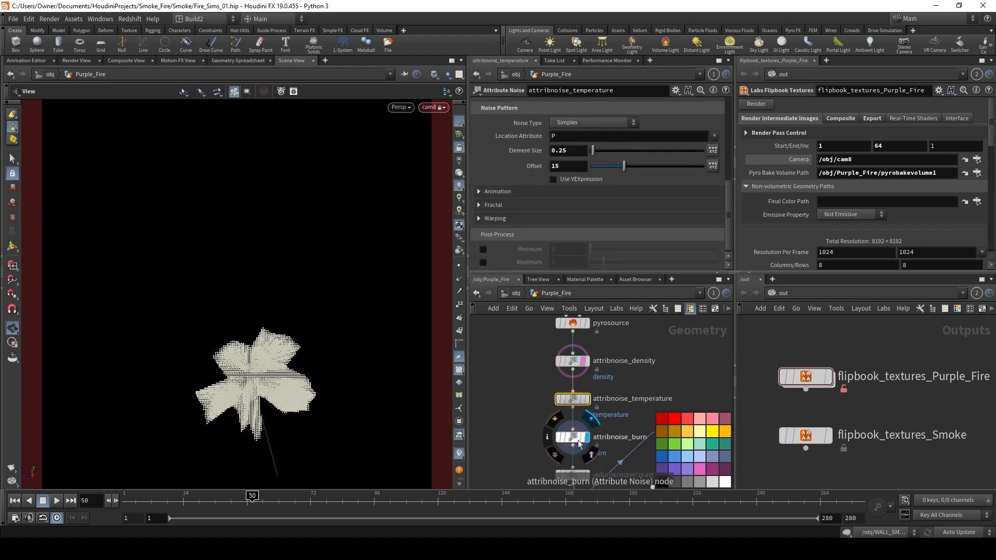
left_click(571, 436)
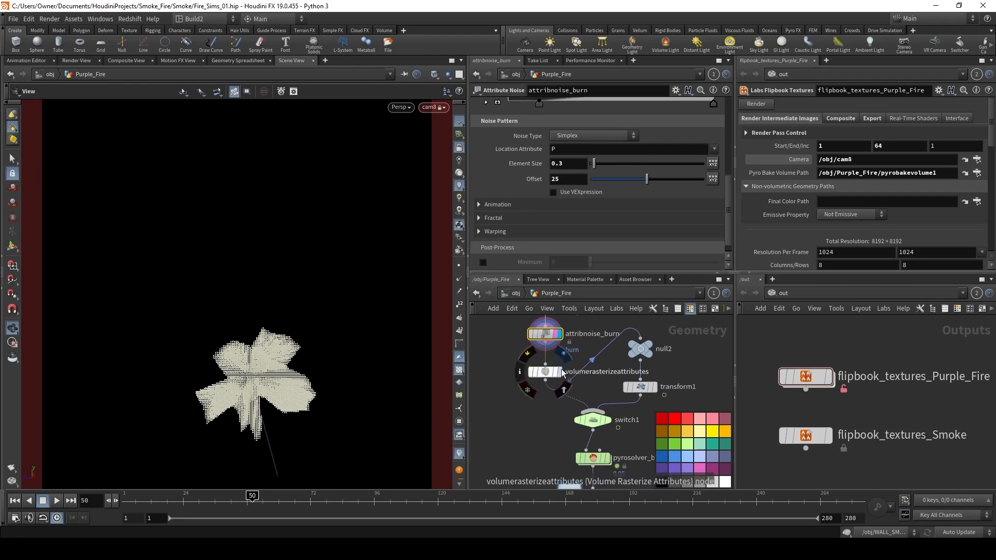
- Display volumerasterizeattributes, then inspect the switch1 and animated transform1 nodes
left_click(543, 372)
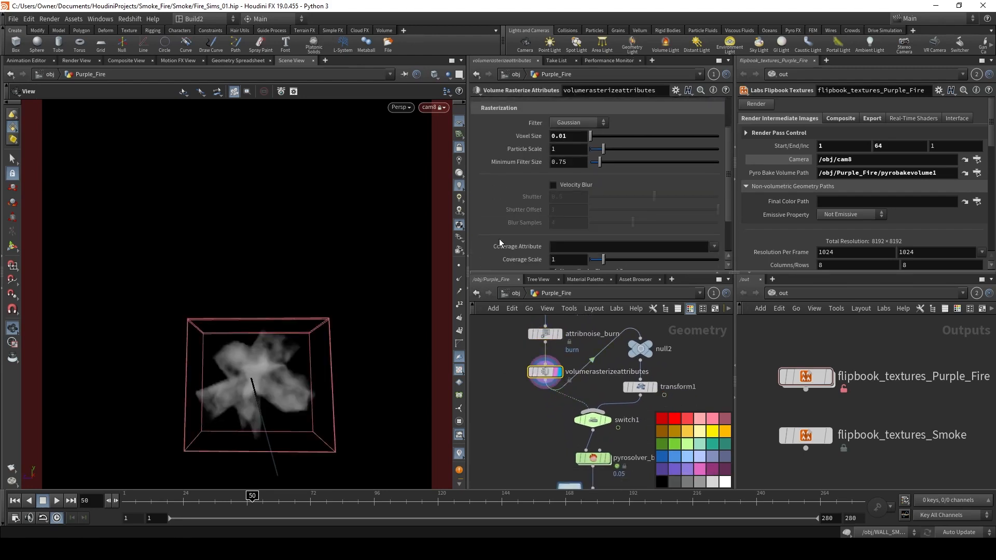
scroll("down", 3)
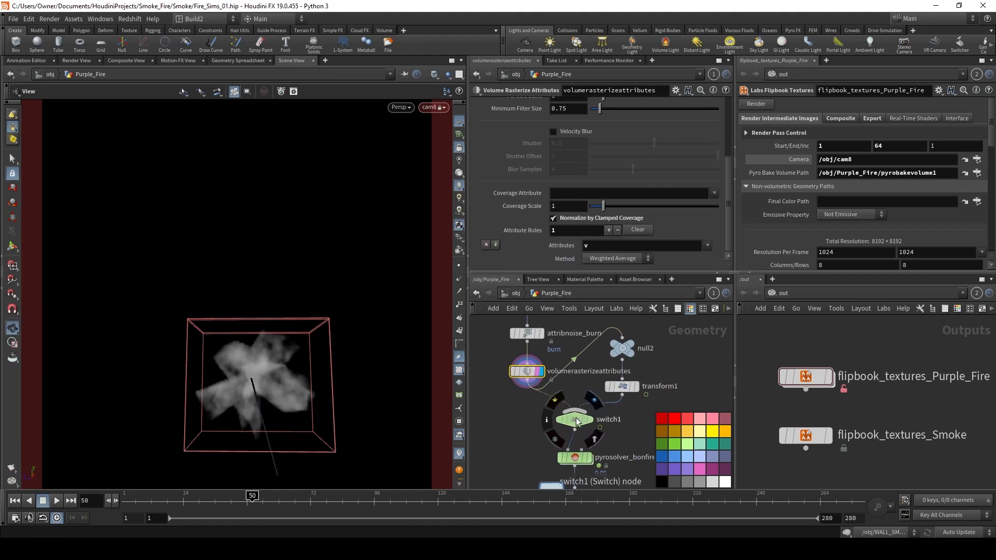
left_click(574, 419)
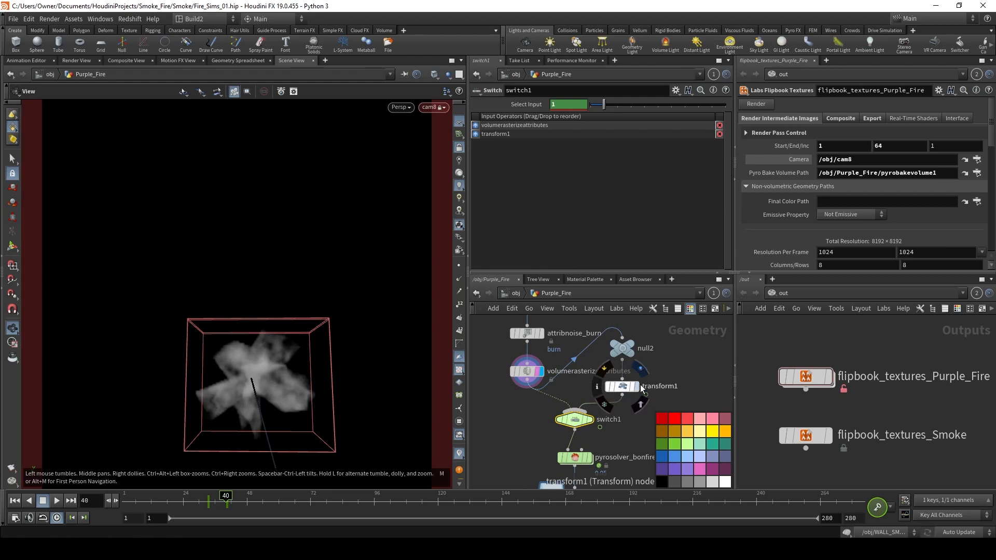
left_click(621, 386)
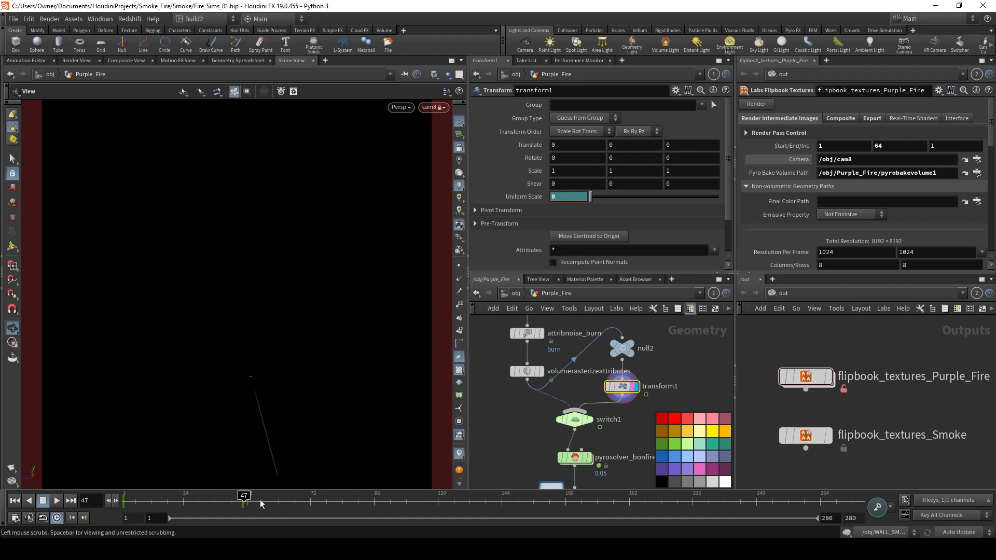
mouse_move(592, 479)
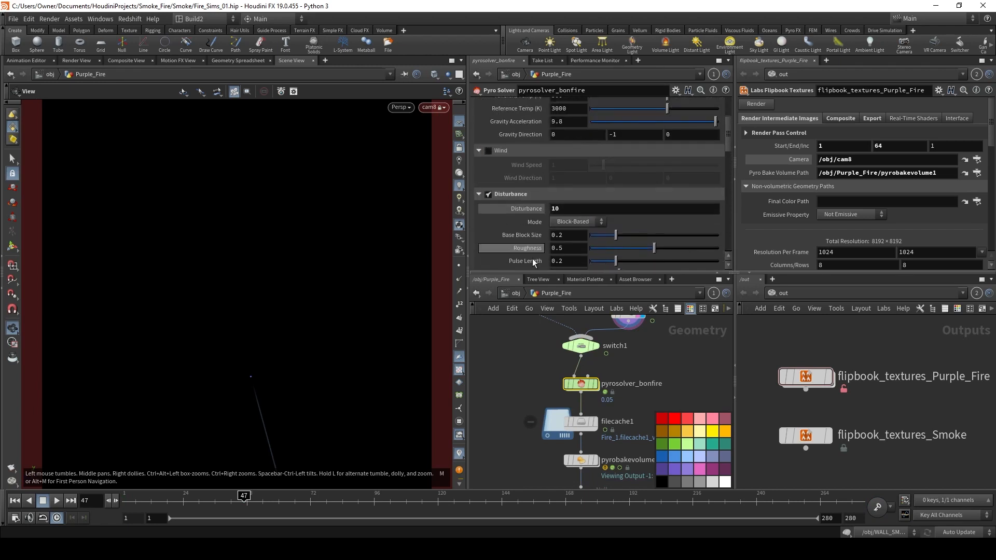
scroll("up", 3)
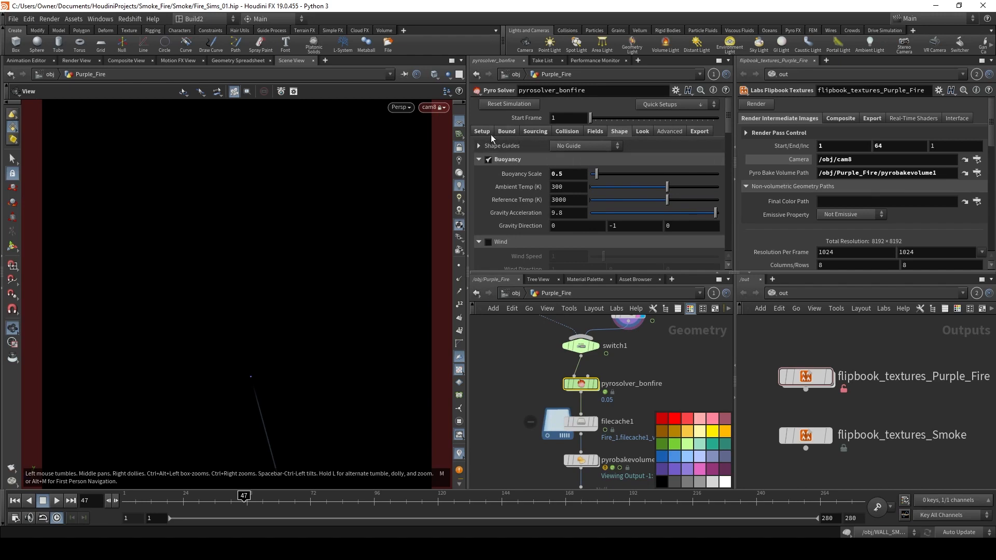
left_click(481, 130)
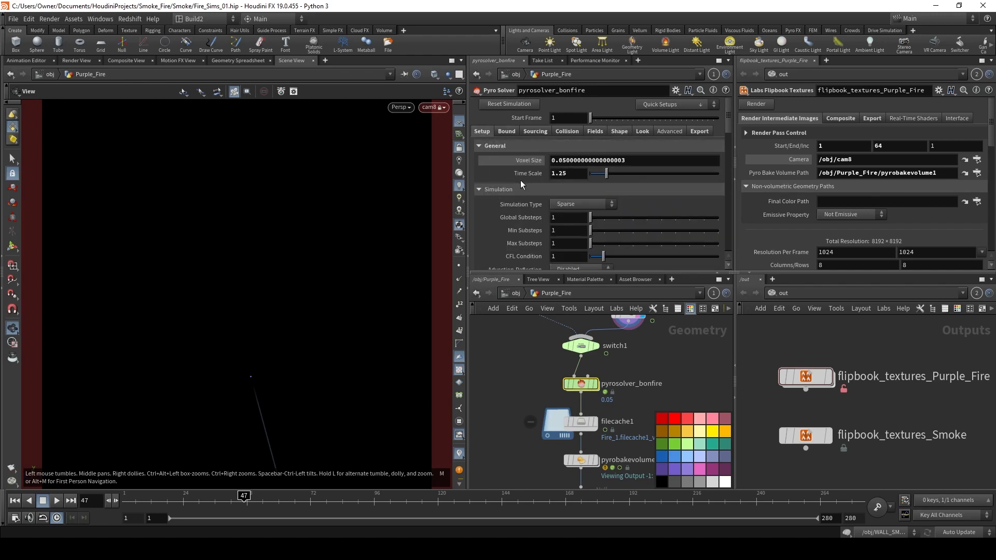
mouse_move(501, 157)
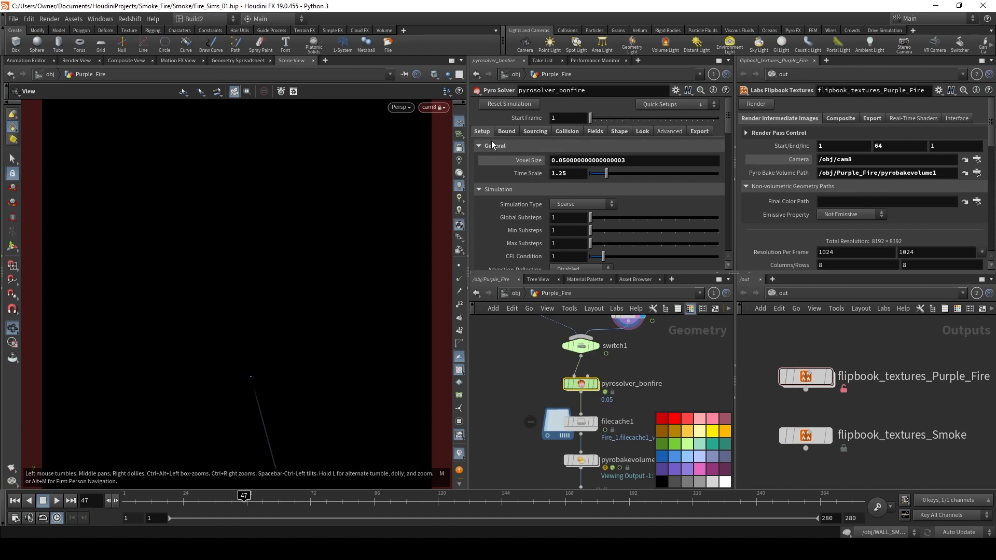
left_click(535, 131)
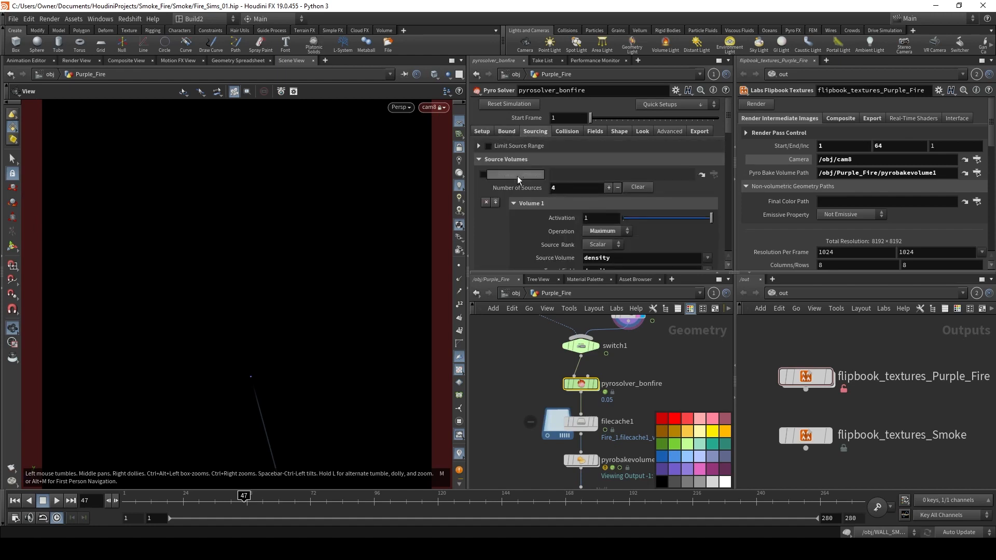
scroll("down", 3)
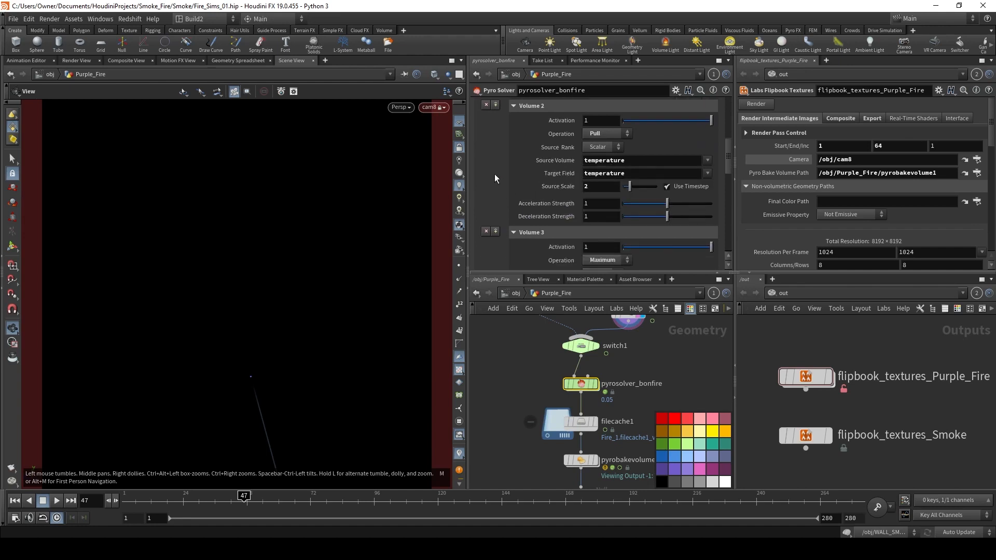
scroll("down", 3)
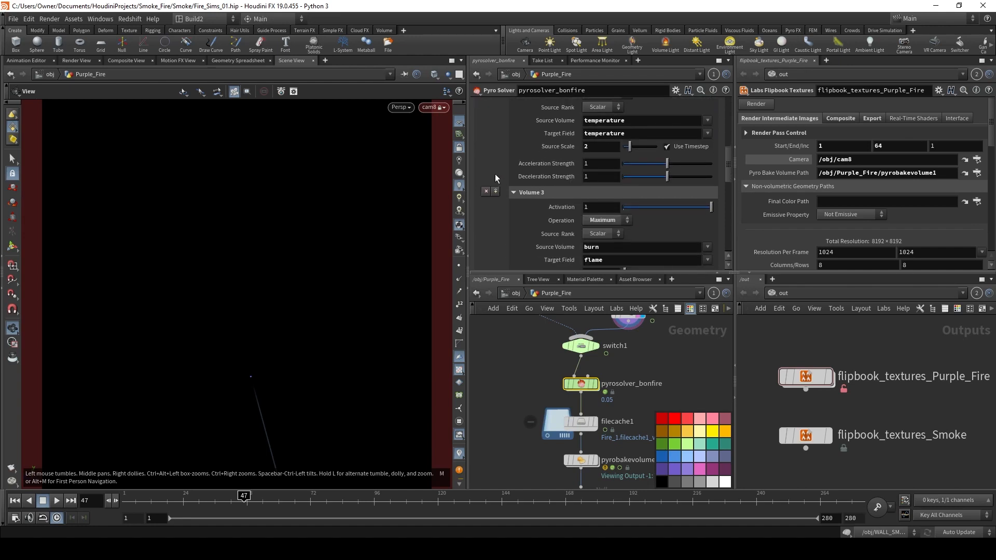
scroll("down", 3)
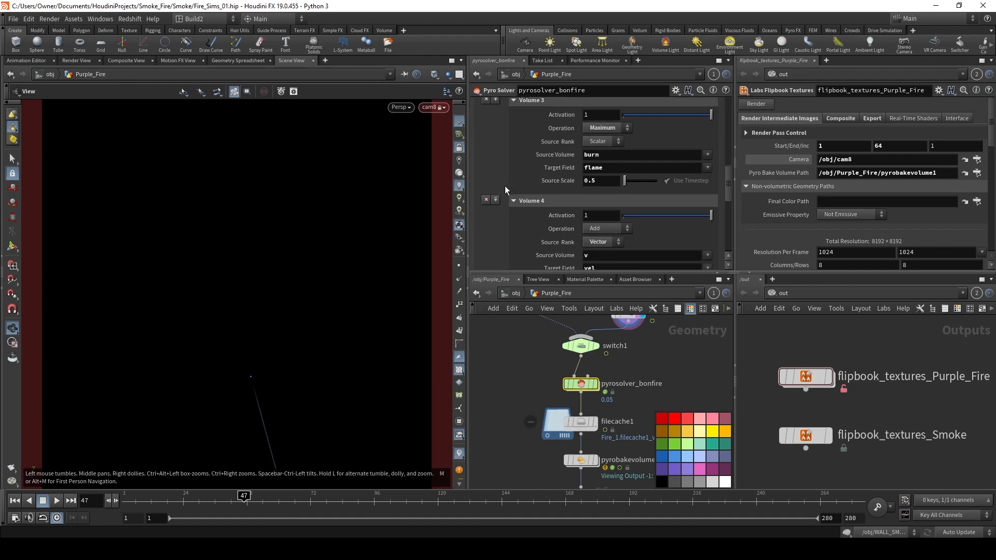
scroll("down", 3)
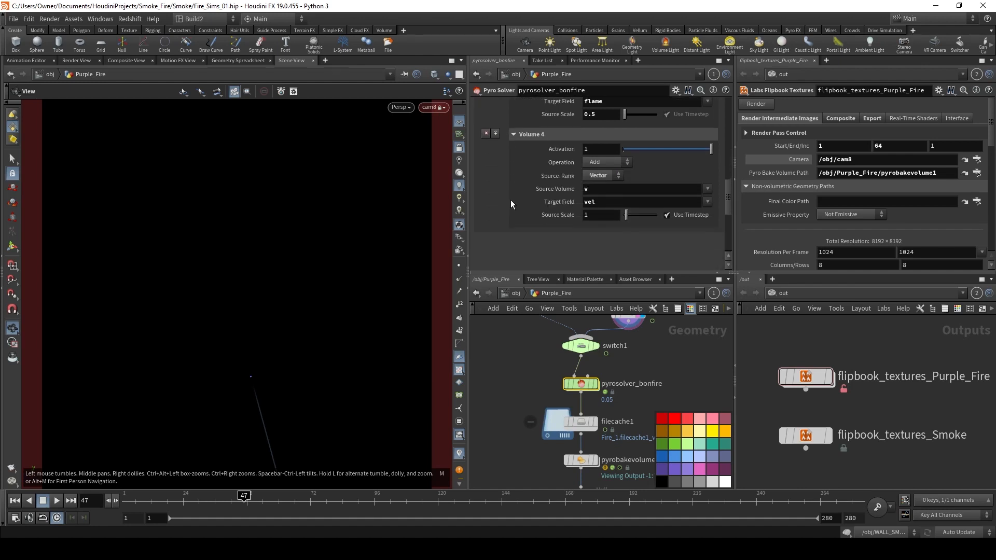
scroll("up", 3)
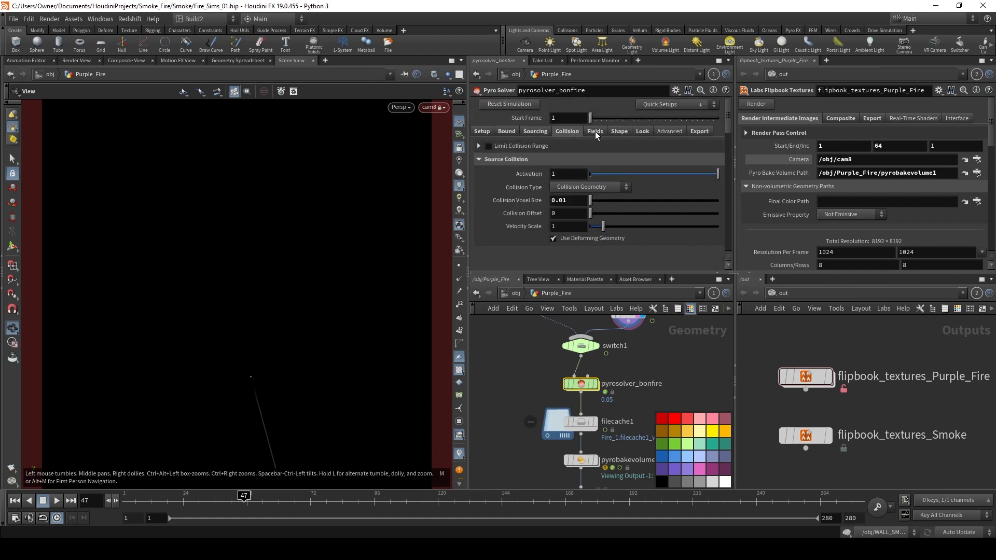
left_click(594, 131)
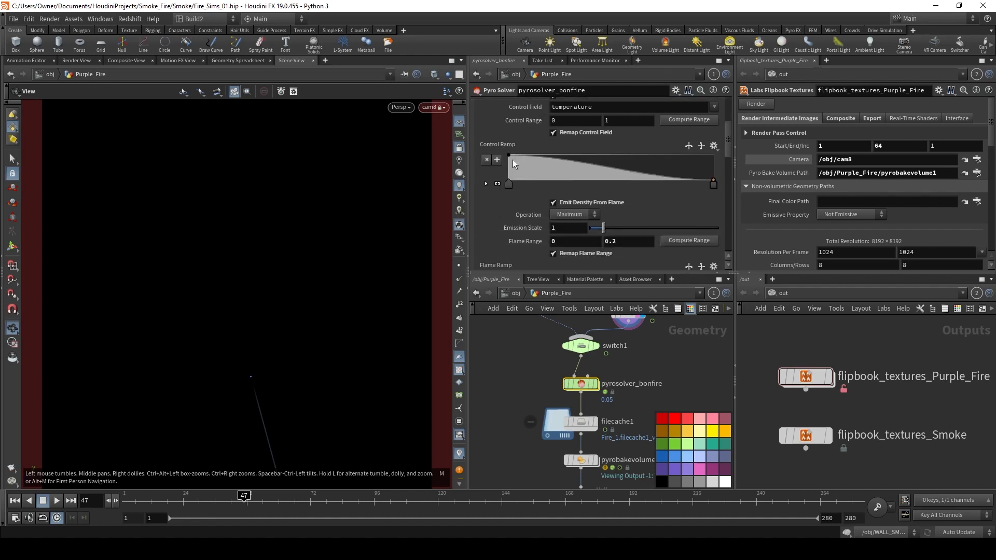
scroll("down", 3)
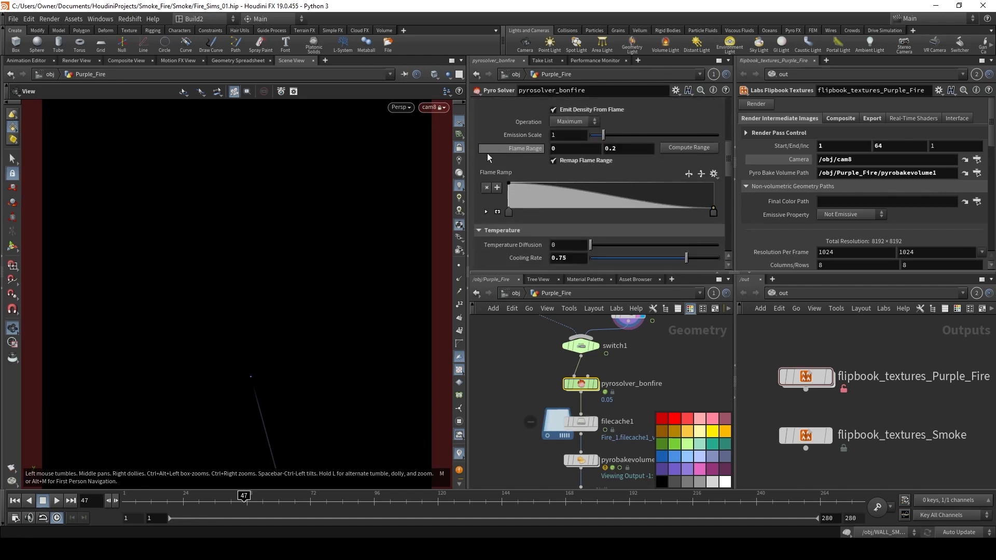
scroll("down", 3)
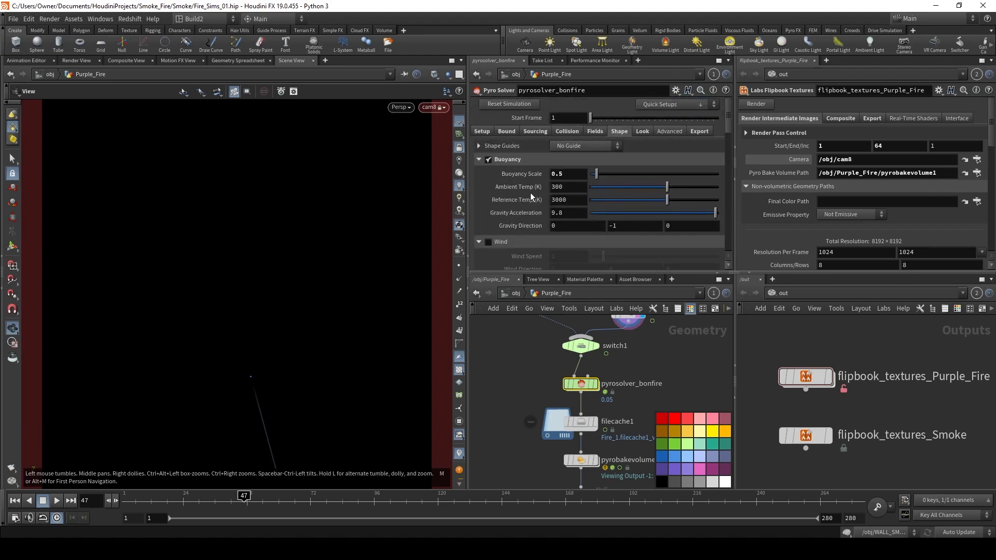
scroll("down", 3)
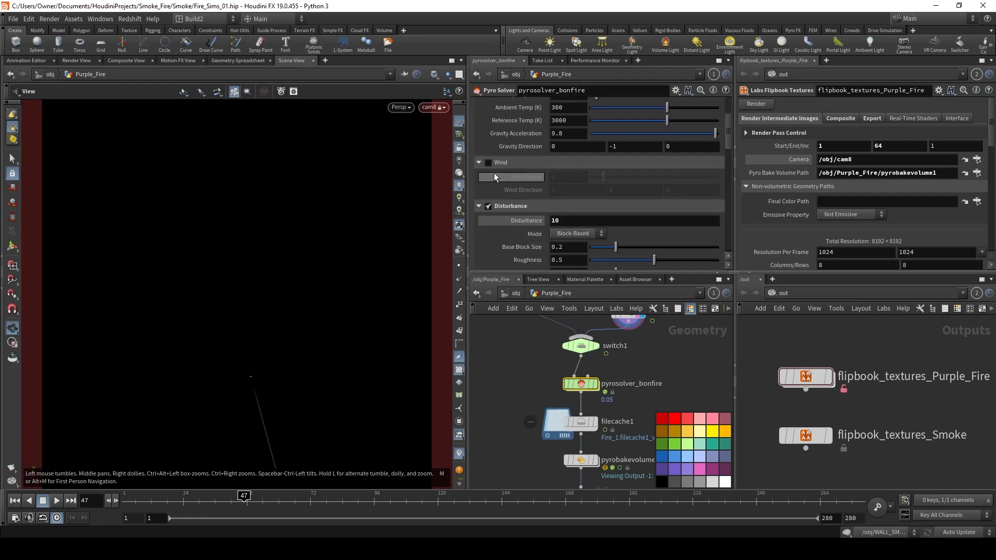
scroll("down", 3)
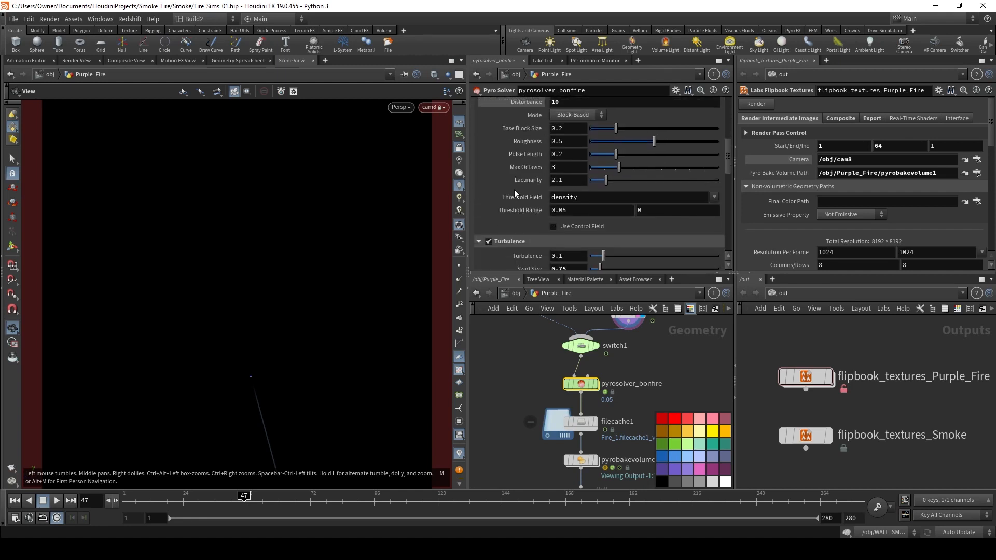
scroll("down", 3)
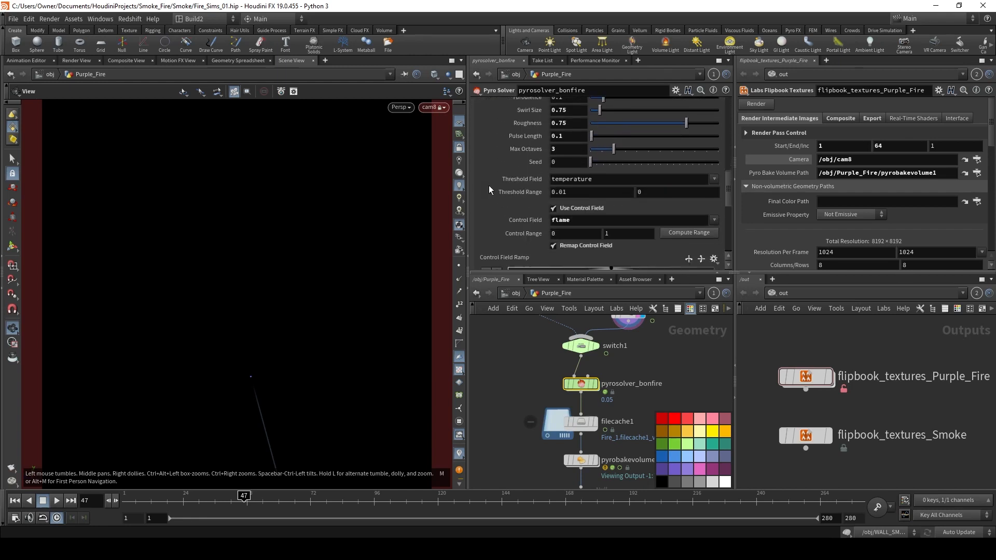
scroll("down", 3)
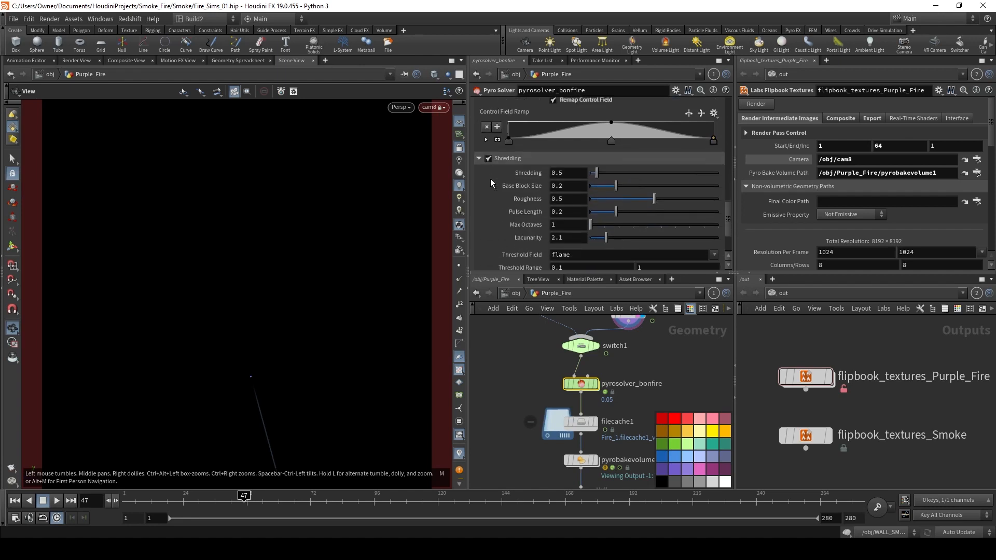
scroll("down", 3)
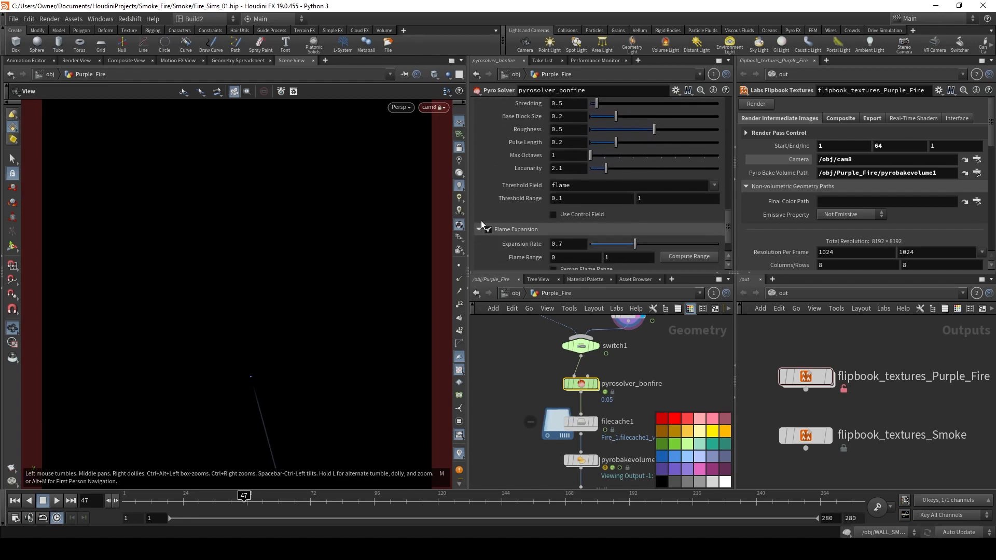
scroll("down", 3)
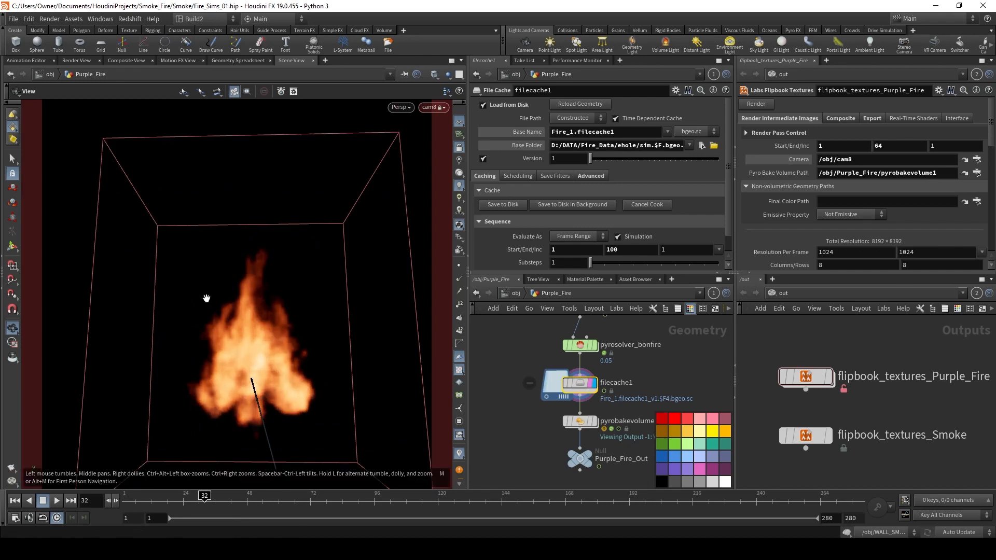
mouse_move(519, 406)
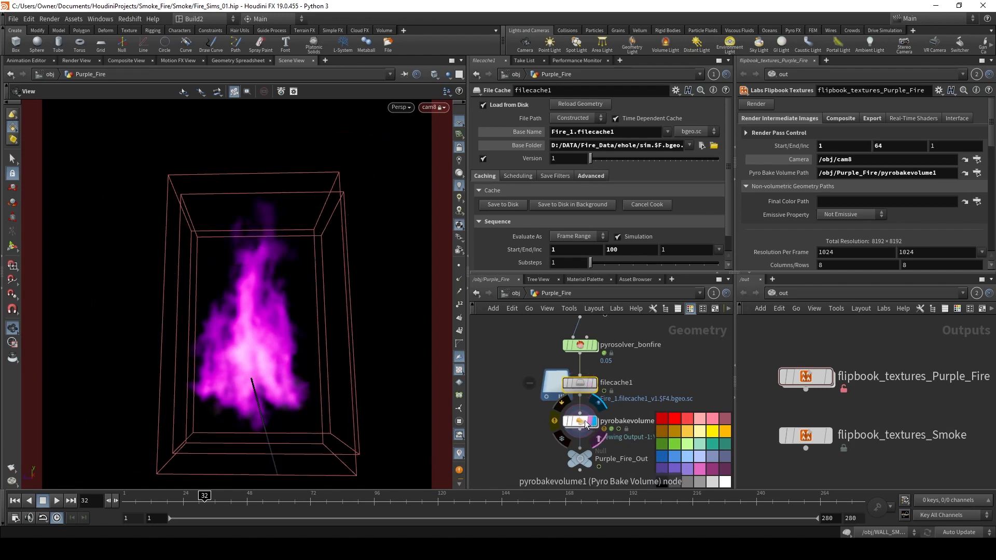
- Set pyrobakevolume1's fire Color Ramp to run from black to magenta
left_click(578, 421)
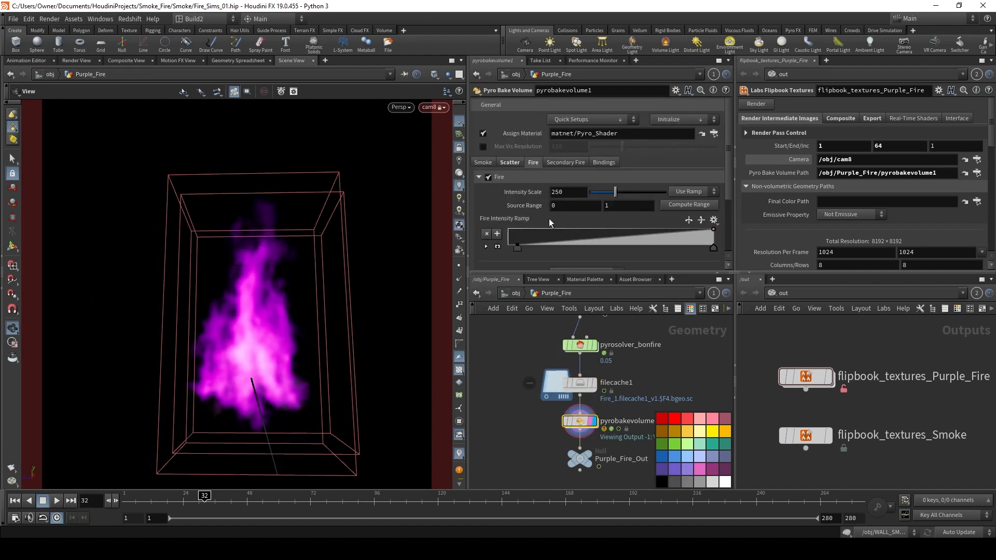
scroll("down", 3)
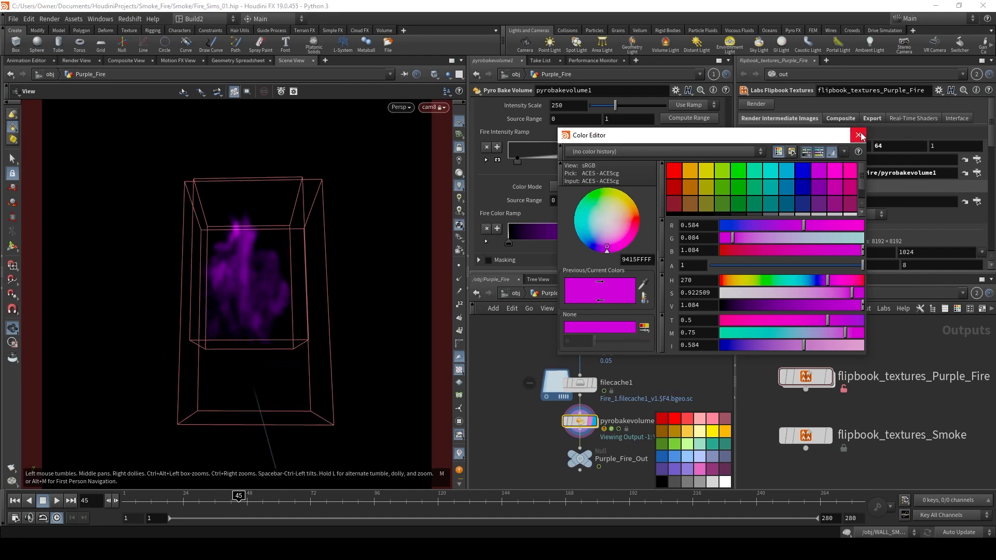
left_click(860, 135)
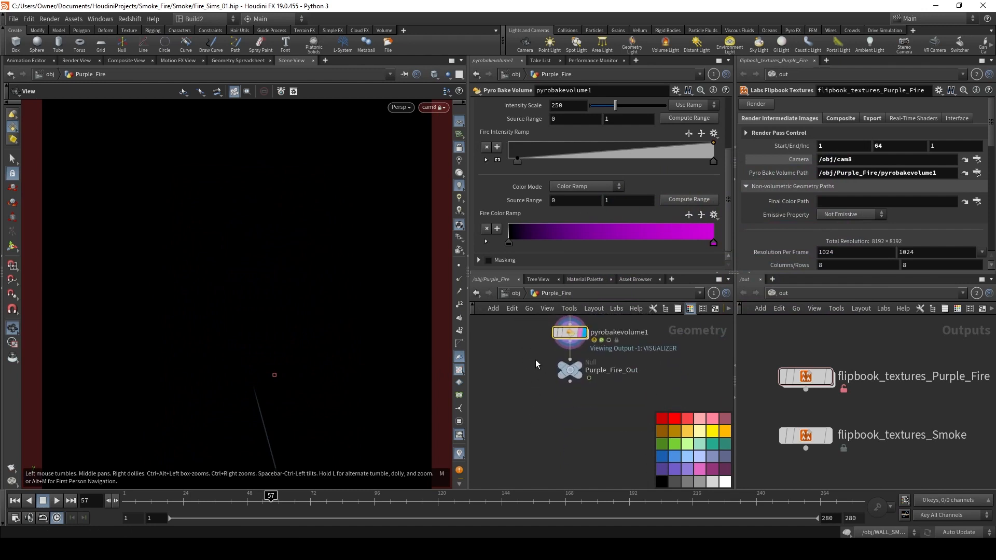
mouse_move(603, 361)
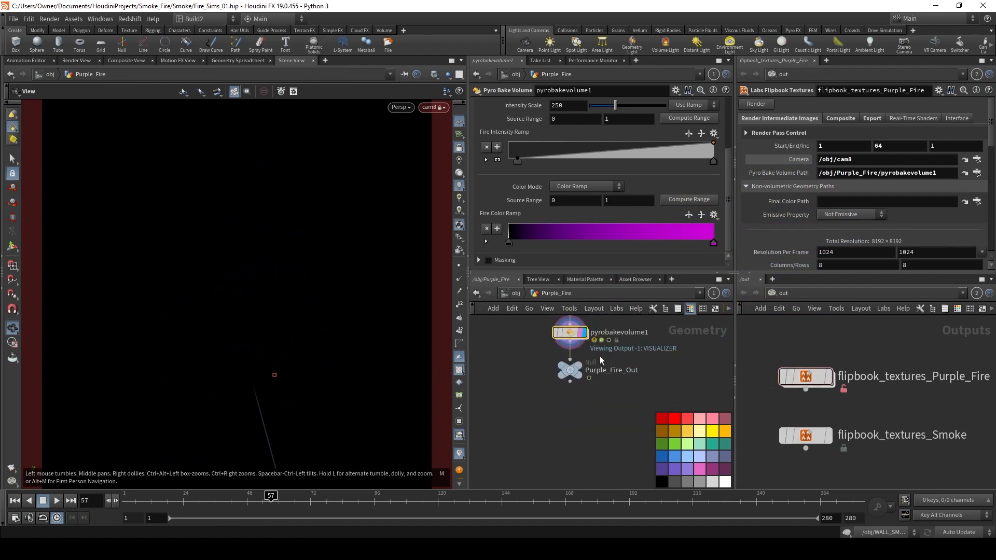
mouse_move(518, 299)
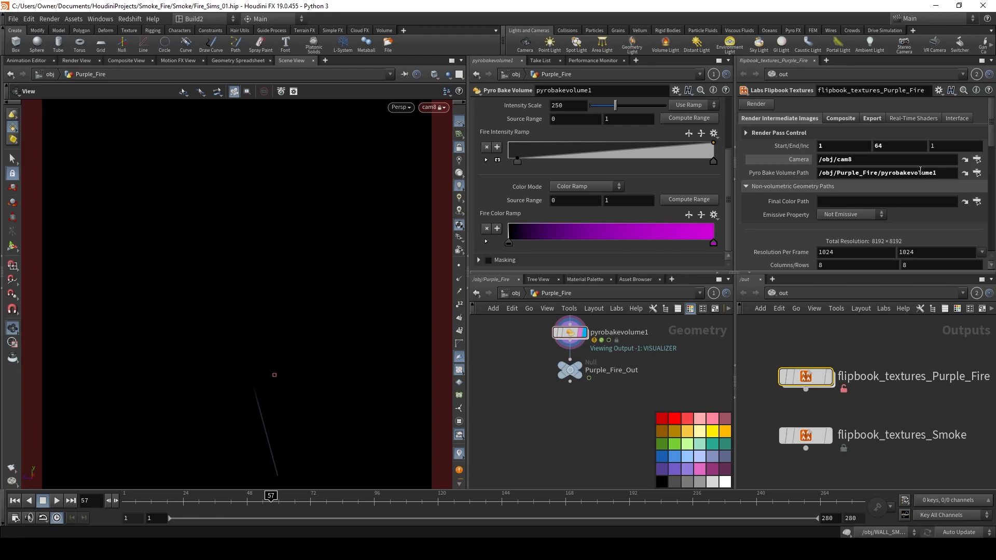
mouse_move(773, 235)
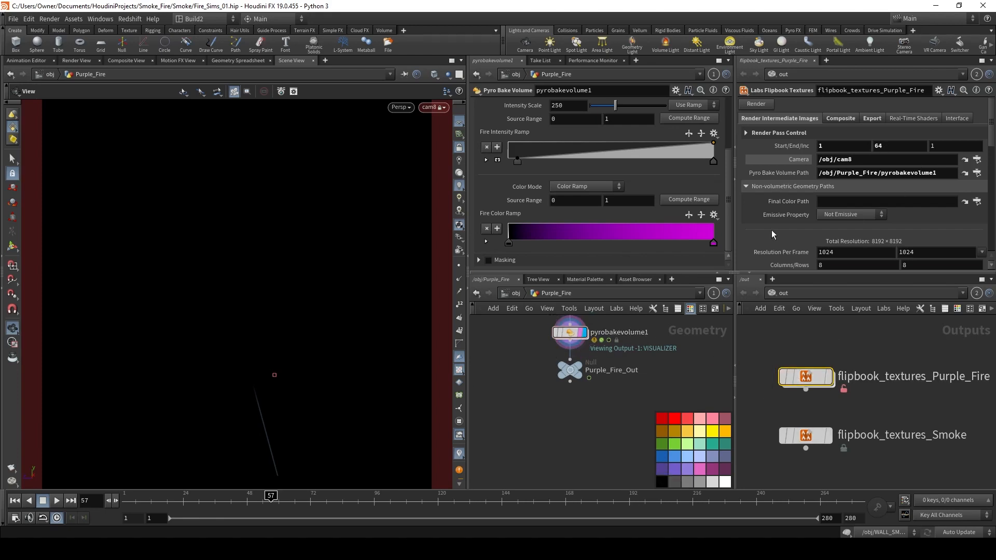
scroll("down", 3)
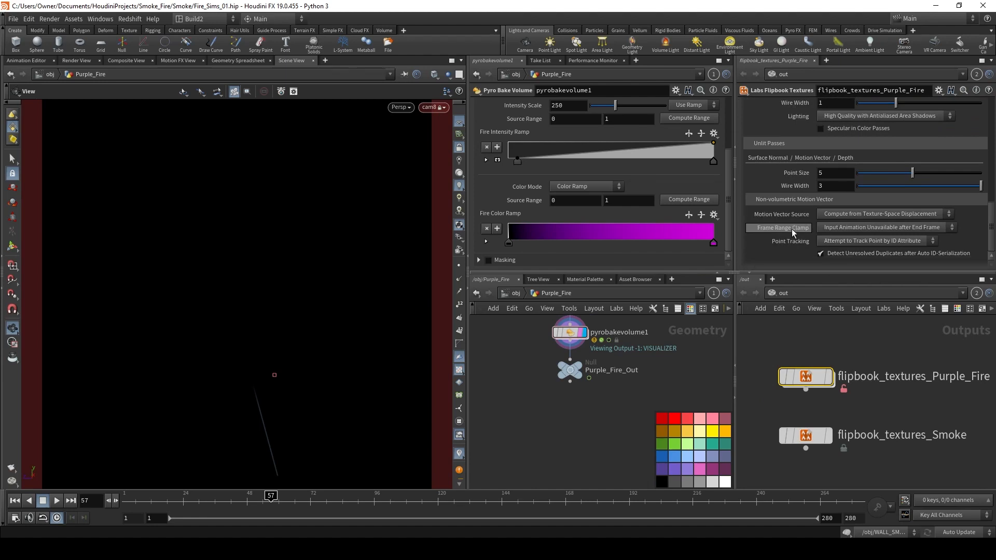
left_click(780, 119)
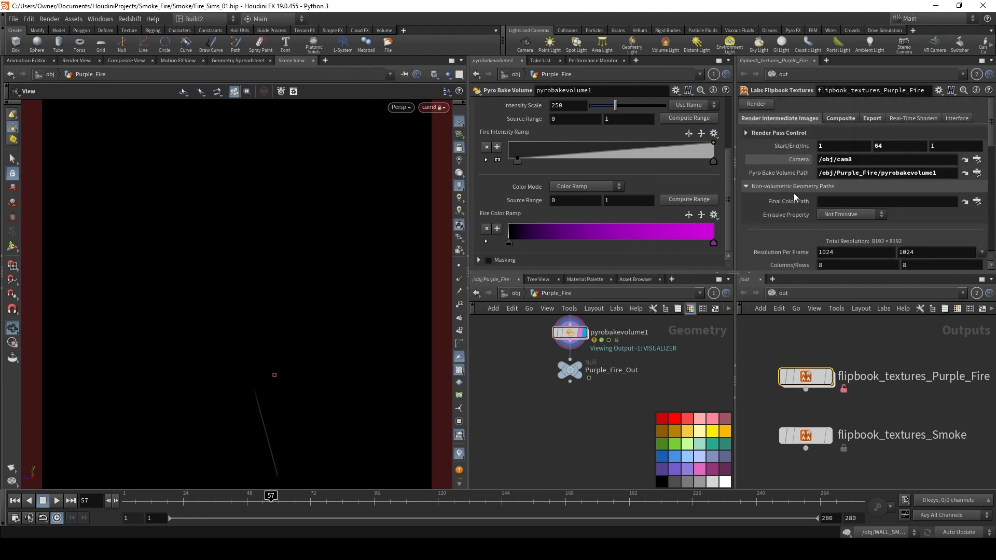
left_click(871, 118)
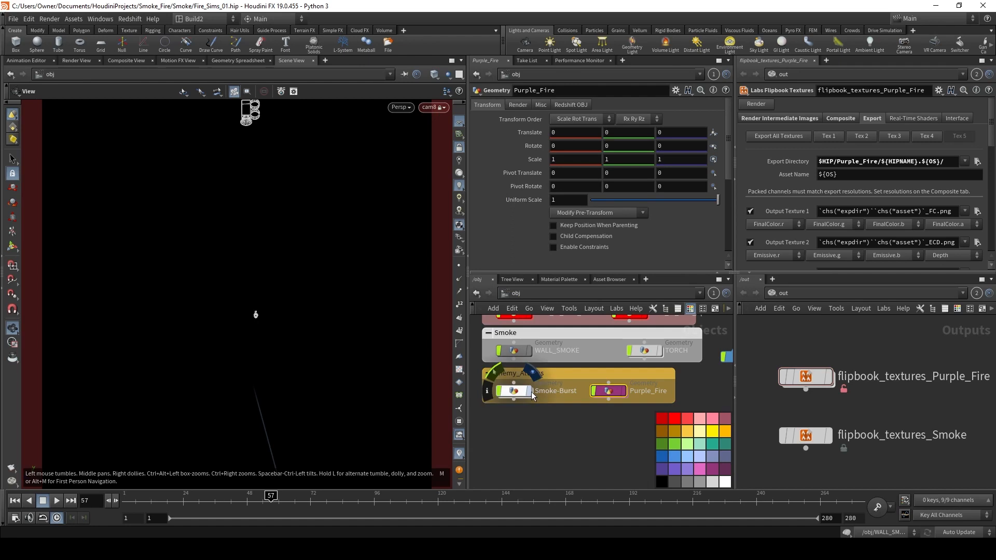
- Enter the Smoke-Burst network and view it through Smoke_top_cam
left_click(515, 390)
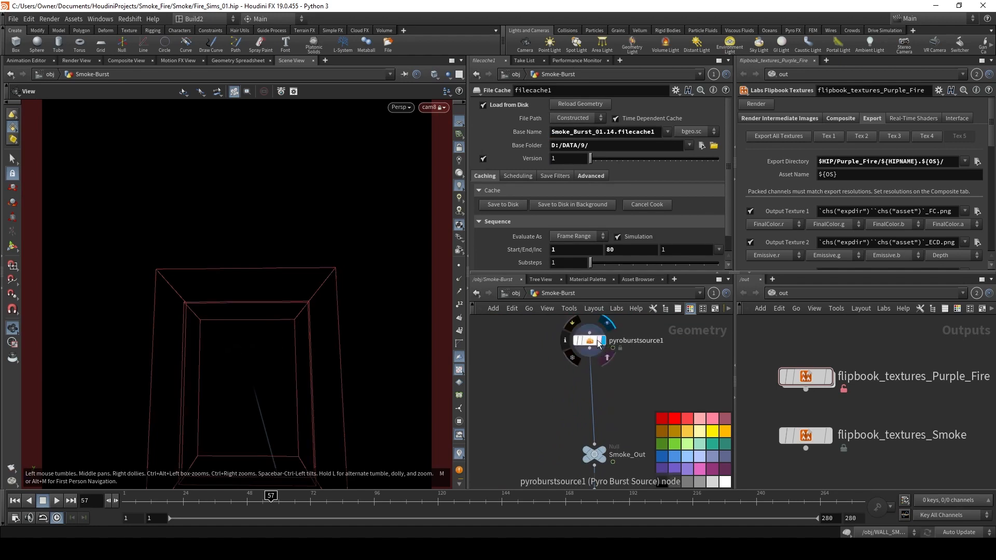
left_click(435, 107)
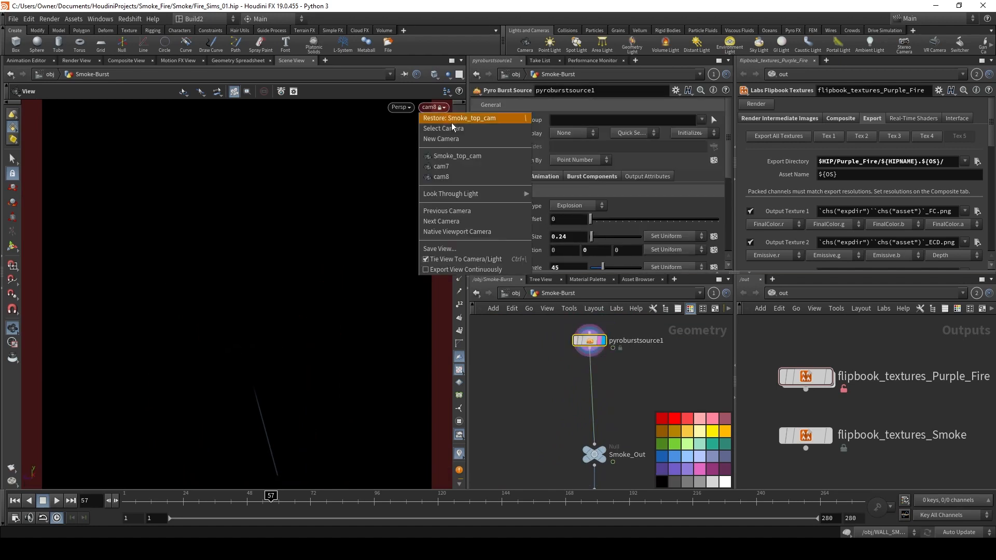
left_click(458, 118)
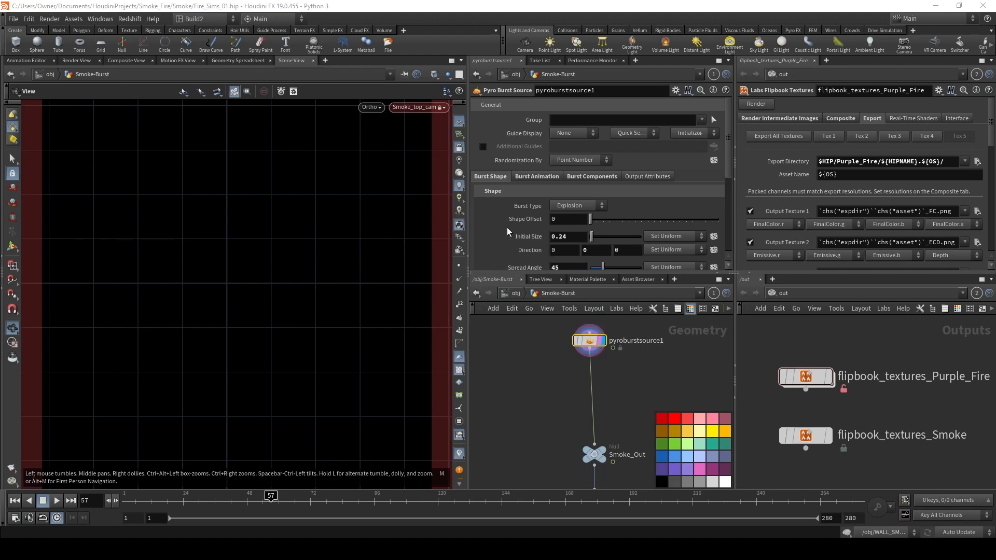
- Browse pyroburstsource1's shape, animation timing and source settings
scroll("down", 3)
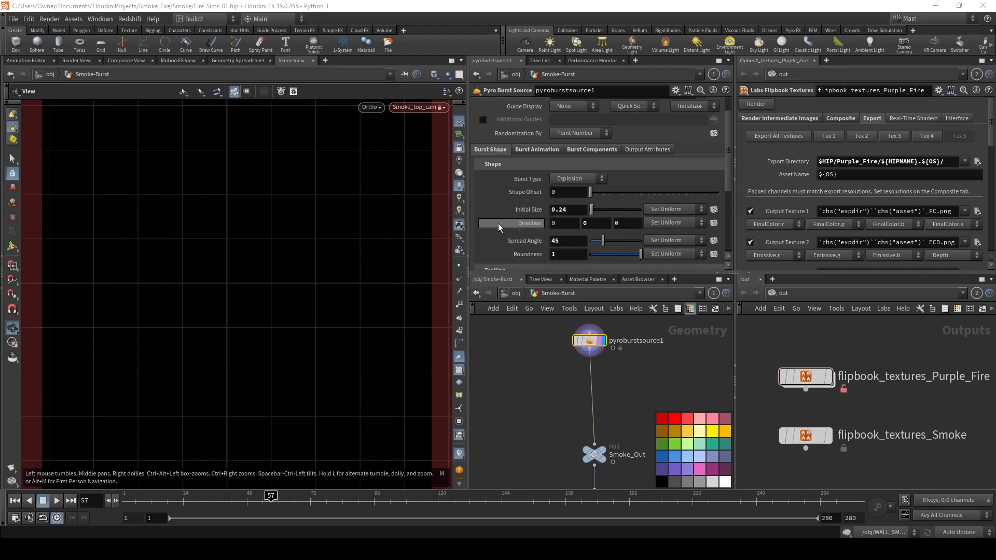
scroll("down", 3)
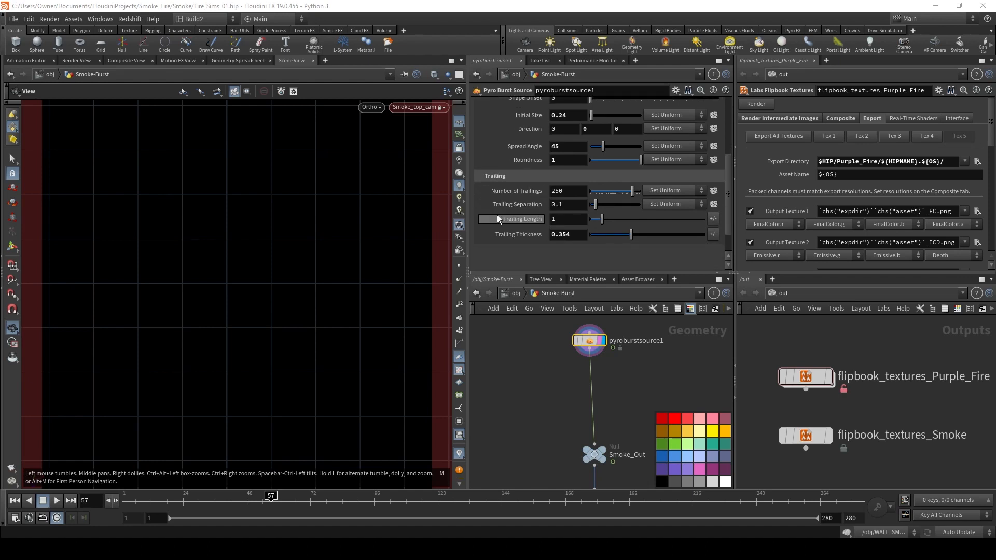
scroll("up", 3)
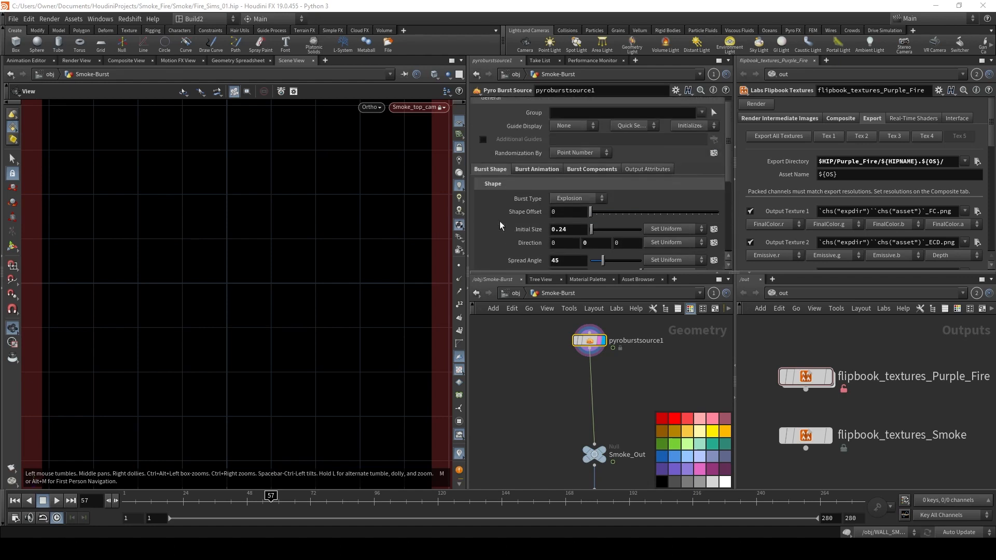
left_click(536, 128)
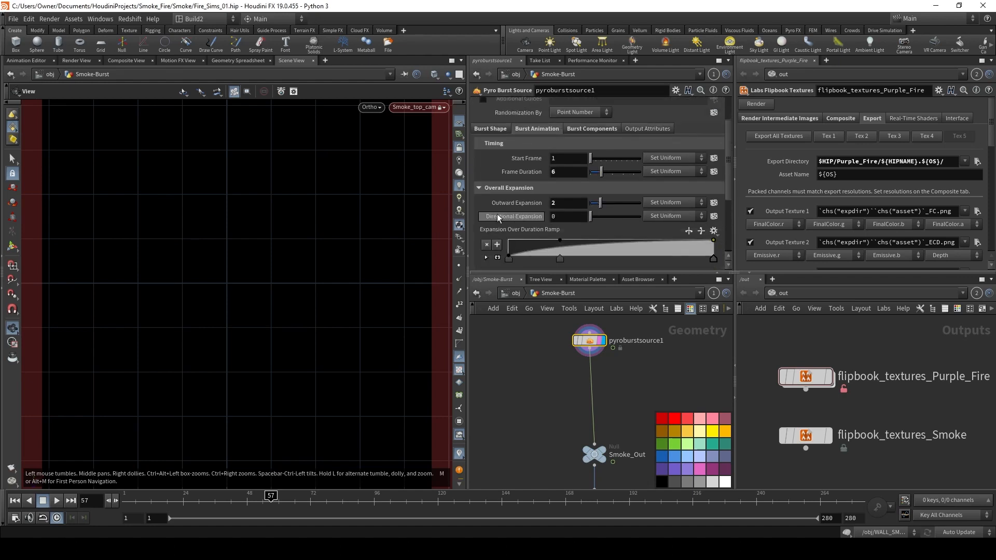
scroll("down", 3)
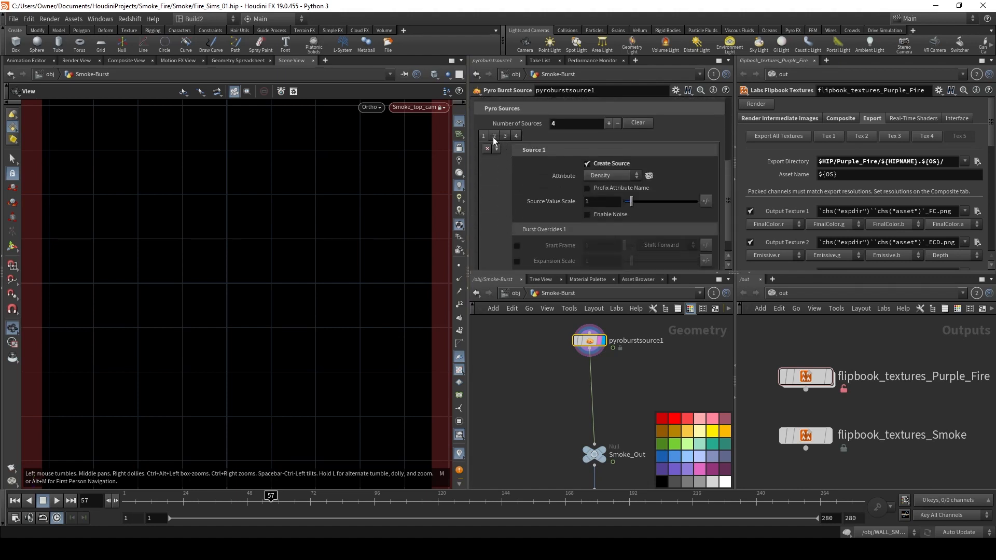
left_click(516, 136)
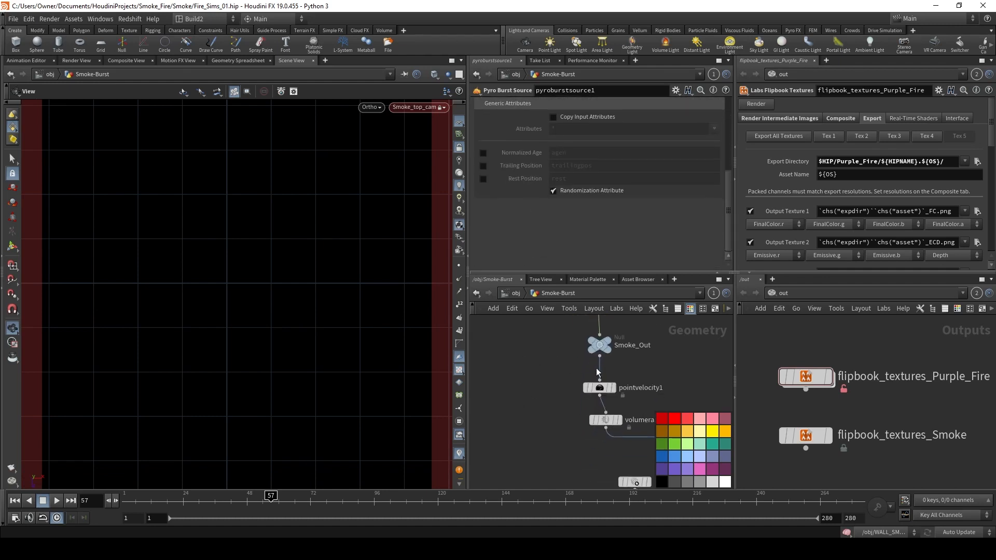
- Review pointvelocity1's curl noise and volumerasterizeattributes1's parameters
left_click(597, 387)
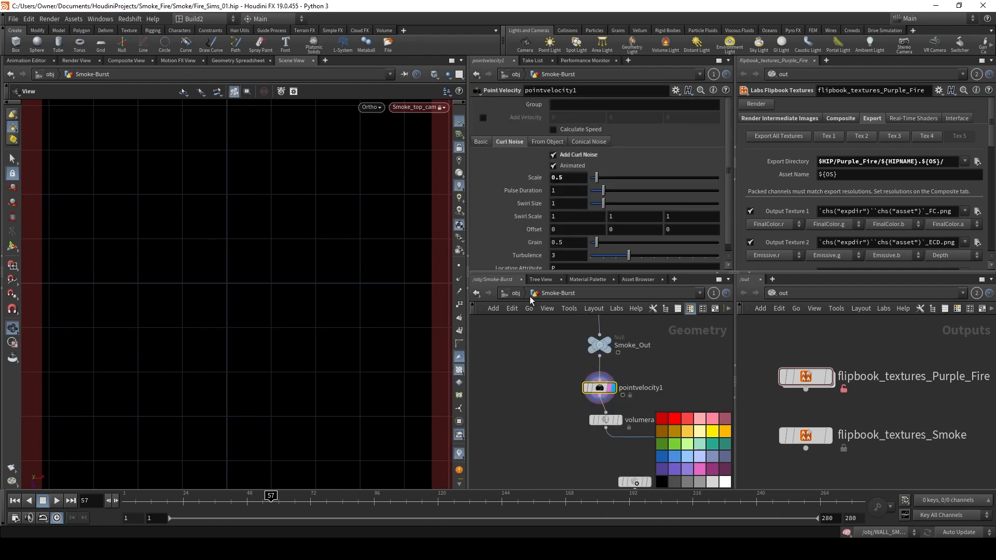
mouse_move(518, 204)
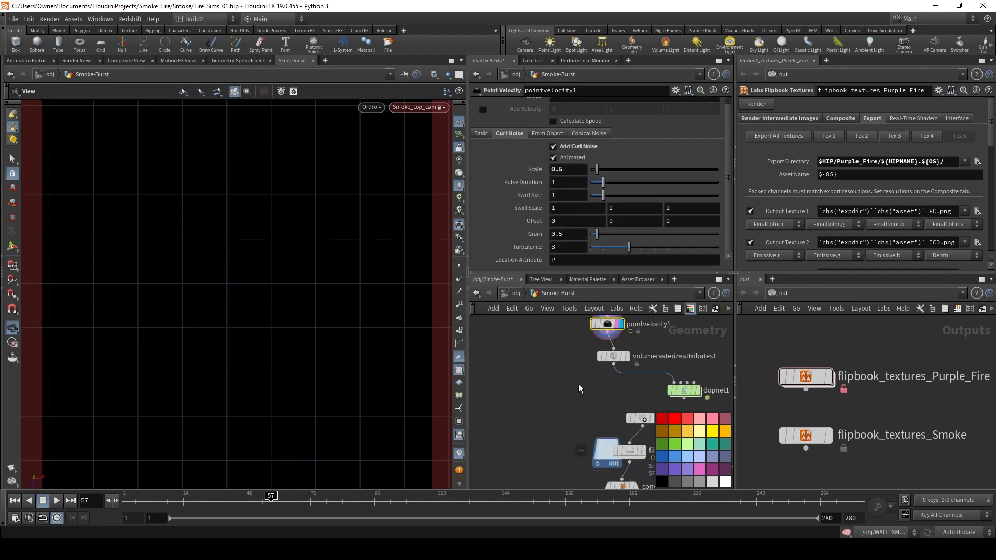
left_click(607, 356)
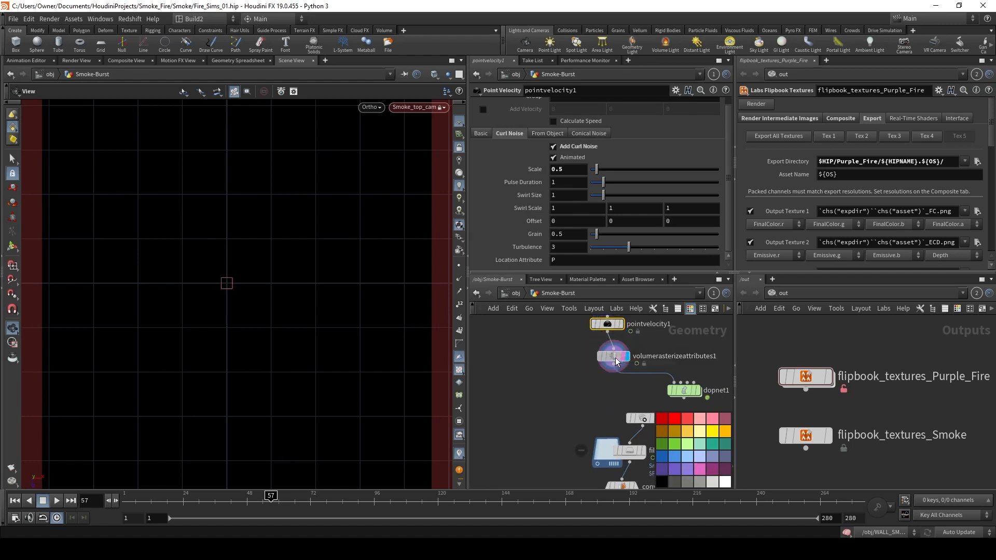
left_click(611, 356)
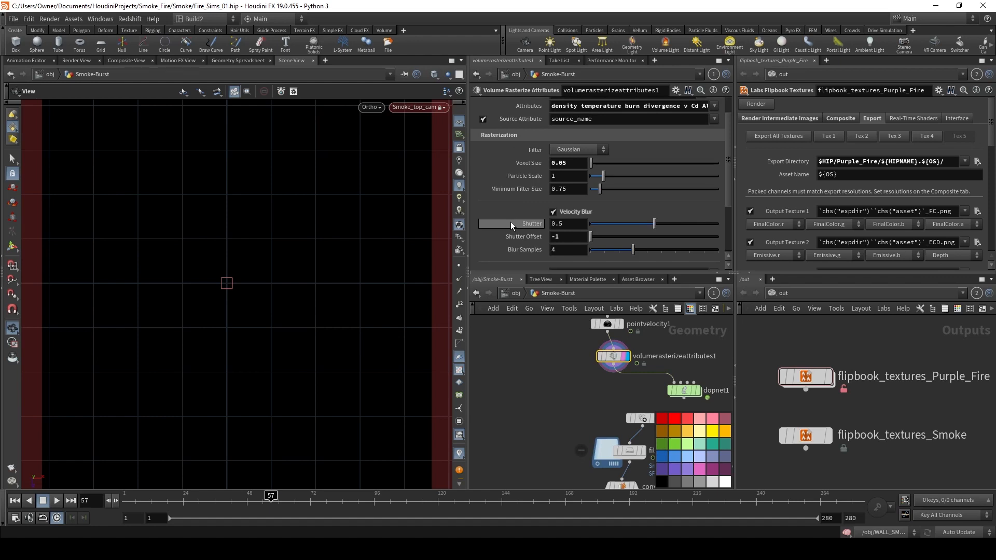
scroll("down", 3)
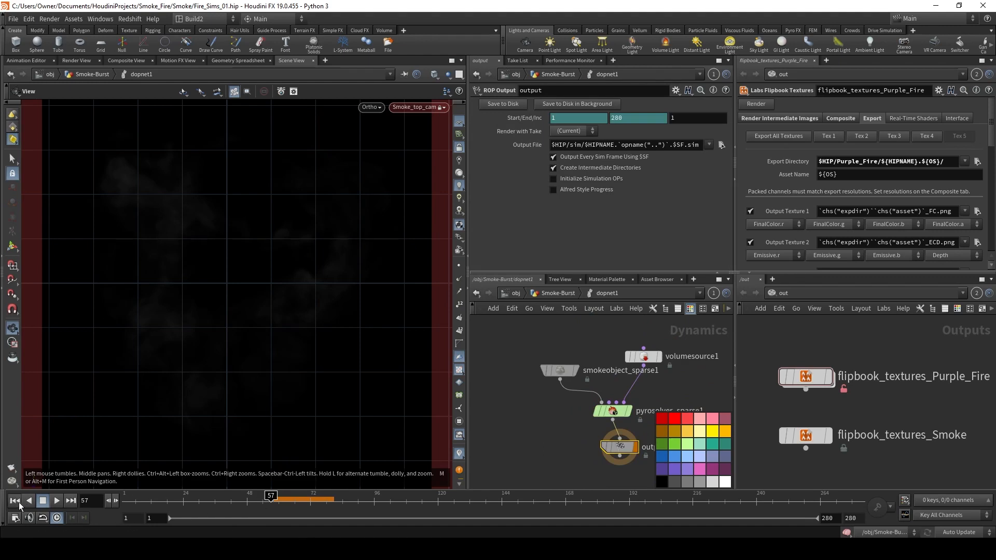
- At frame 1, inspect smokeobject_sparse1, volumesource1 and pyrosolver_sparse1, then go back up
left_click(560, 371)
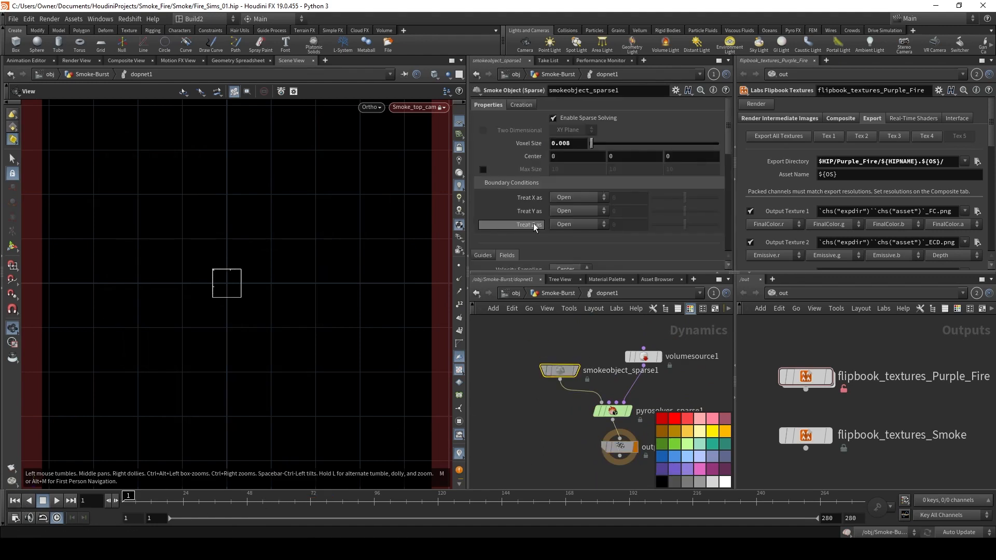
left_click(642, 356)
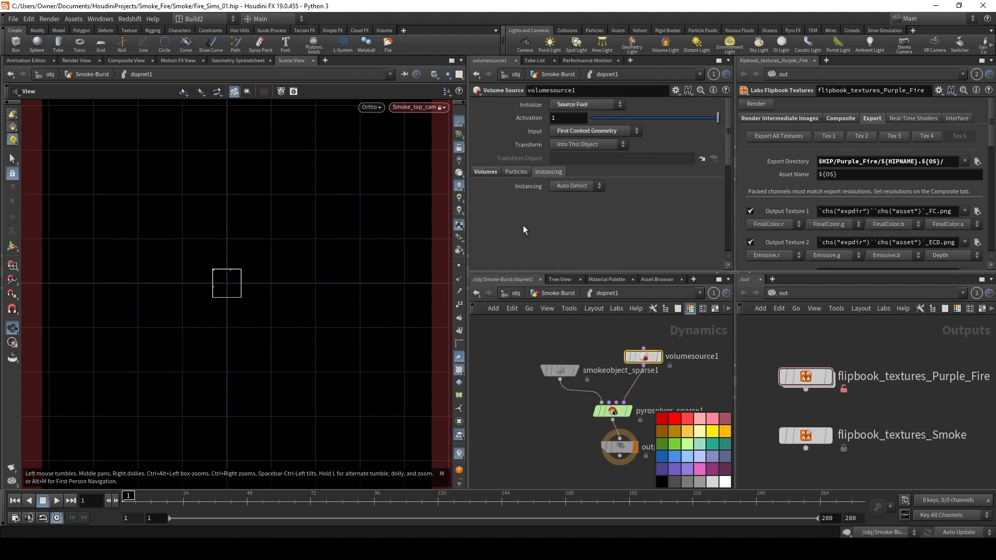
left_click(484, 172)
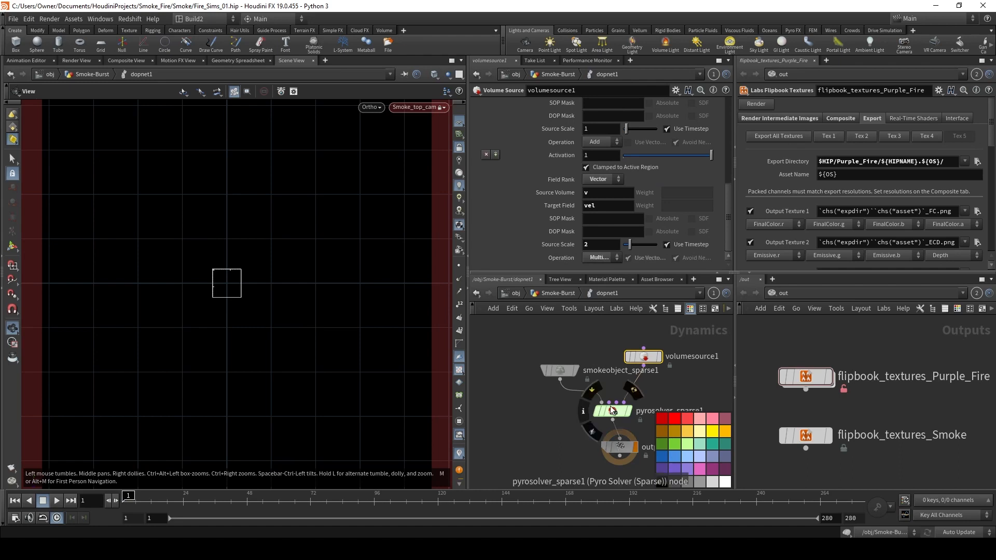
left_click(611, 411)
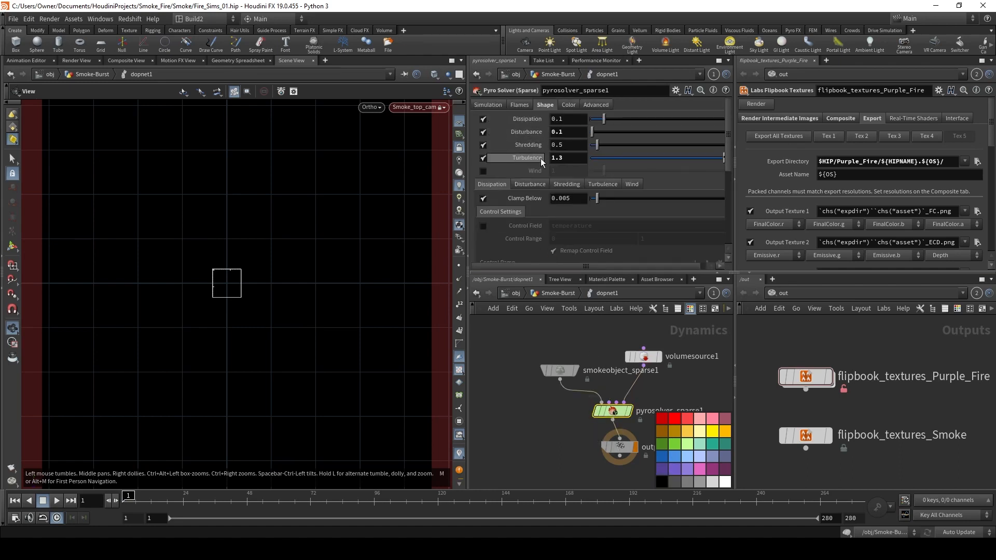
mouse_move(526, 131)
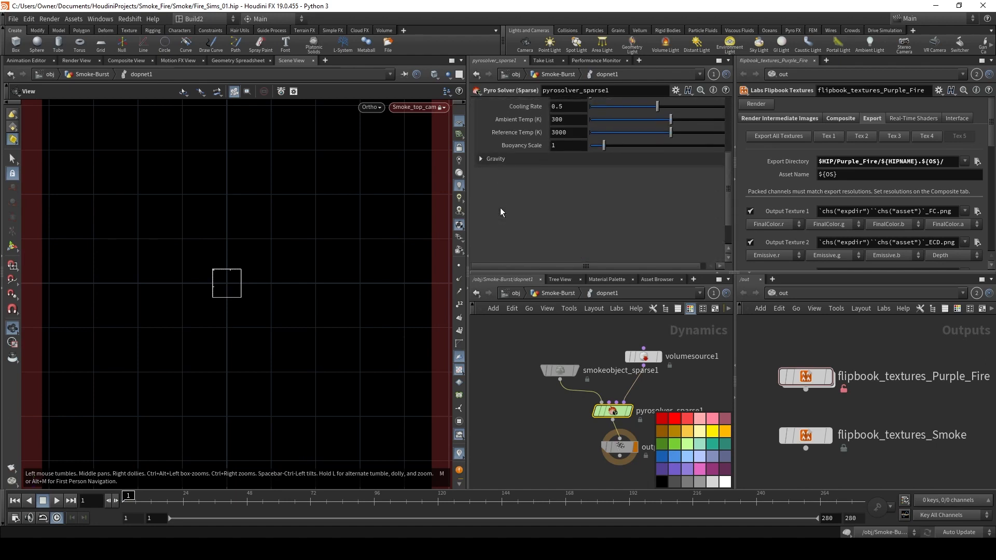
left_click(661, 337)
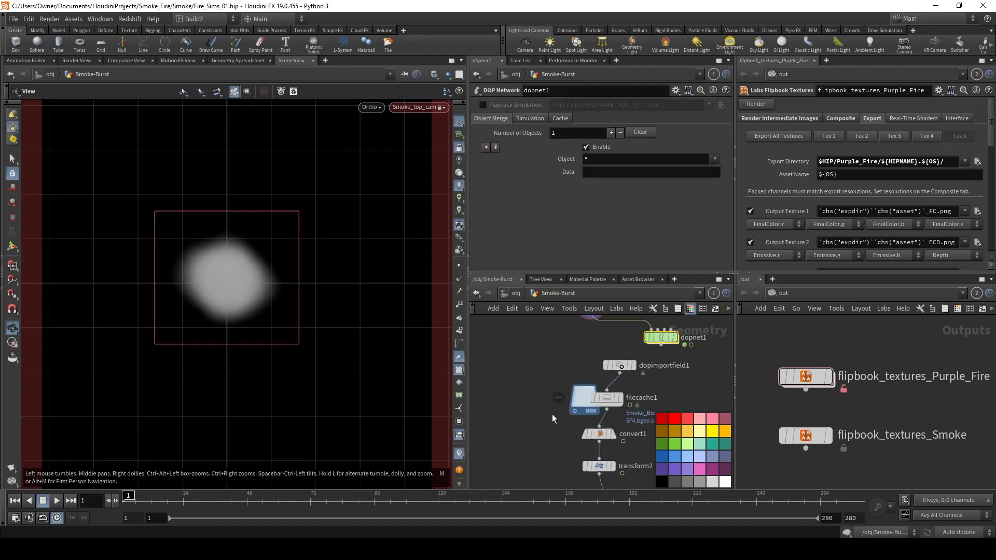
- Inspect dopimportfield1, convert1, transform2 and timeshift1 during smoke playback
left_click(620, 366)
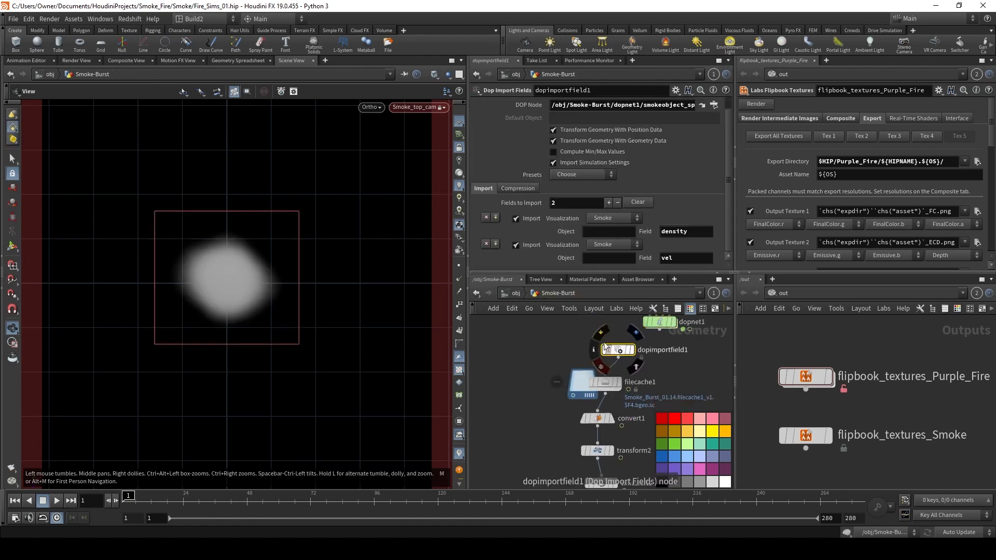
left_click(565, 231)
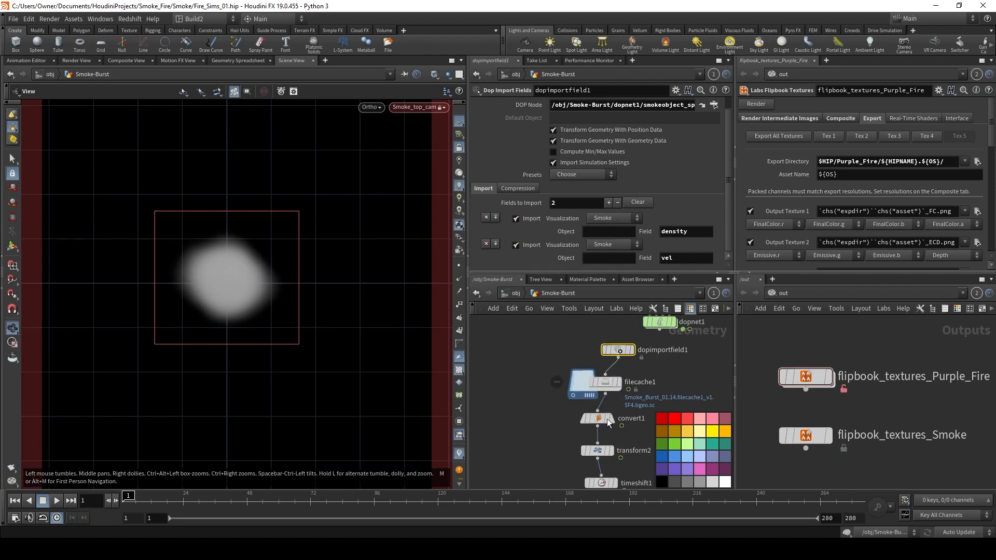
left_click(596, 418)
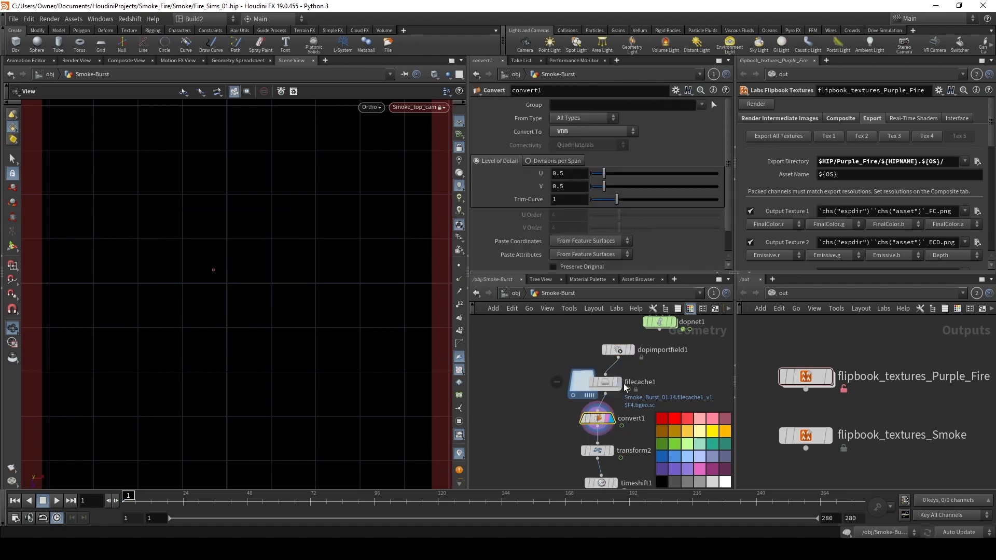
left_click(601, 382)
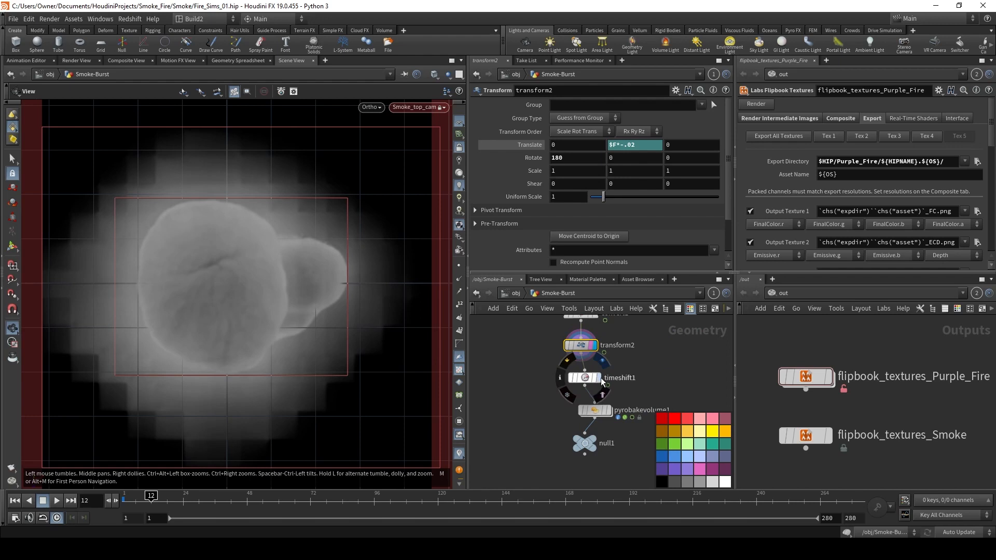
left_click(584, 377)
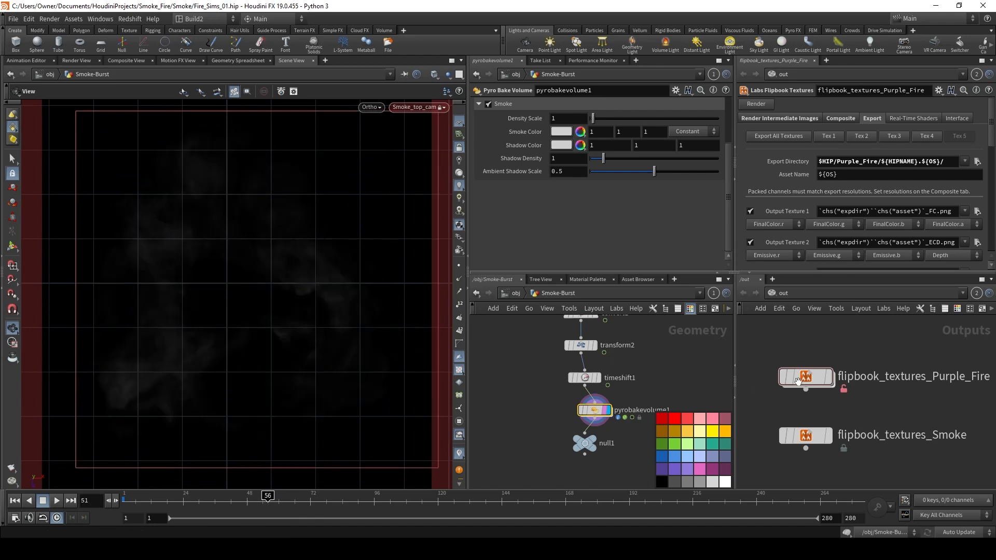
- Review the smoke flipbook export settings, then Alt-Tab to Unreal's Enemy_Power system
left_click(805, 435)
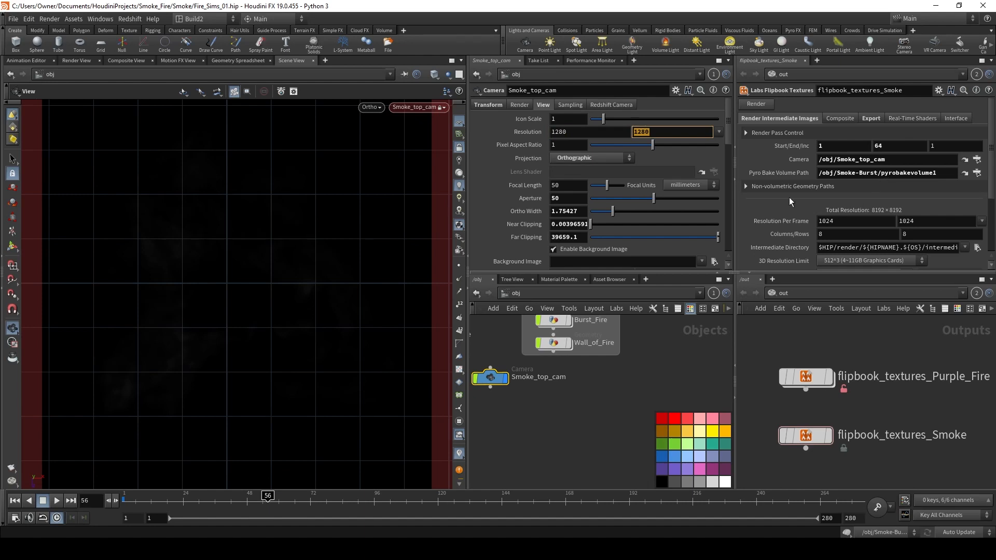
left_click(872, 118)
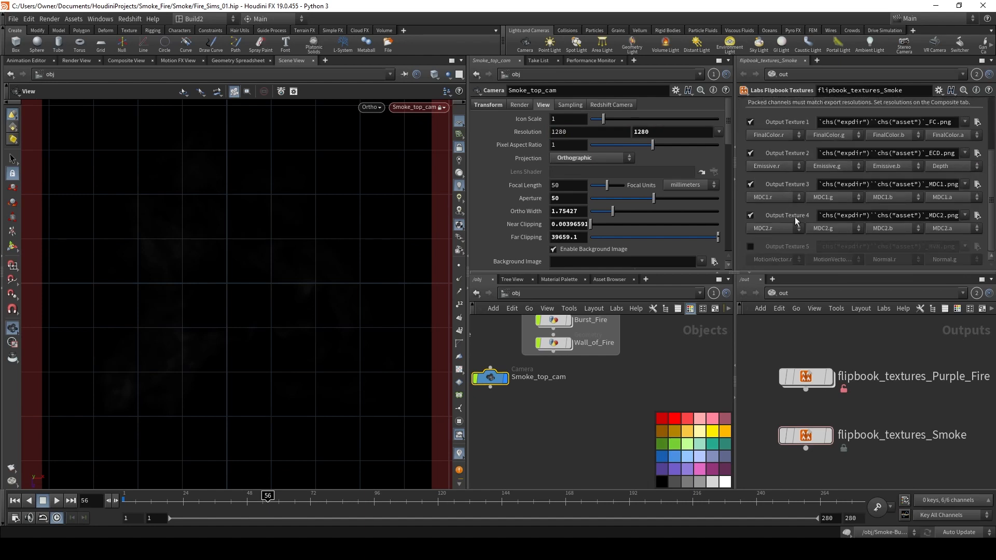
left_click(806, 435)
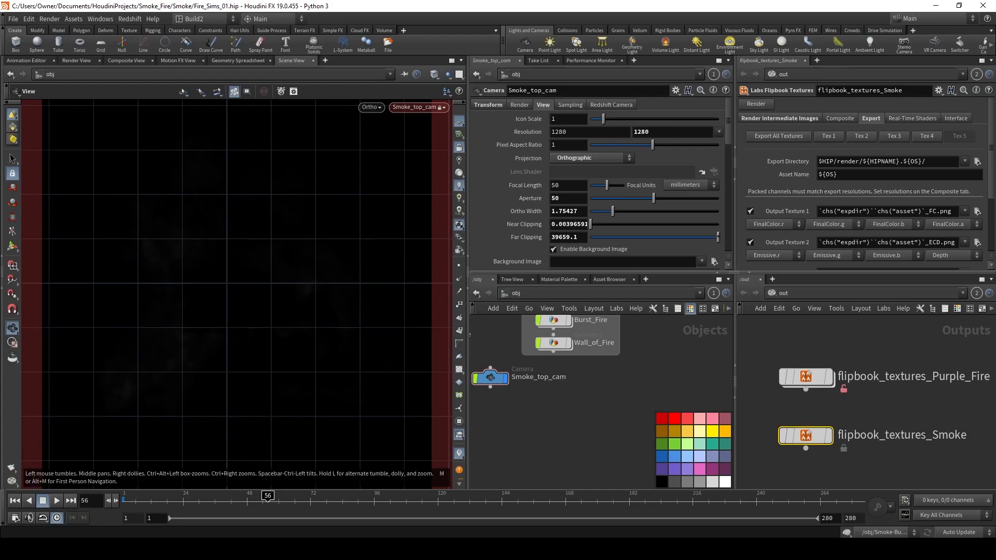
key("alt+tab")
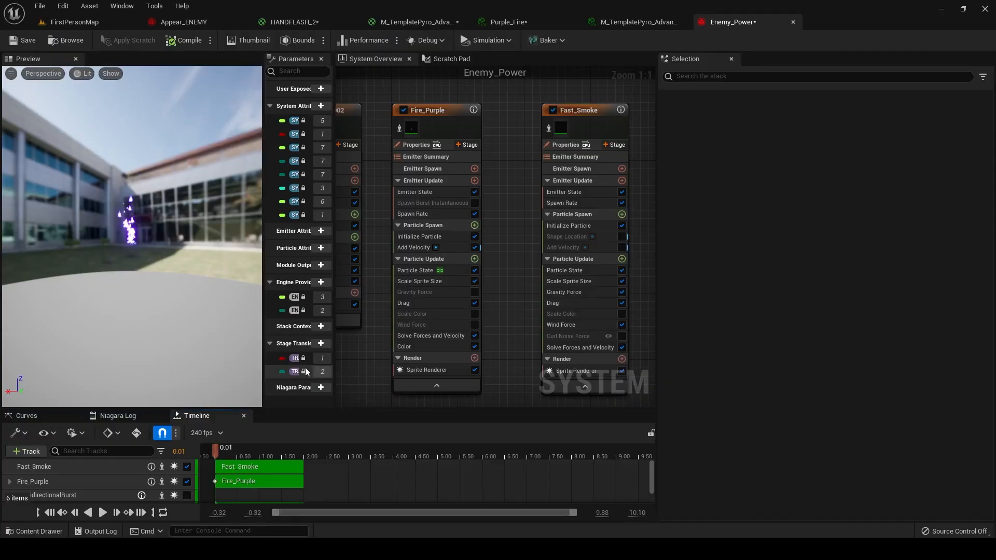
mouse_move(340, 365)
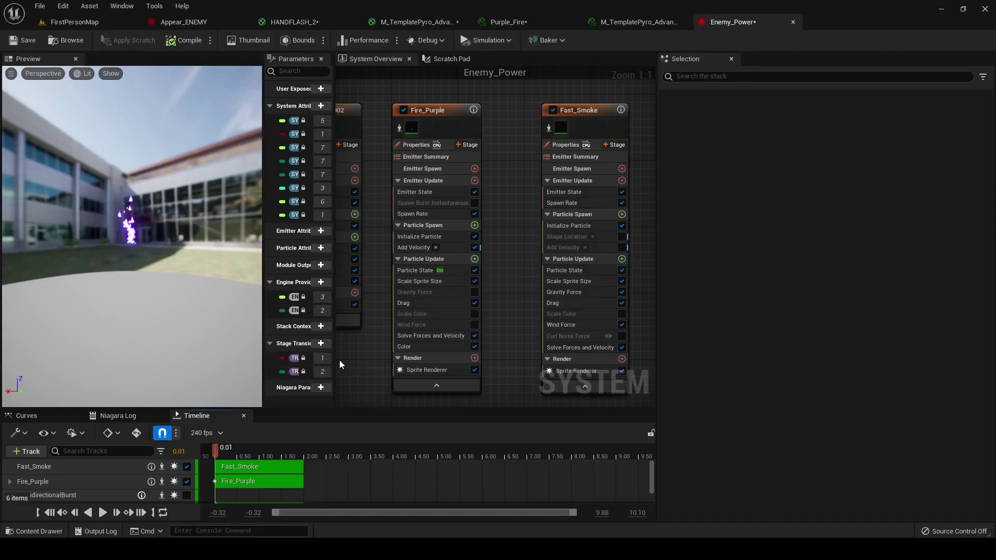
- Show the Fire_Purple Sprite Renderer settings with the Purple_Fire material assigned
left_click(426, 370)
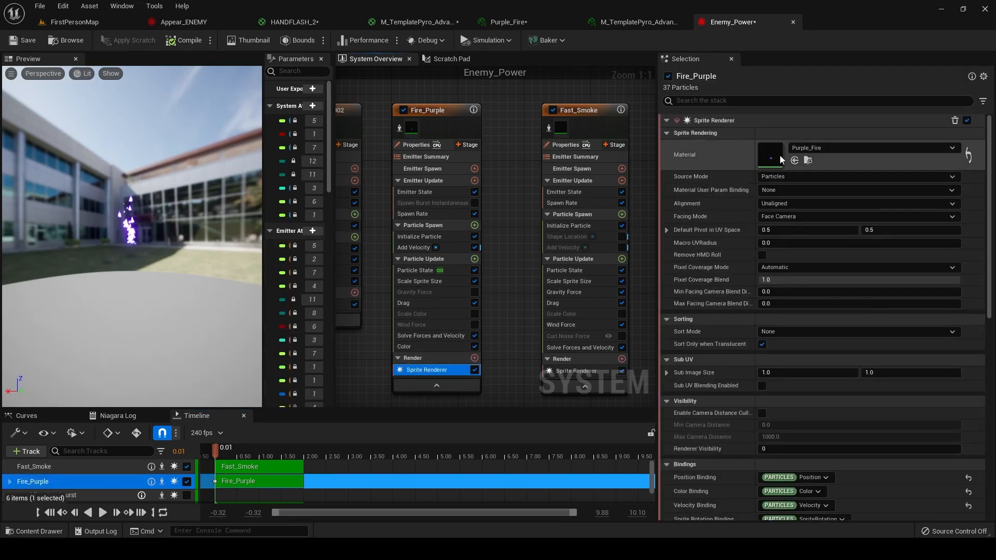
mouse_move(807, 160)
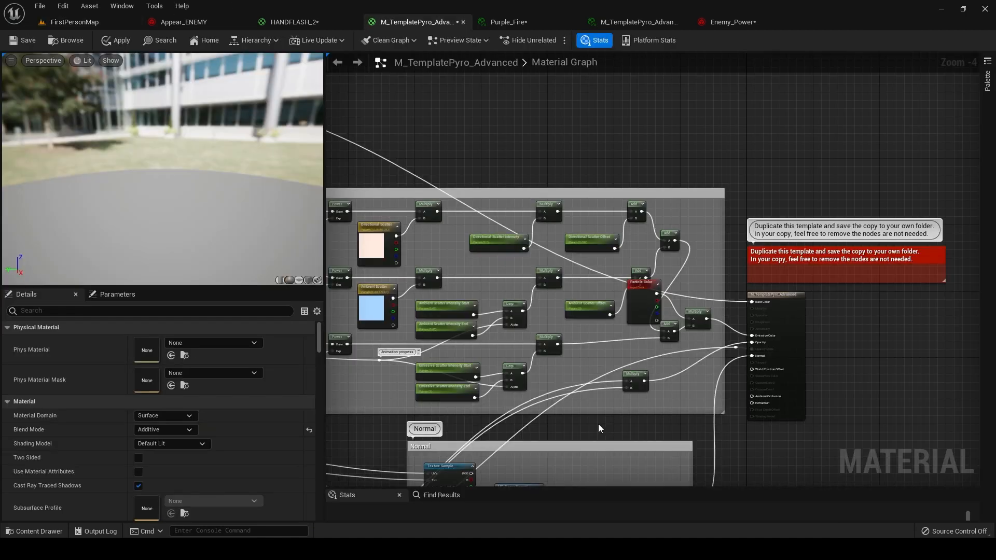
mouse_move(417, 22)
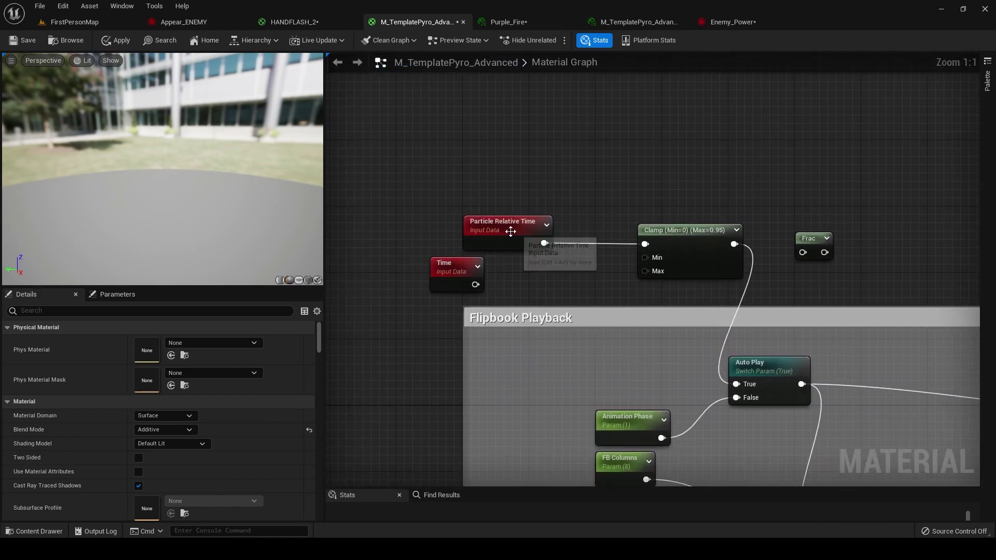
mouse_move(515, 230)
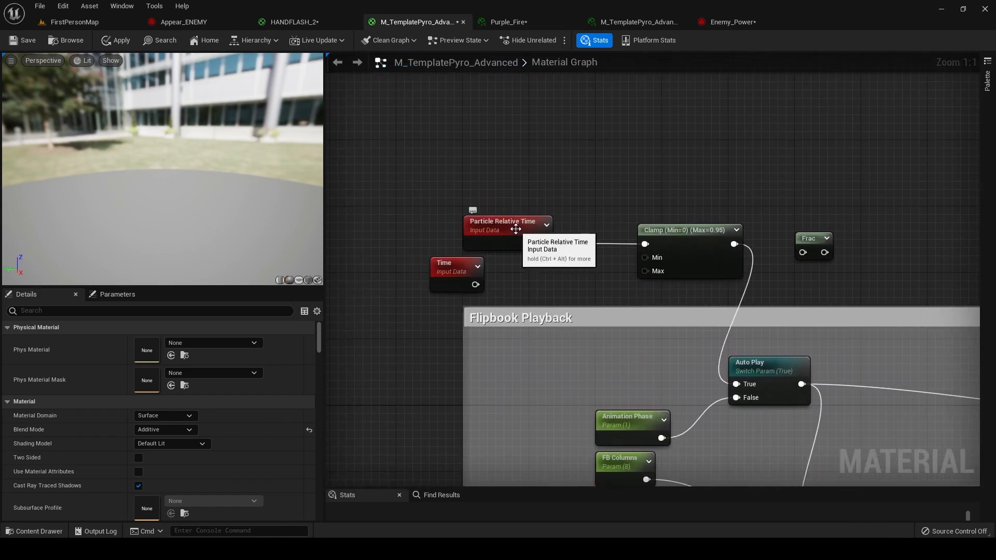
- Inspect the Particle Relative Time node, then cycle through Appear_ENEMY and Enemy_Power back to FirstPersonMap
left_click(505, 226)
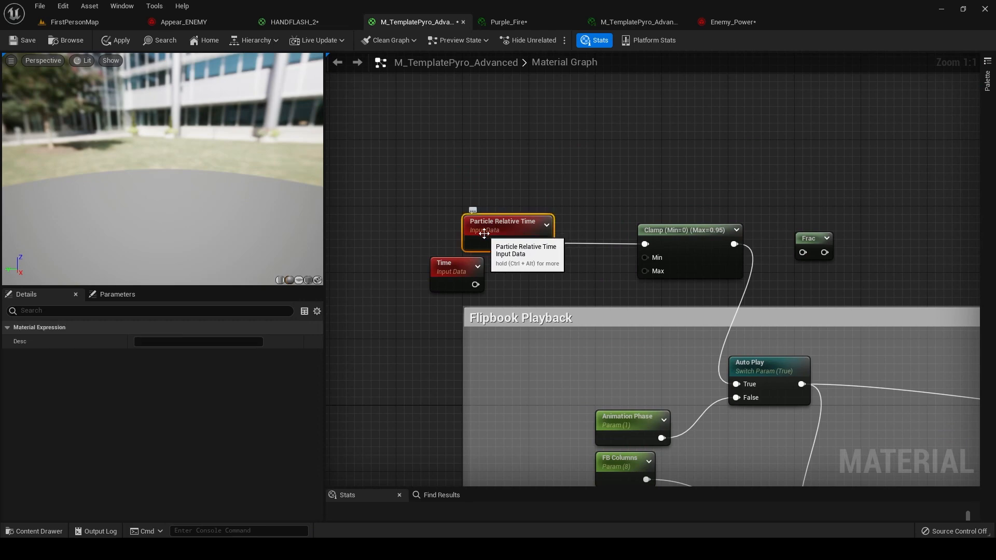
mouse_move(672, 264)
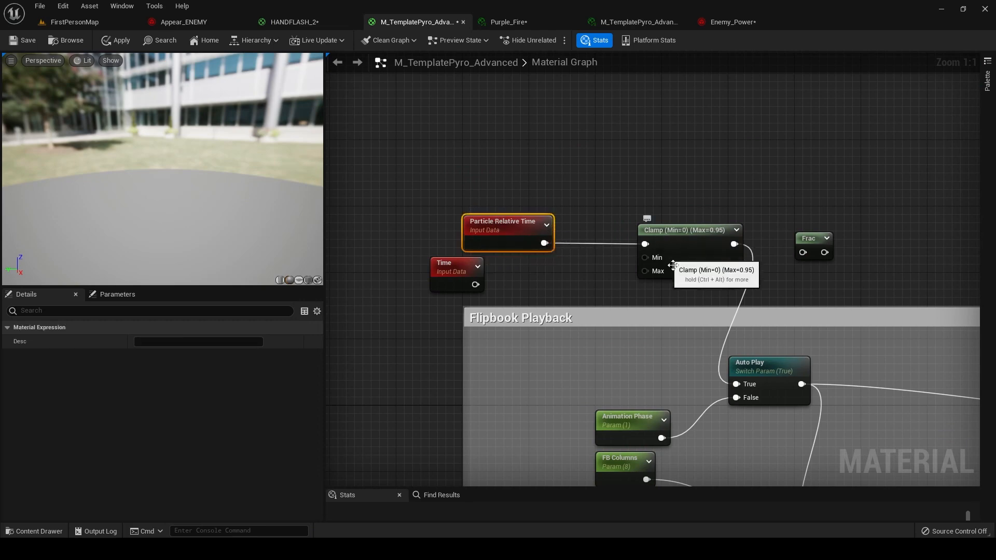
scroll("down", 3)
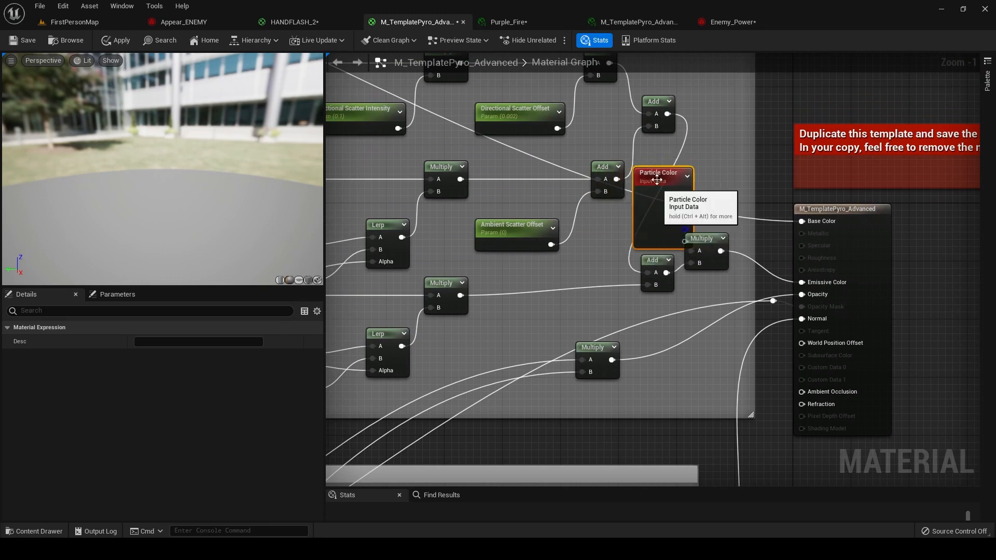
mouse_move(826, 282)
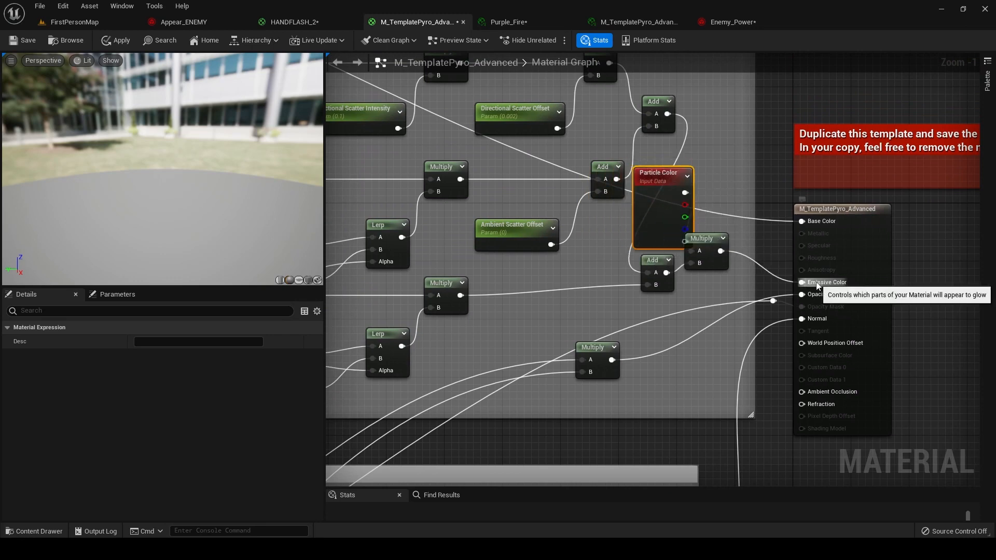
mouse_move(519, 208)
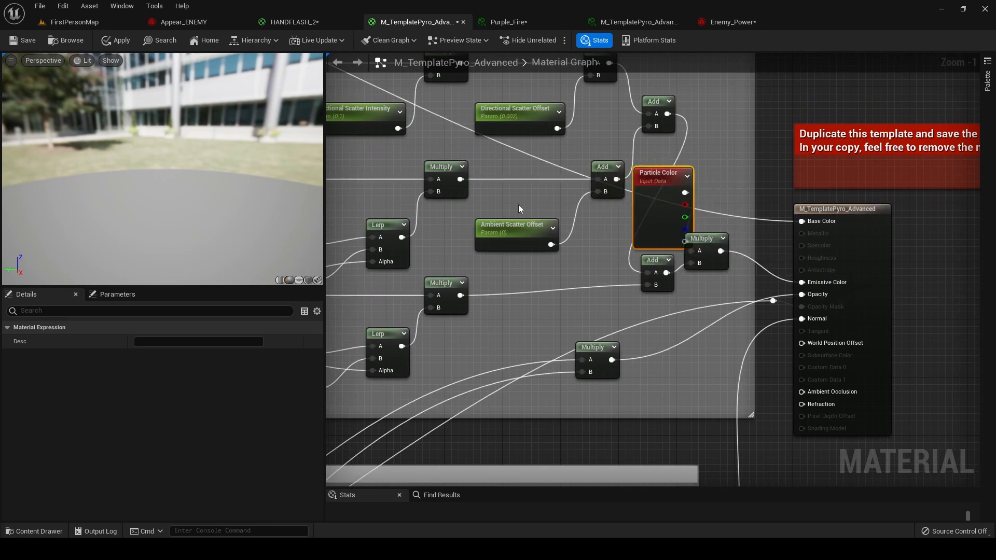
mouse_move(429, 24)
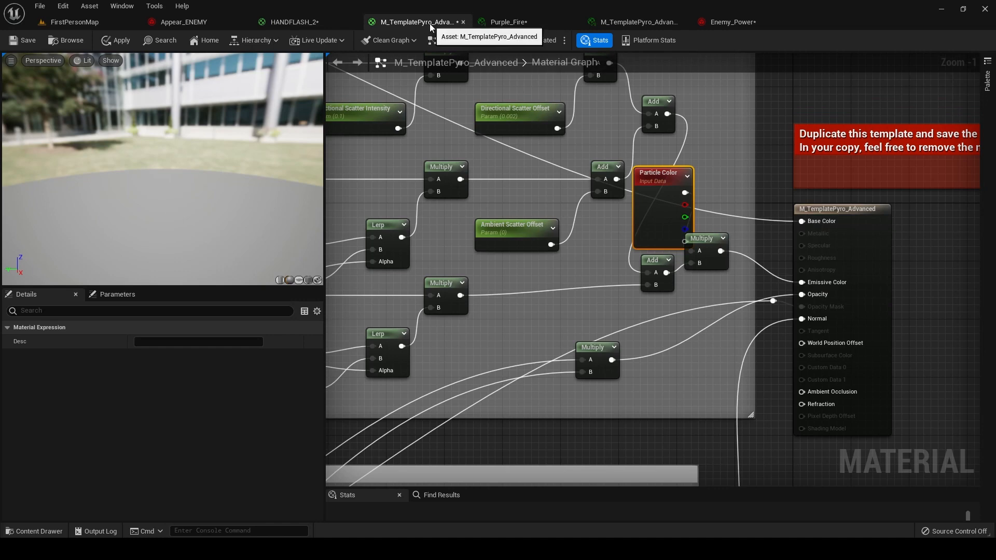
left_click(185, 22)
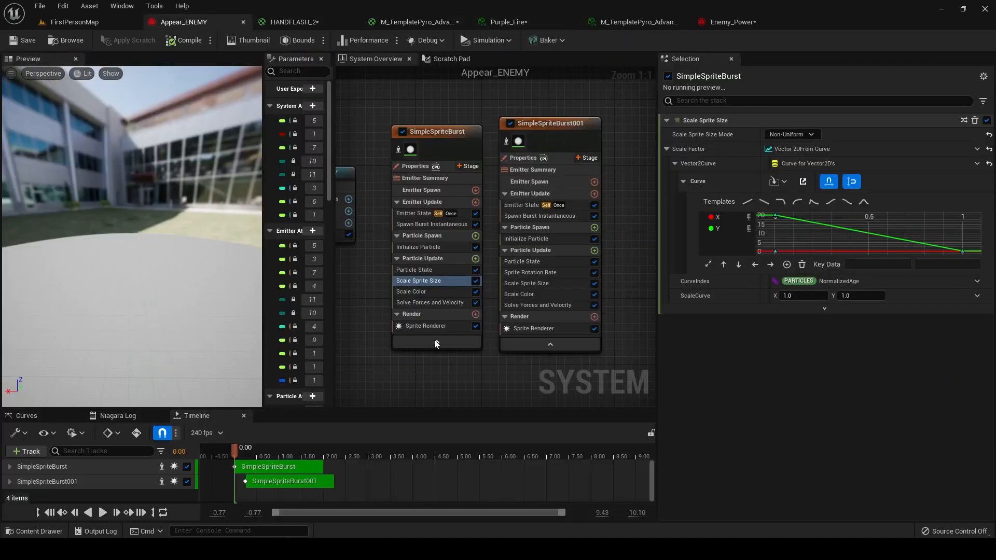
left_click(728, 21)
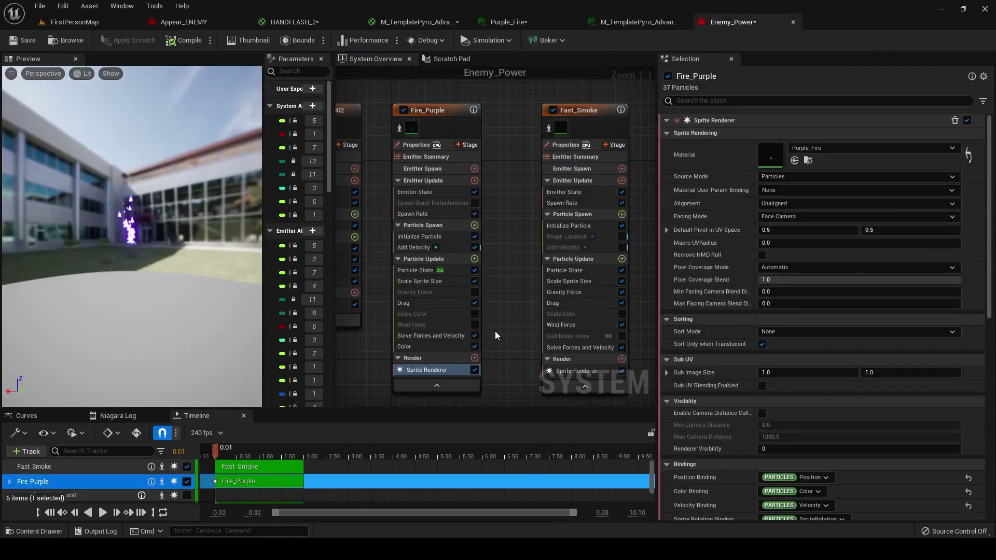
left_click(74, 22)
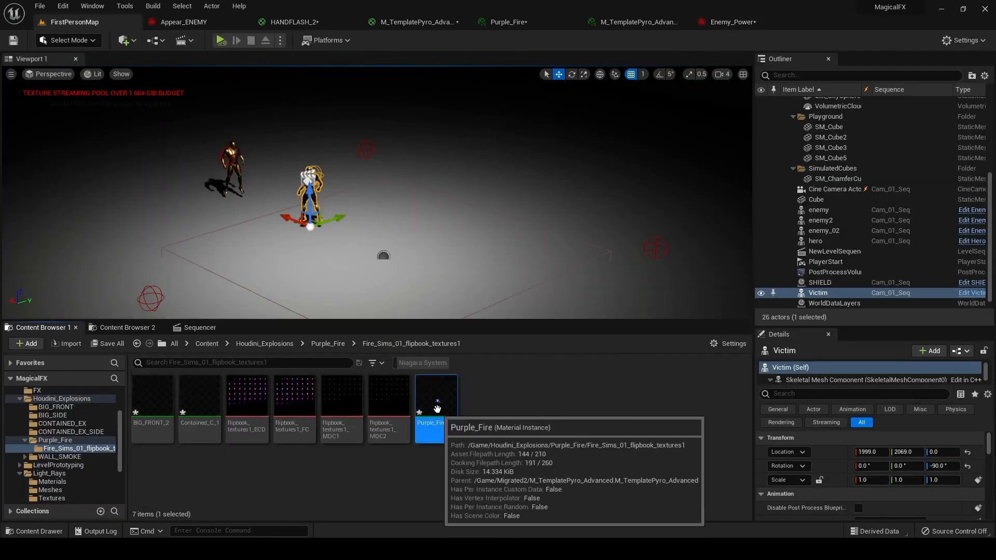
- Open Purple_Fire and review its flipbook, scatter and ECD/FC texture parameters
double_click(435, 401)
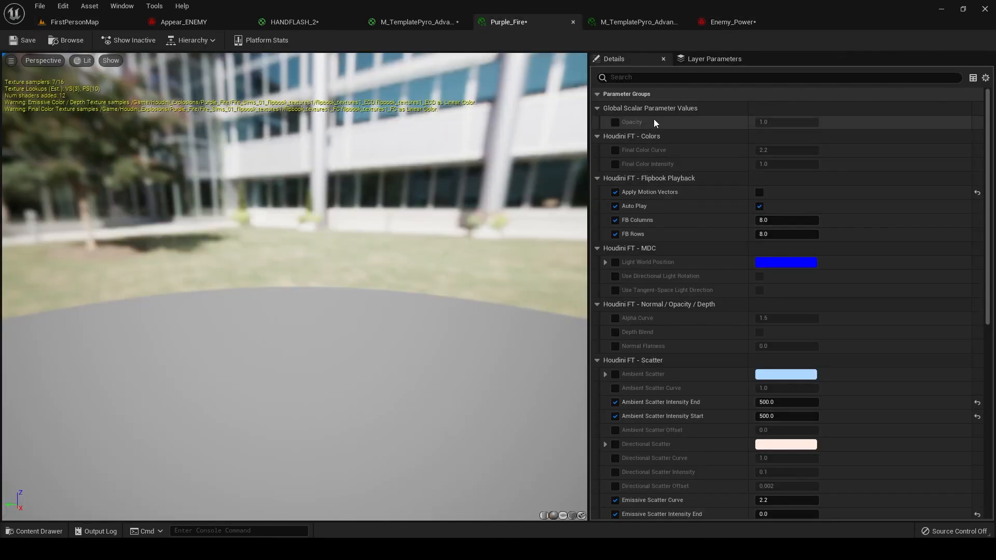
mouse_move(649, 192)
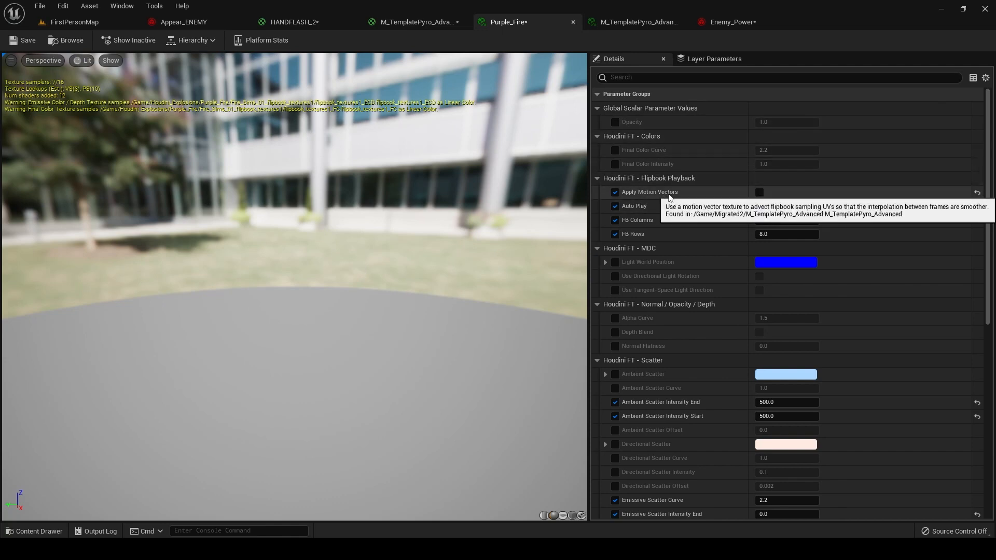
mouse_move(669, 213)
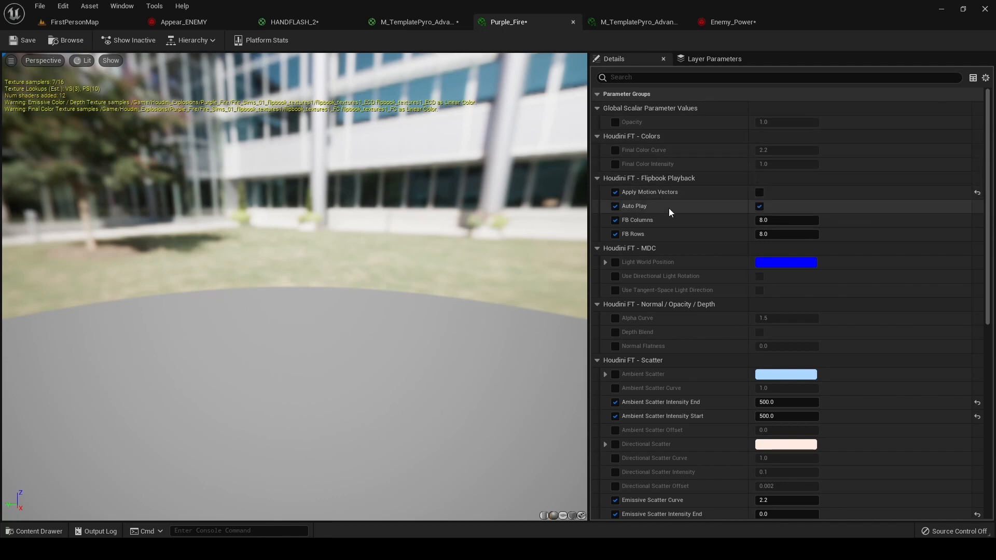
scroll("down", 3)
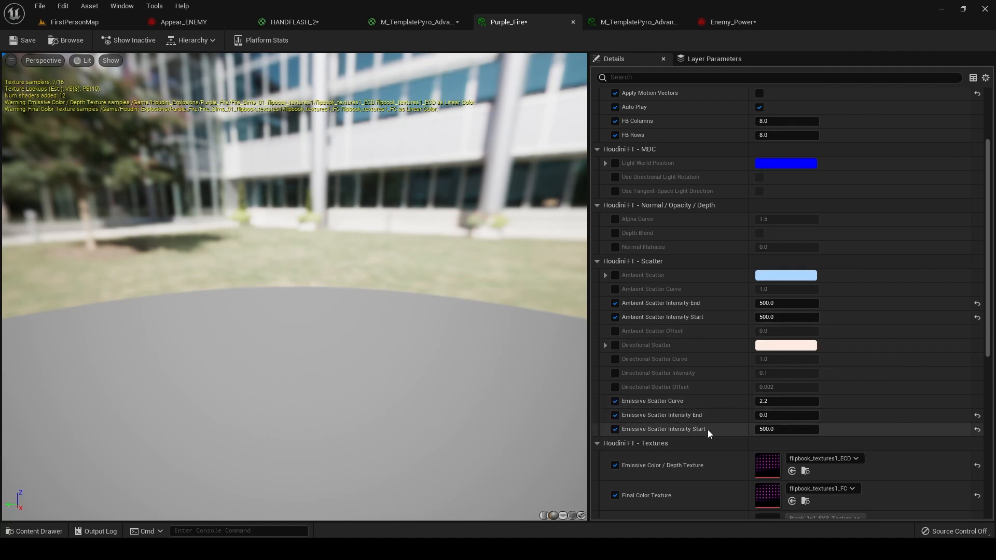
mouse_move(700, 418)
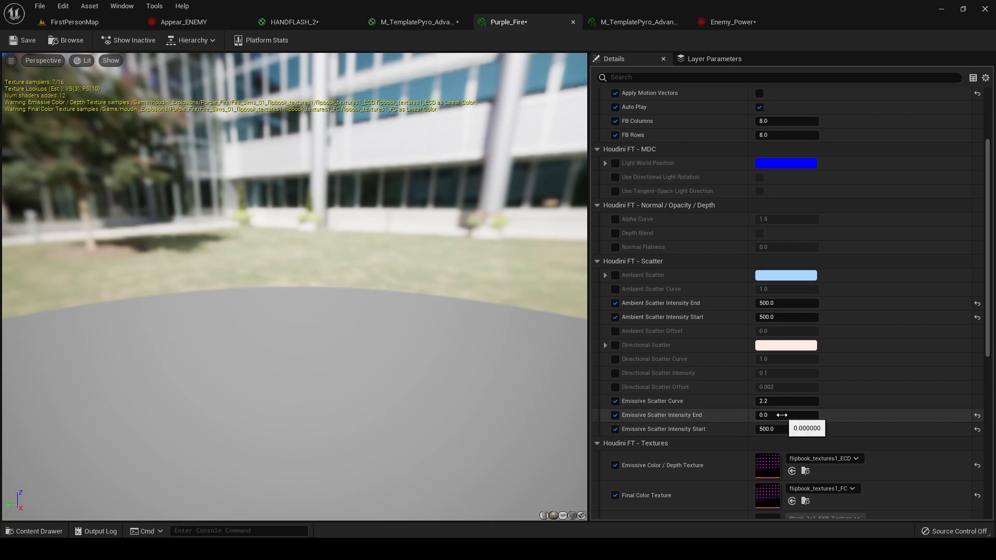
scroll("down", 3)
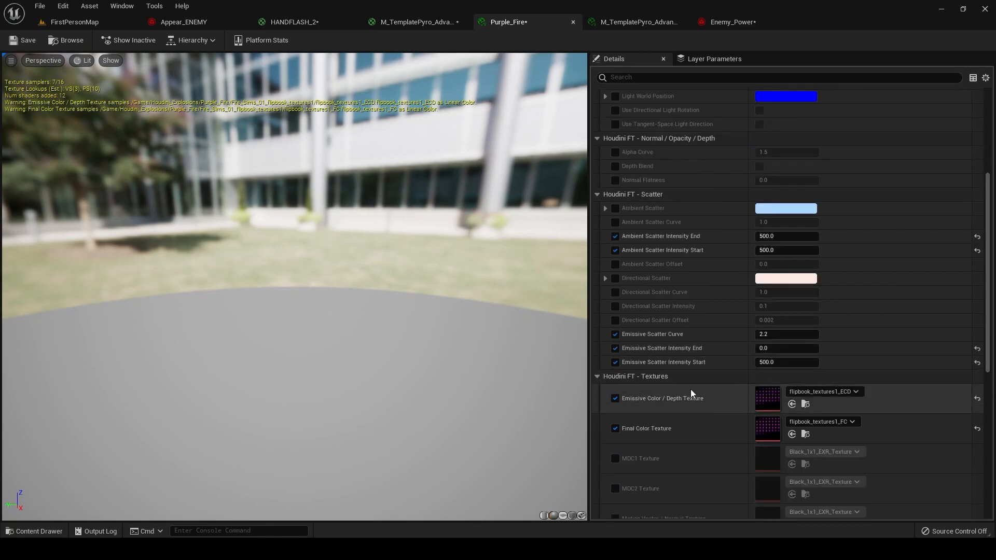
scroll("down", 3)
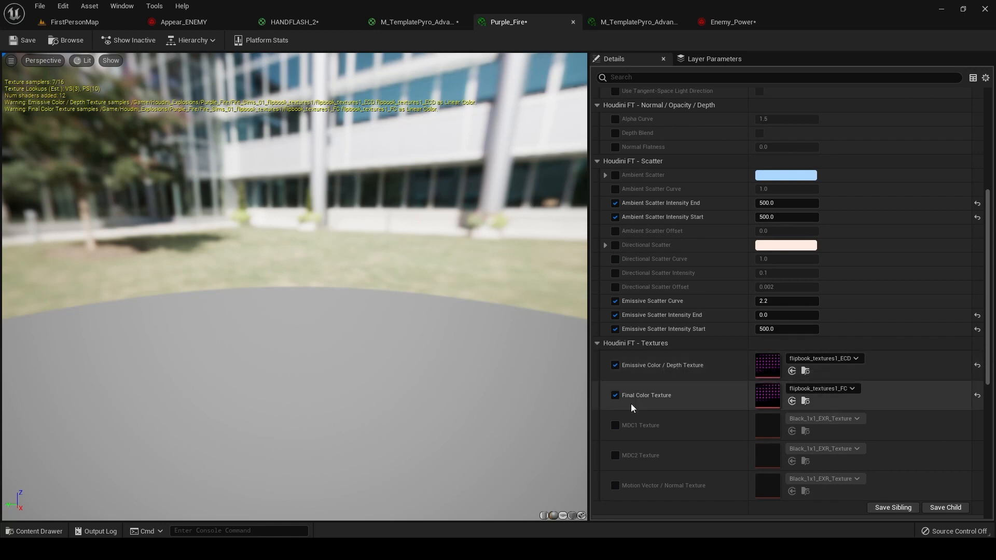
mouse_move(639, 430)
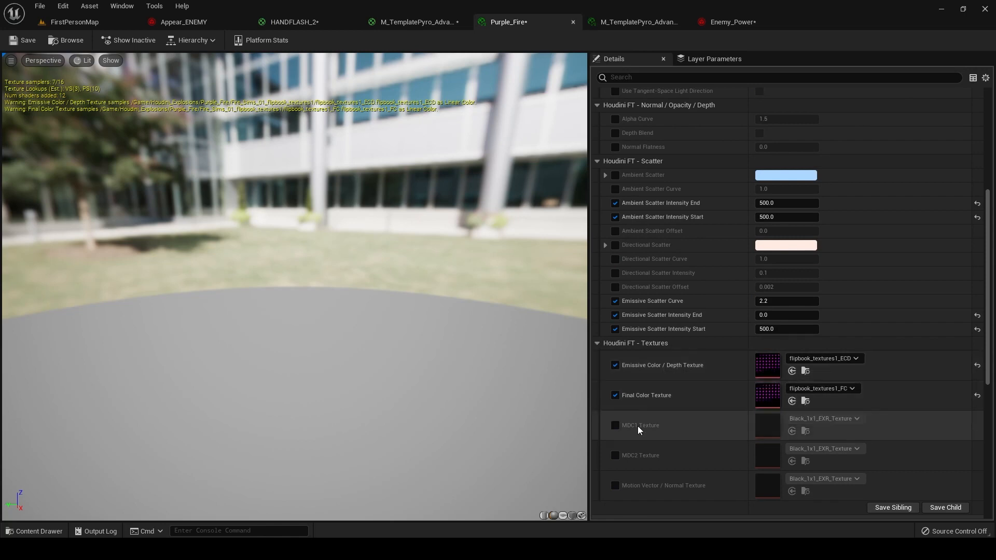
mouse_move(678, 453)
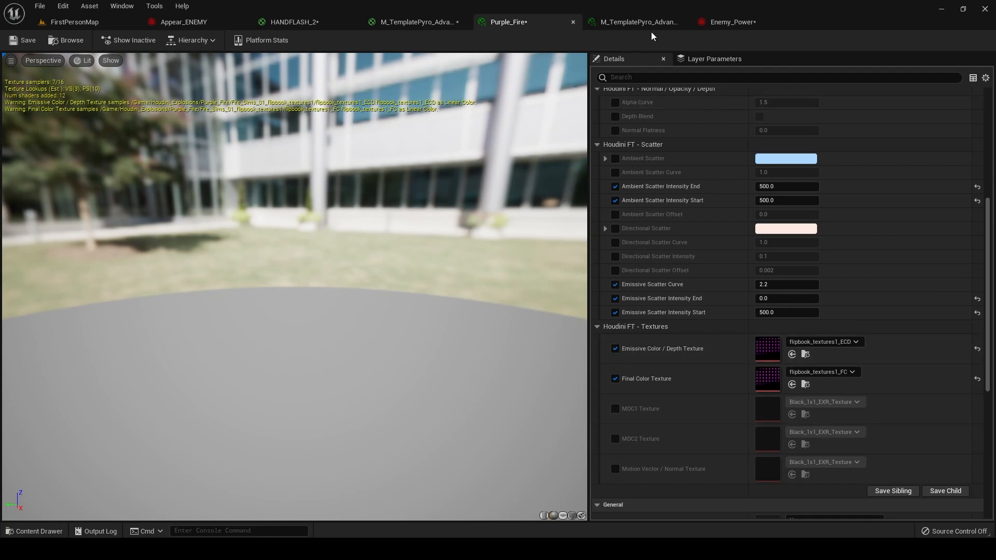
- Check Fire_Purple's spawn rate and particle lifetime range in Enemy_Power
left_click(183, 22)
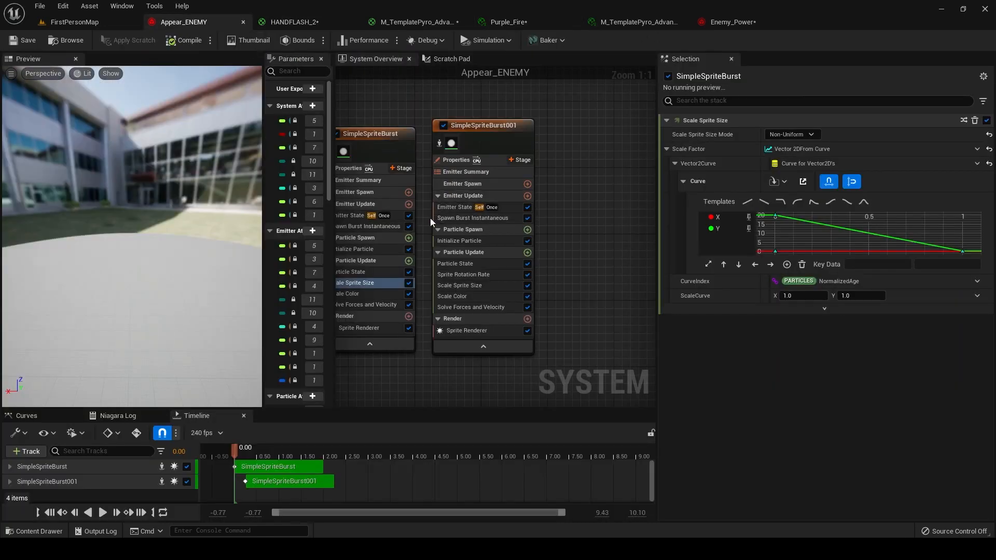
left_click(730, 22)
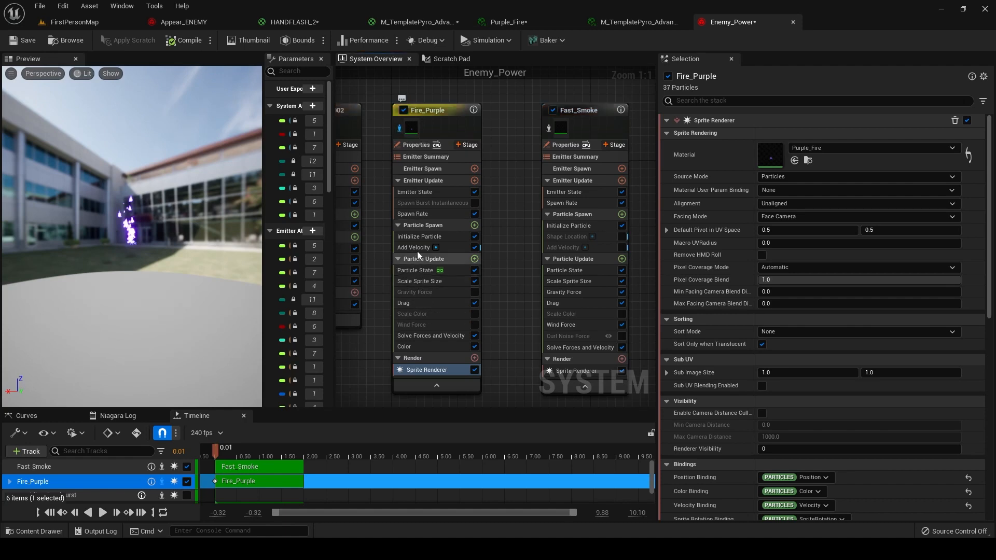
left_click(413, 213)
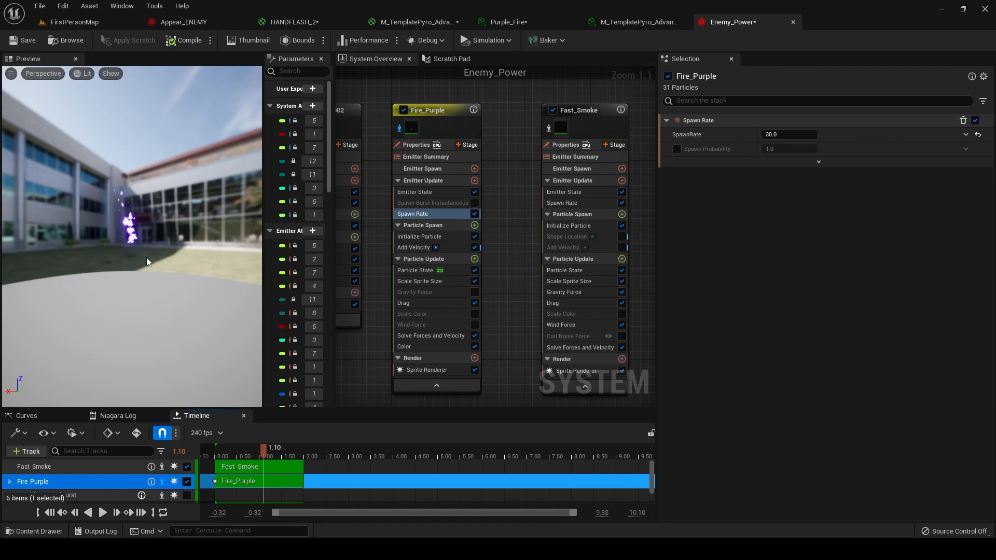
mouse_move(226, 453)
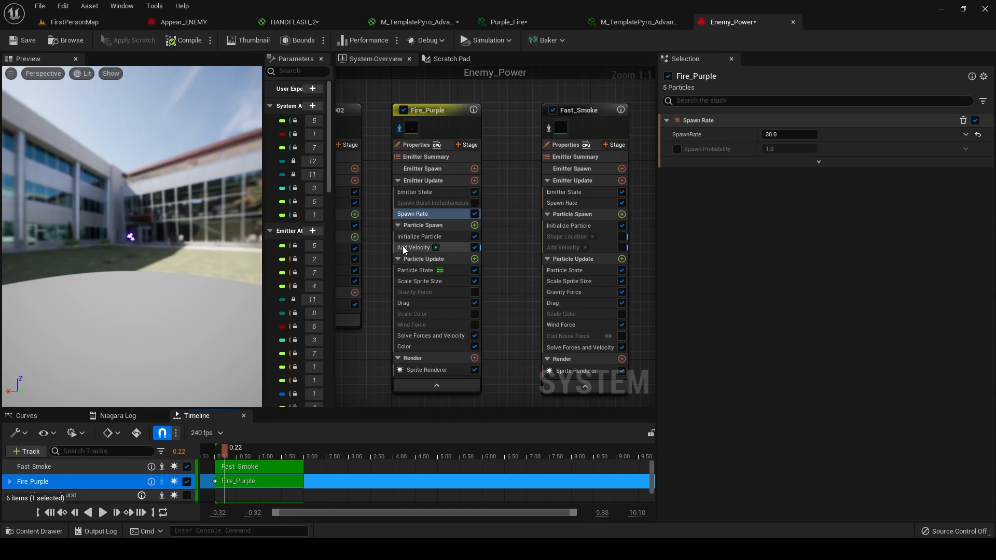
left_click(419, 237)
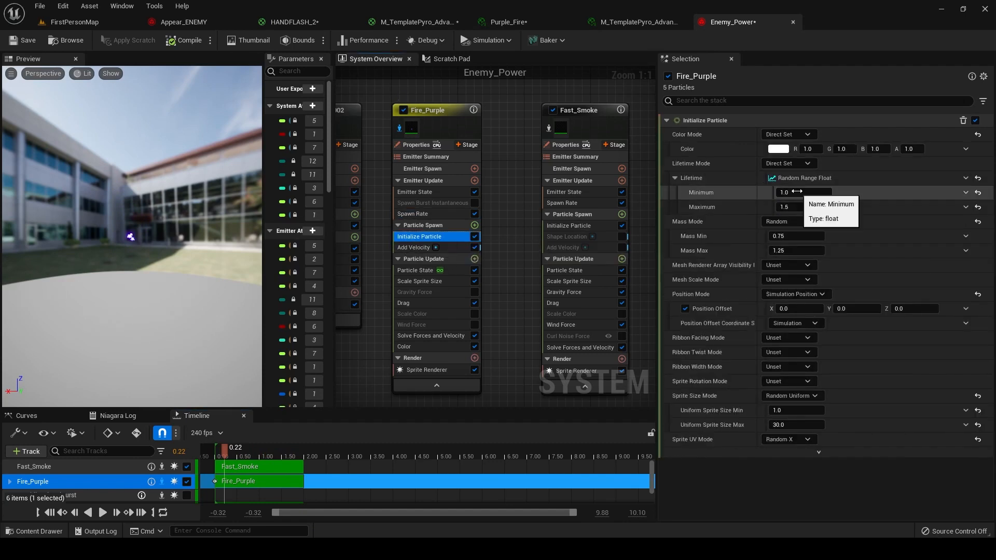
mouse_move(804, 207)
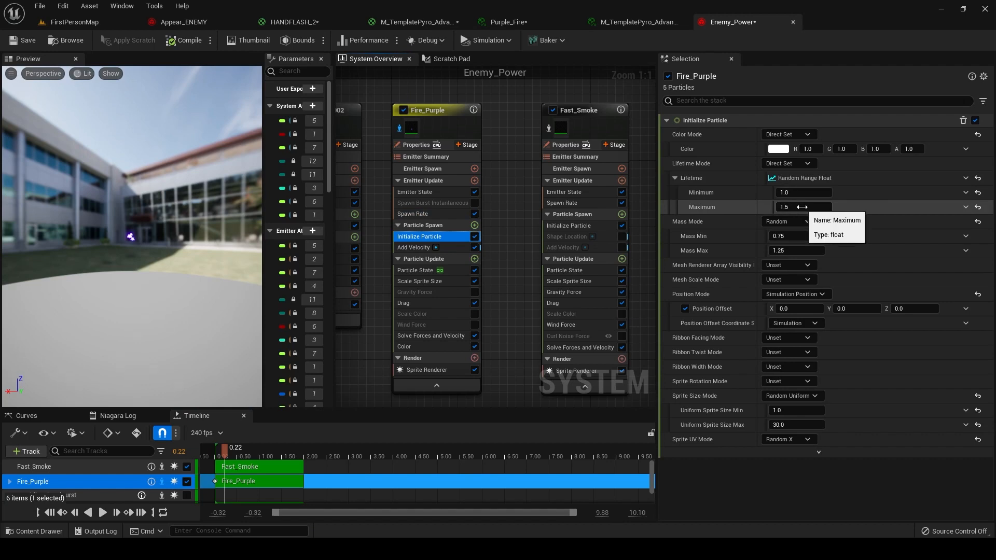
mouse_move(152, 202)
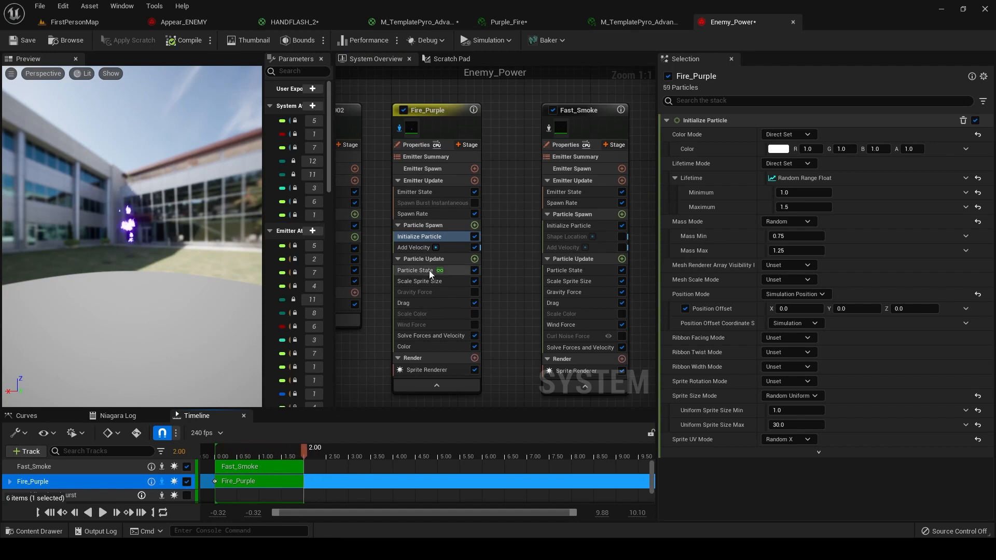
- Review Fire_Purple's velocity and shrinking size-over-life curve while previewing the effect
left_click(413, 247)
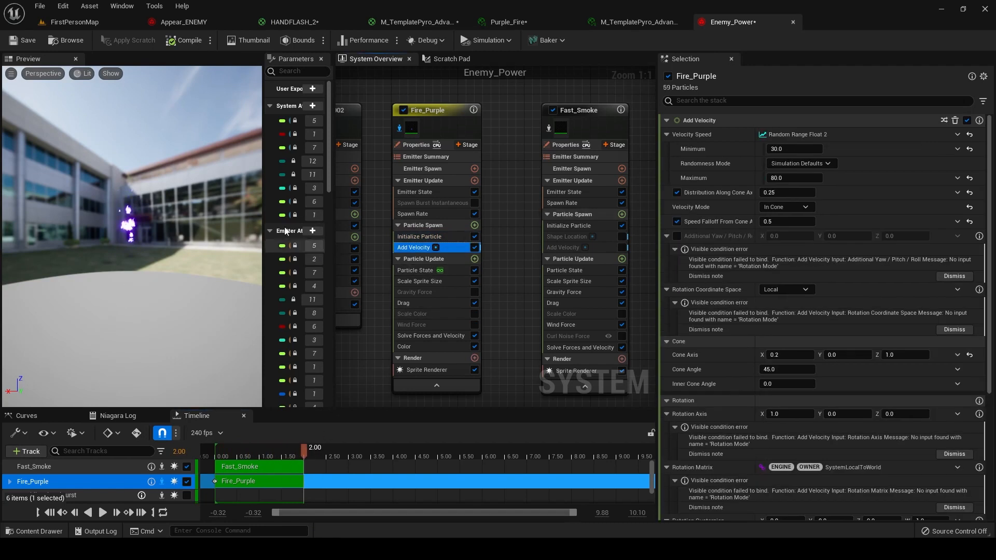
mouse_move(185, 215)
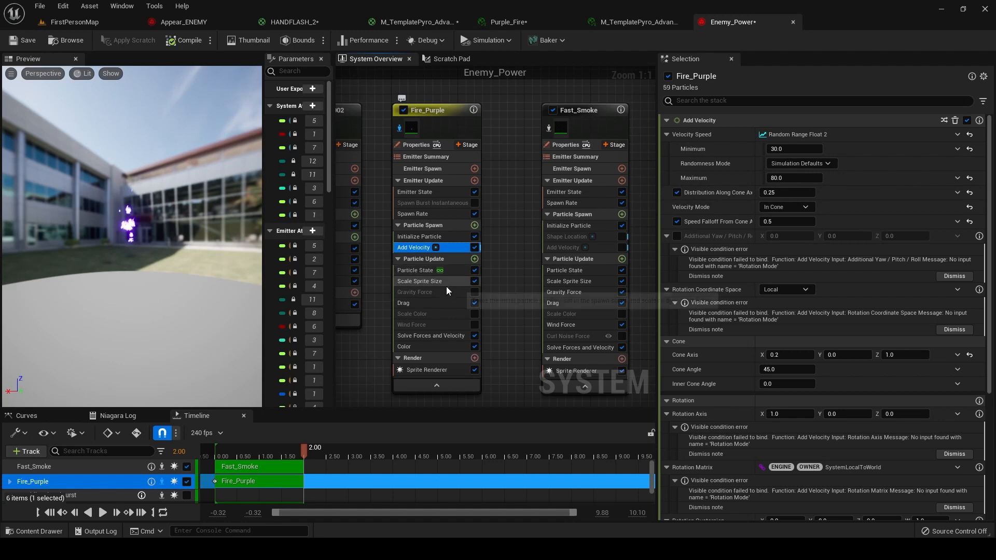
left_click(420, 280)
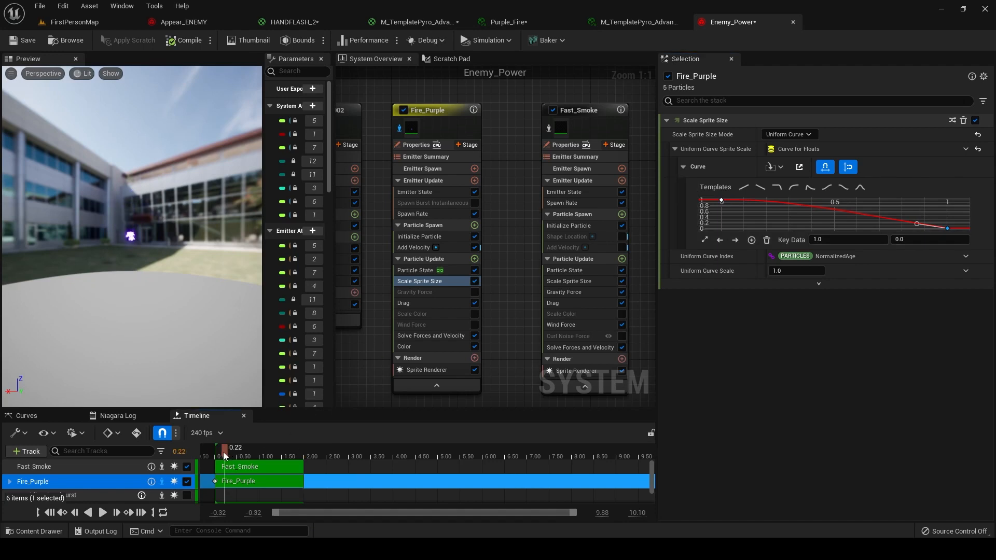
left_click(102, 513)
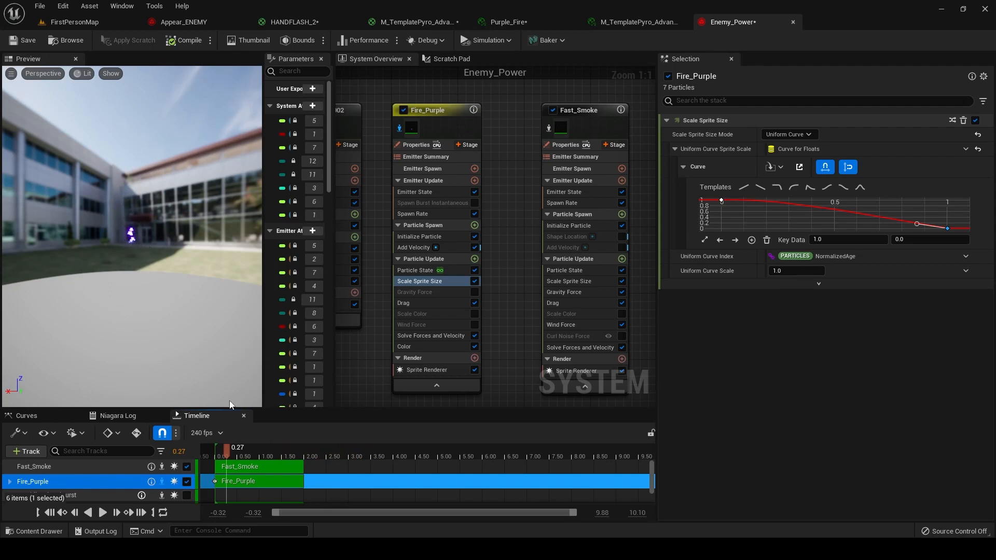
left_click(101, 512)
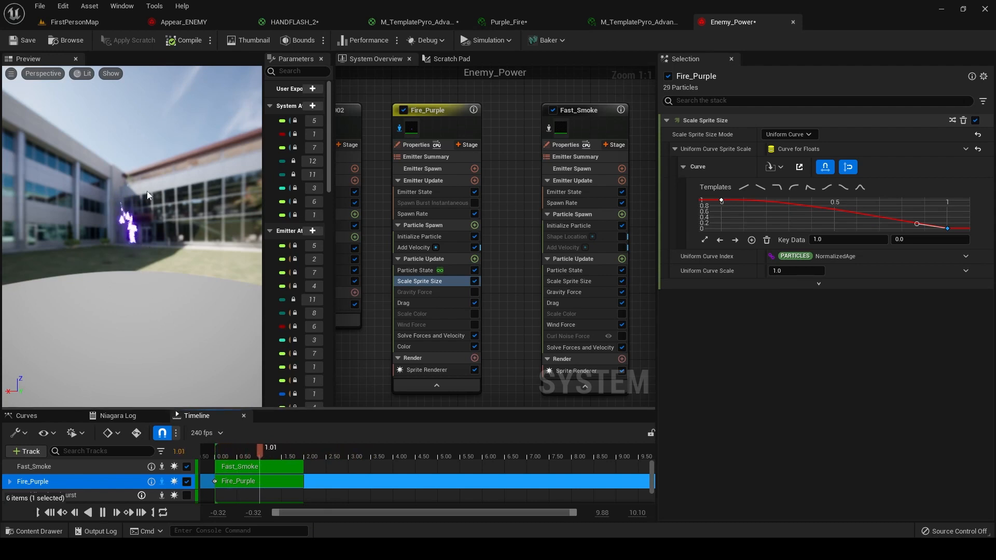
left_click(413, 346)
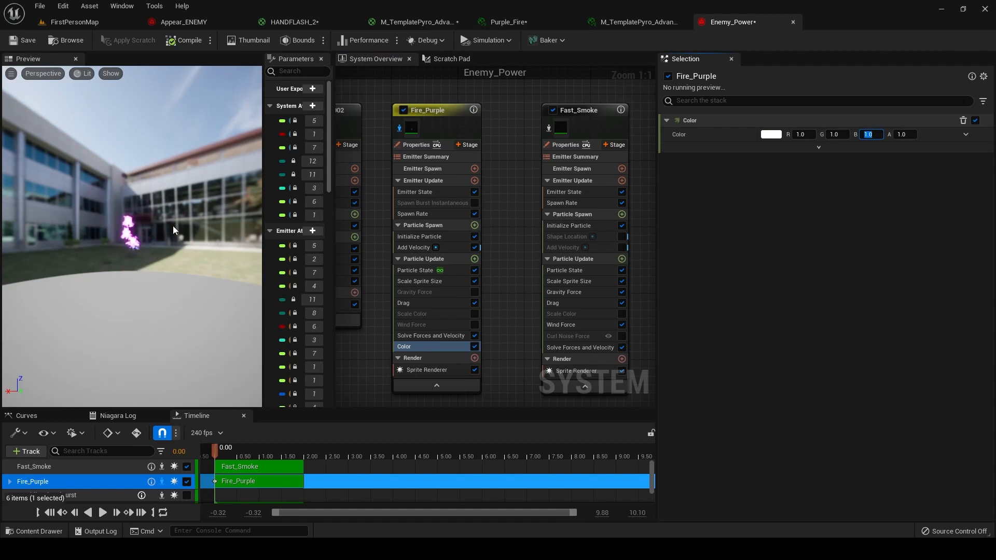
mouse_move(871, 134)
type("4")
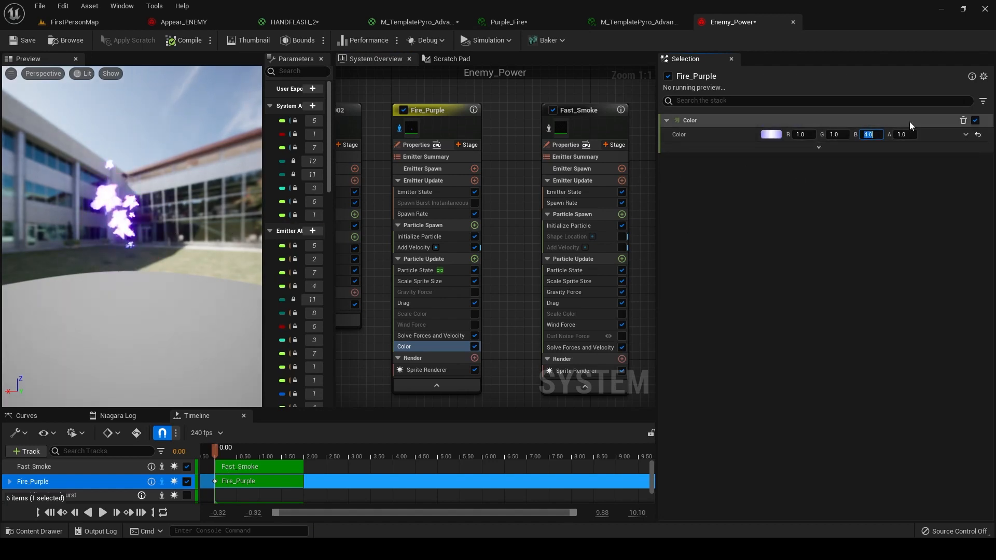
- Recheck Fire_Purple's Purple_Fire material and velocity, then return to FirstPersonMap
left_click(426, 370)
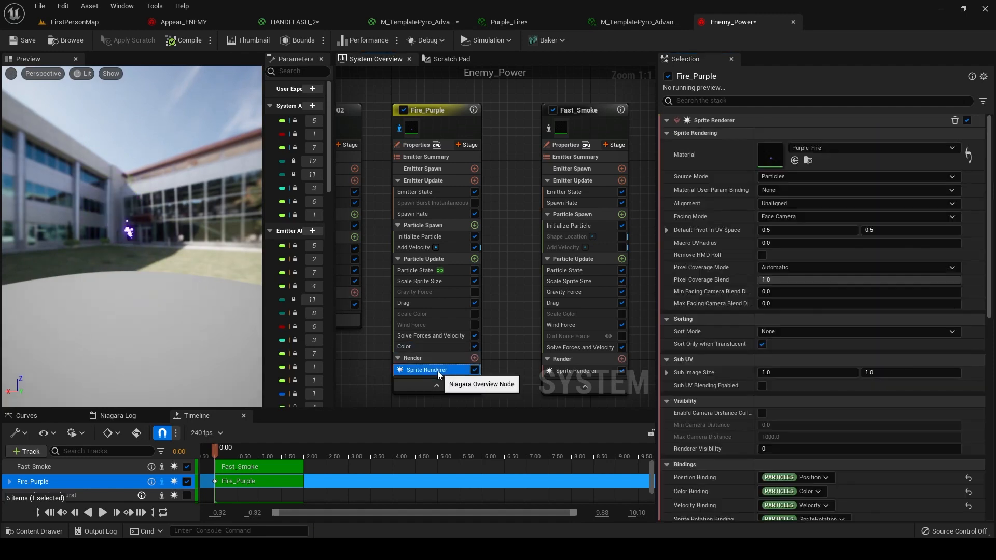
mouse_move(773, 201)
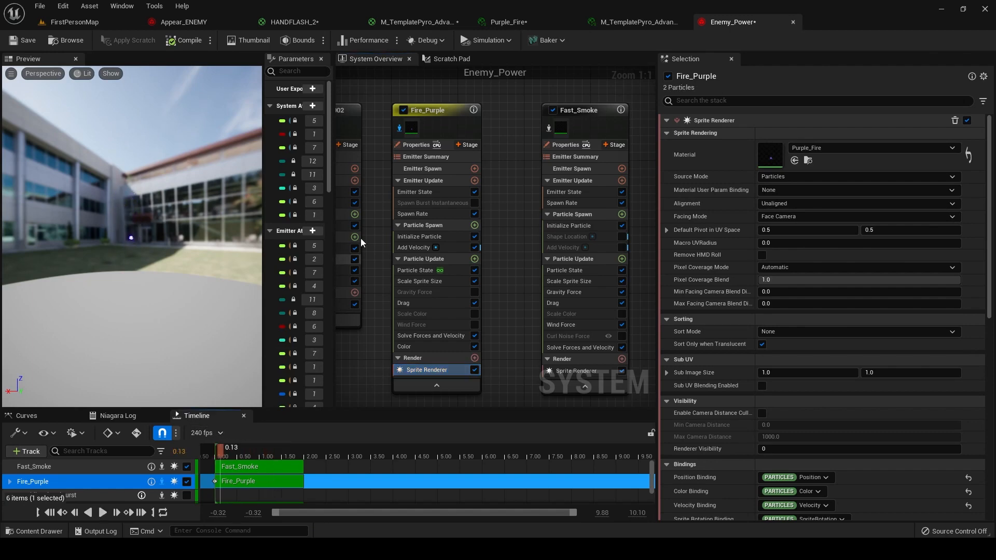
left_click(413, 247)
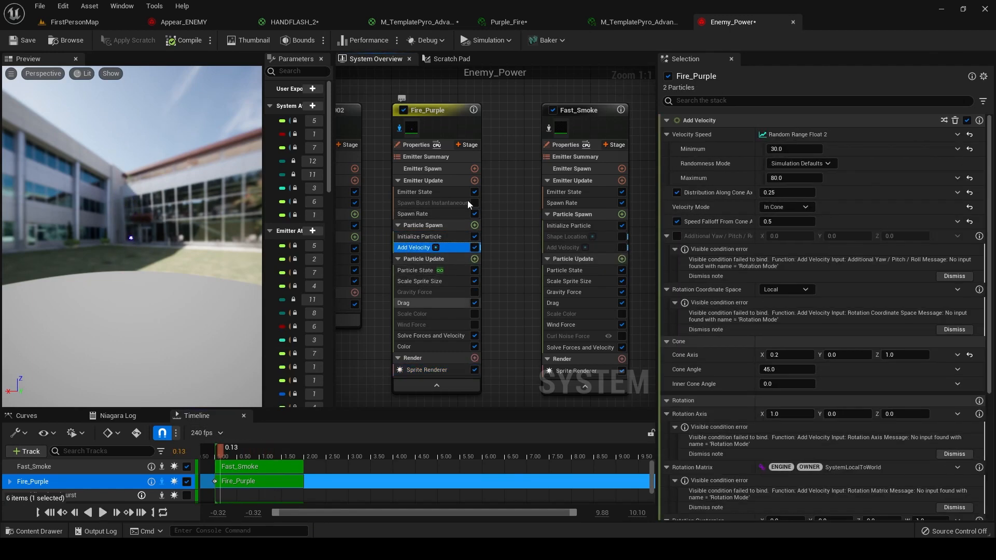
mouse_move(520, 133)
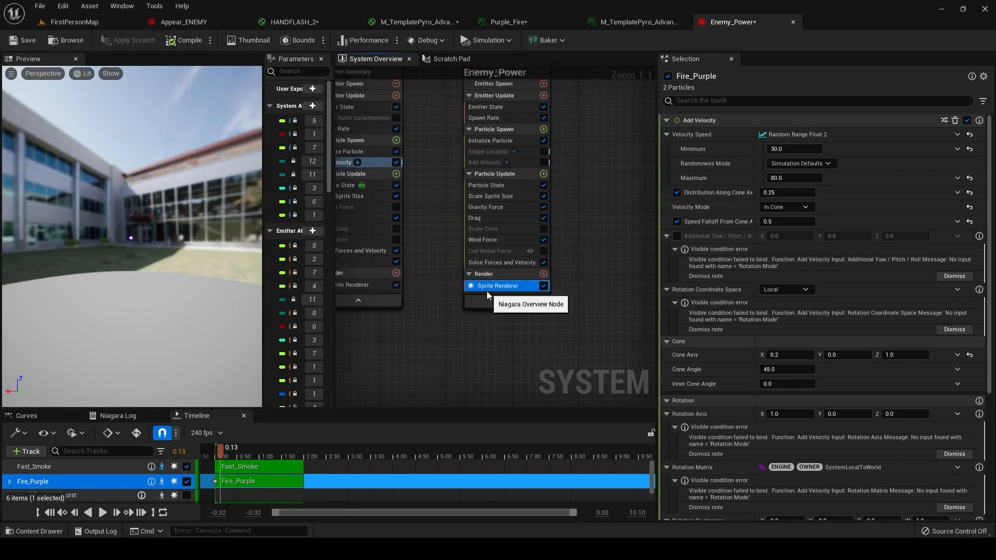
left_click(74, 21)
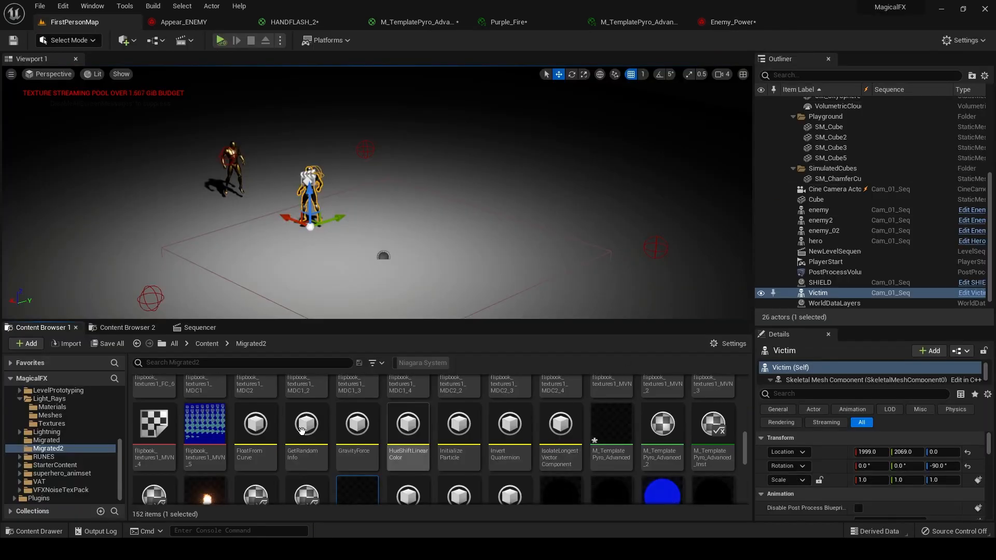
- Review the M_TemplatePyro_Advanced instance's 0.3 opacity, colour curve and scatter parameters
right_click(356, 493)
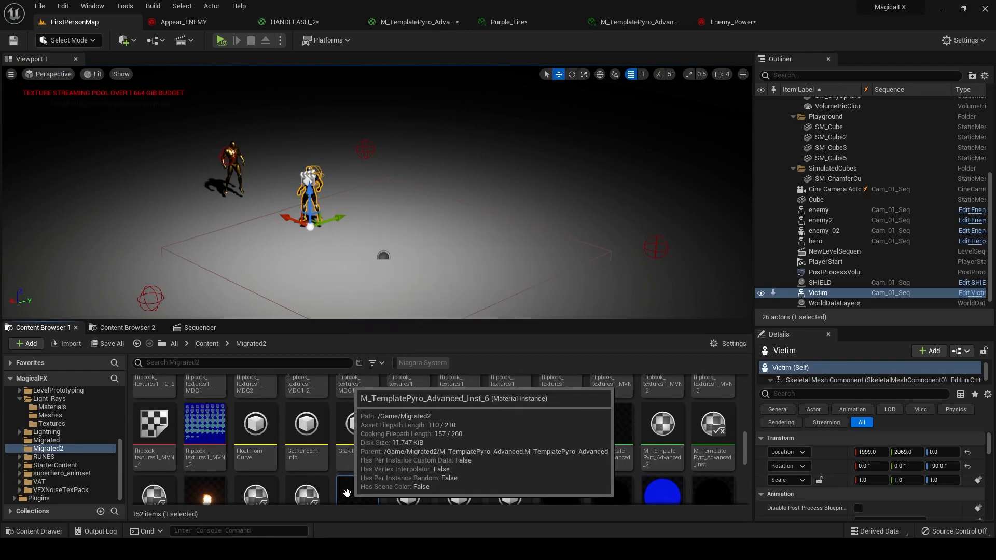
mouse_move(357, 490)
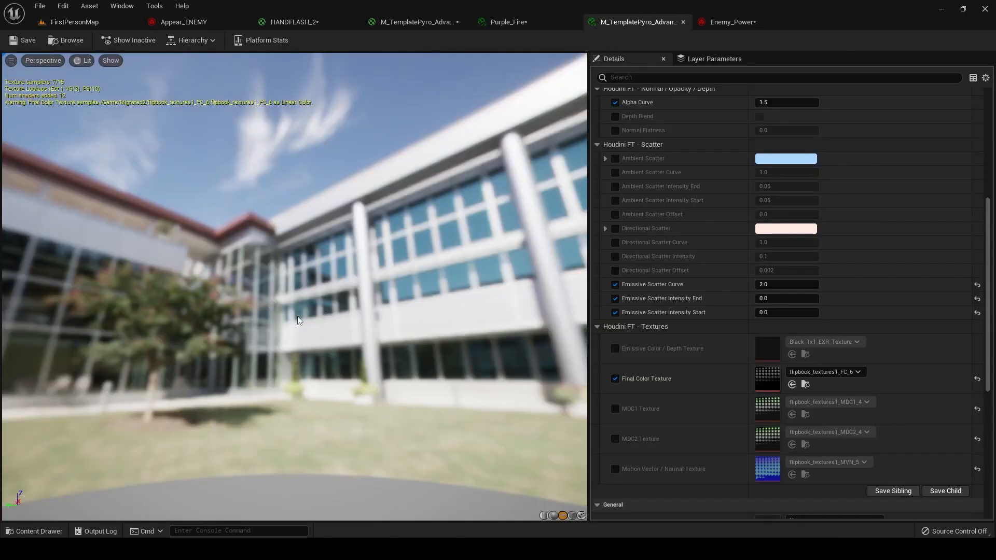
mouse_move(311, 306)
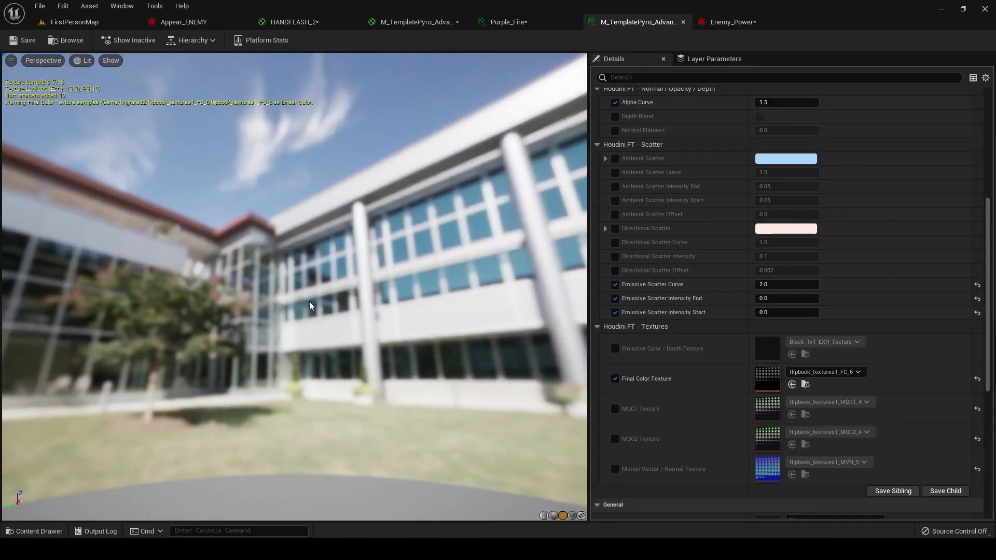
scroll("up", 3)
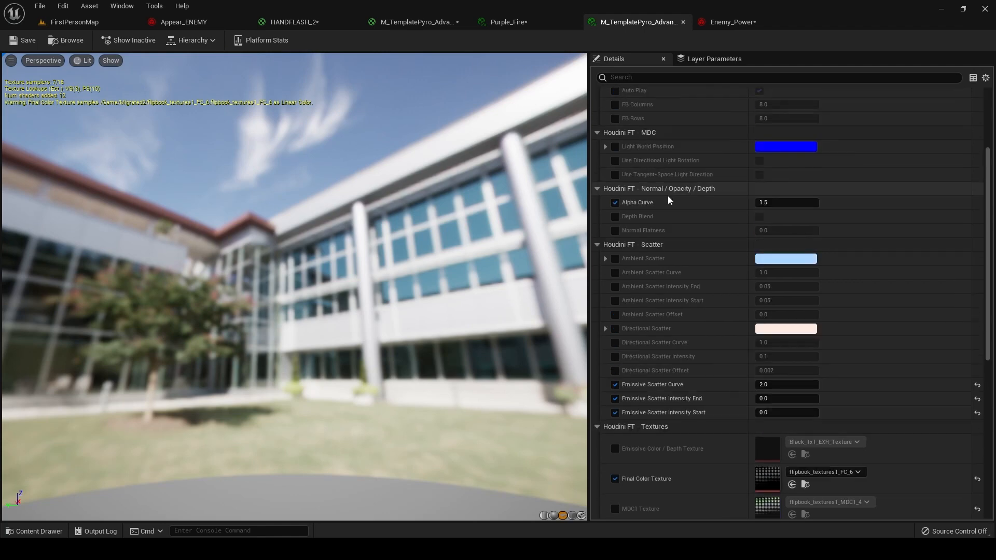
scroll("up", 3)
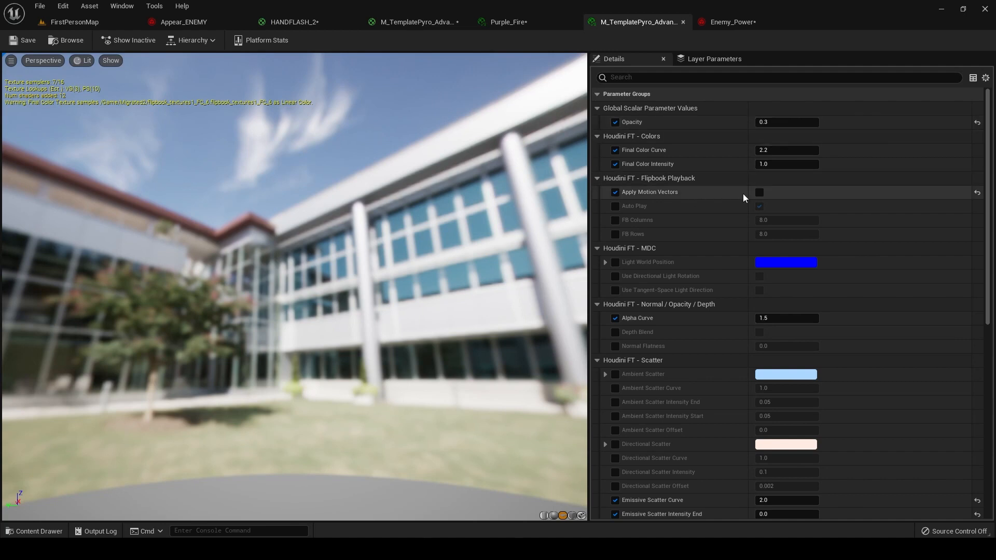
scroll("down", 3)
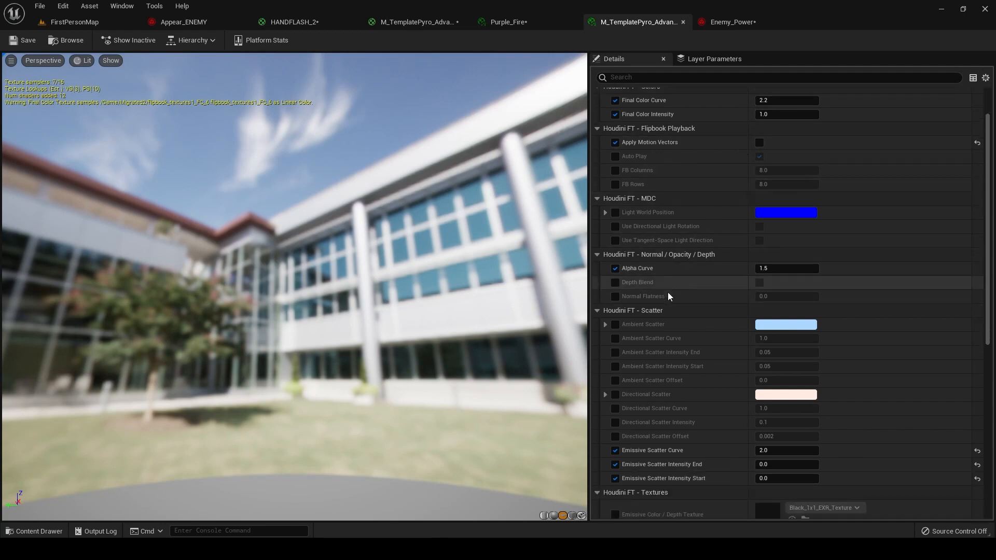
scroll("down", 3)
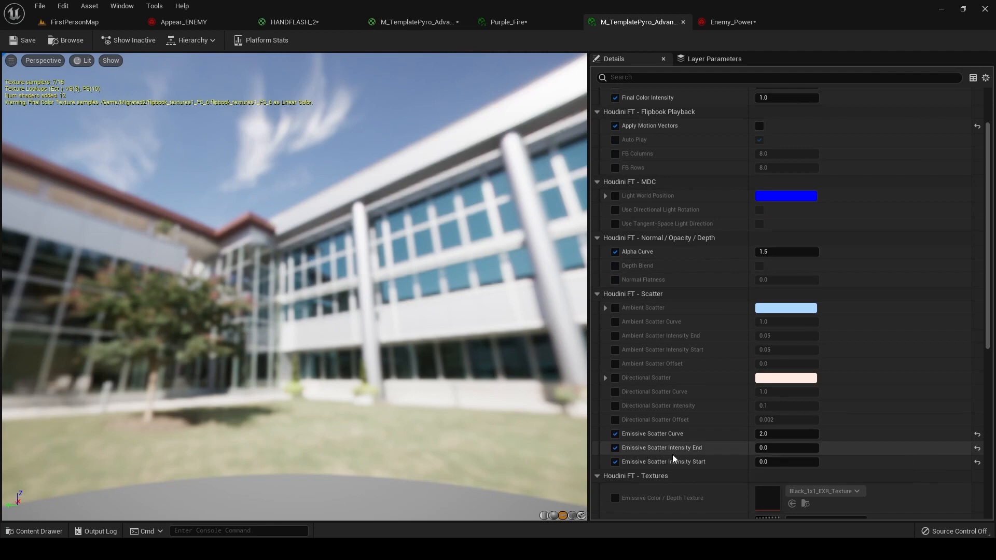
mouse_move(701, 456)
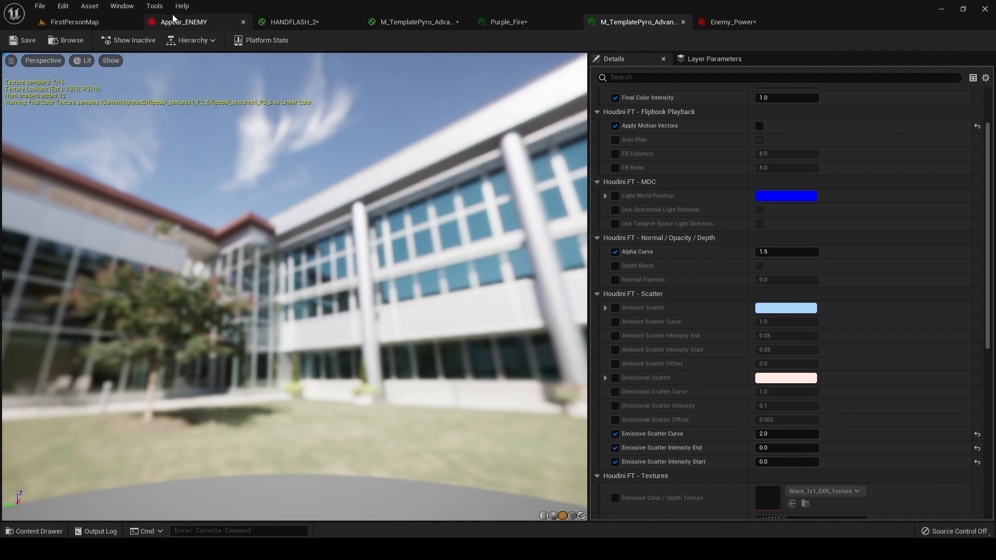
left_click(182, 22)
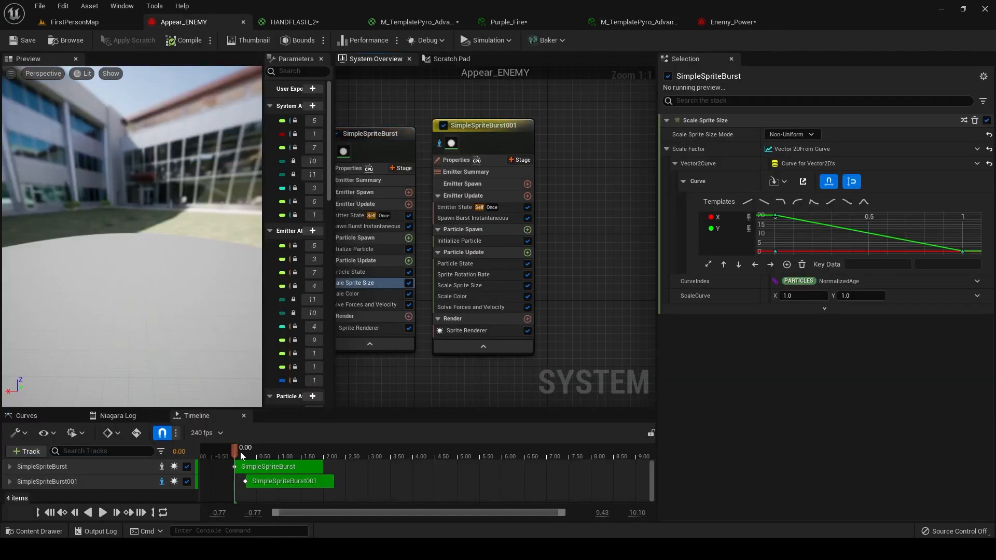
- Compare the pyro material instance with Enemy_Power, showing Fast_Smoke's lifetime 1–3 and size 150
left_click(101, 512)
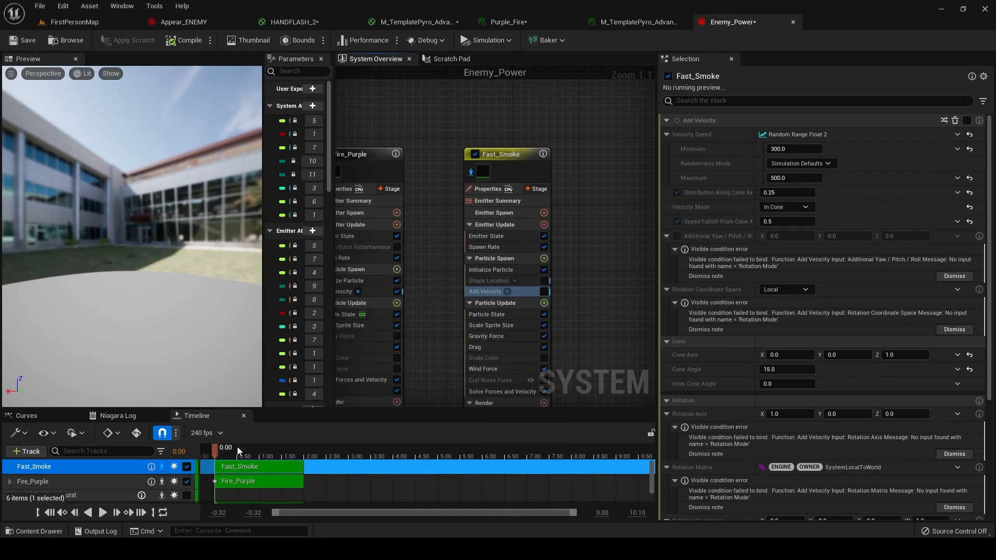
left_click(102, 512)
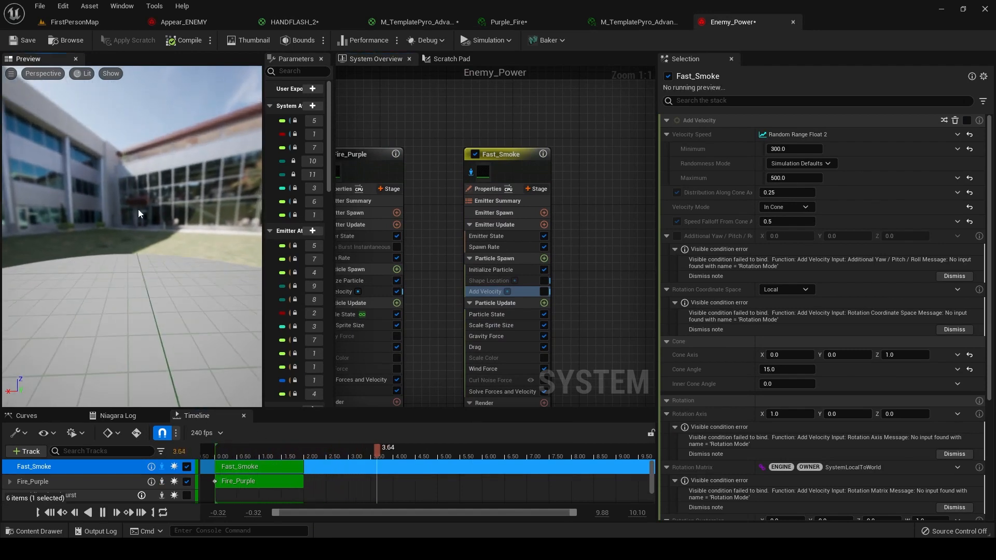
left_click(635, 22)
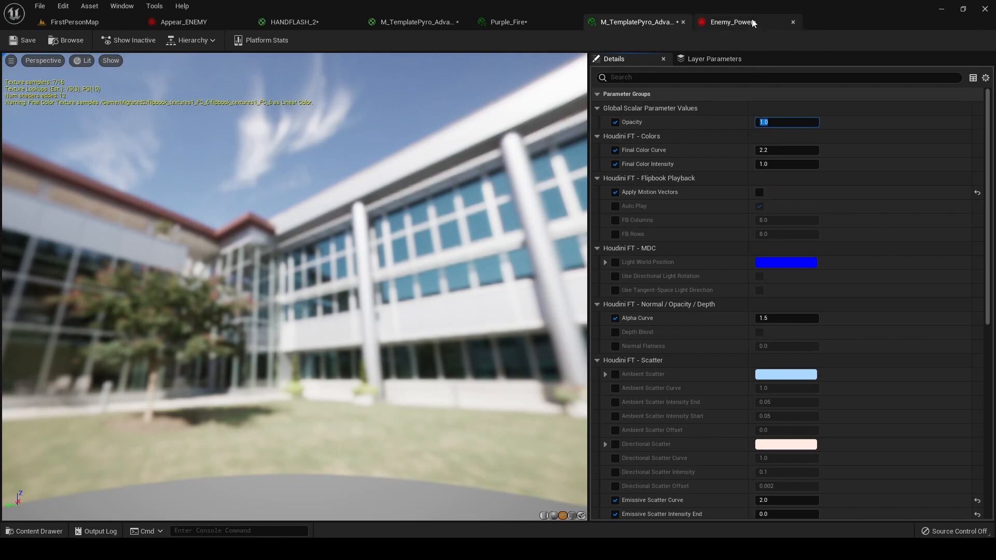
left_click(729, 22)
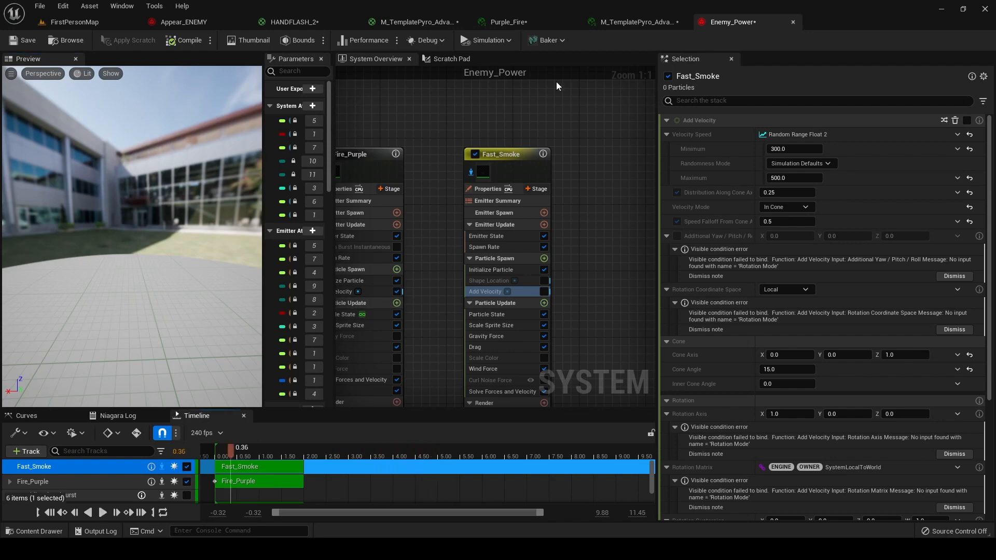
left_click(635, 22)
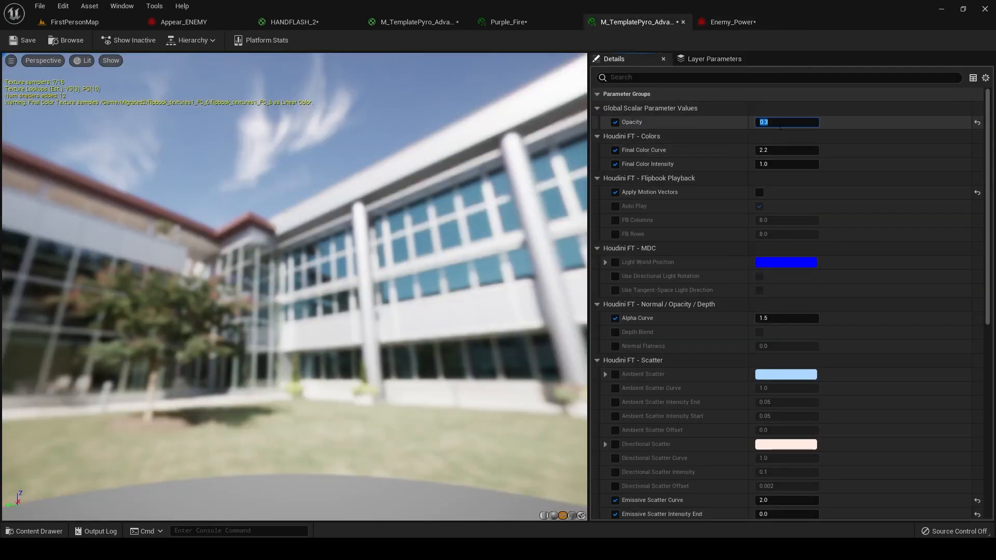
left_click(728, 21)
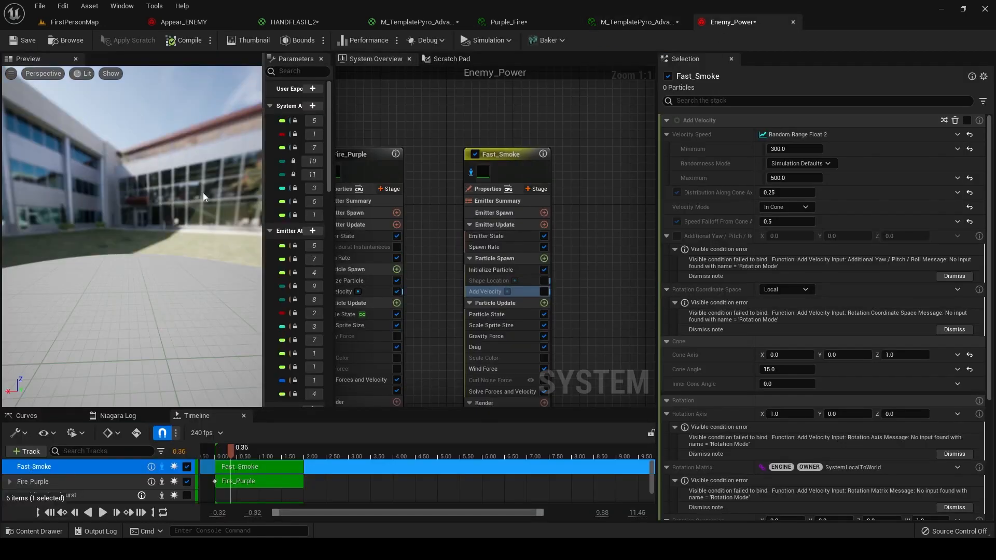
left_click(490, 269)
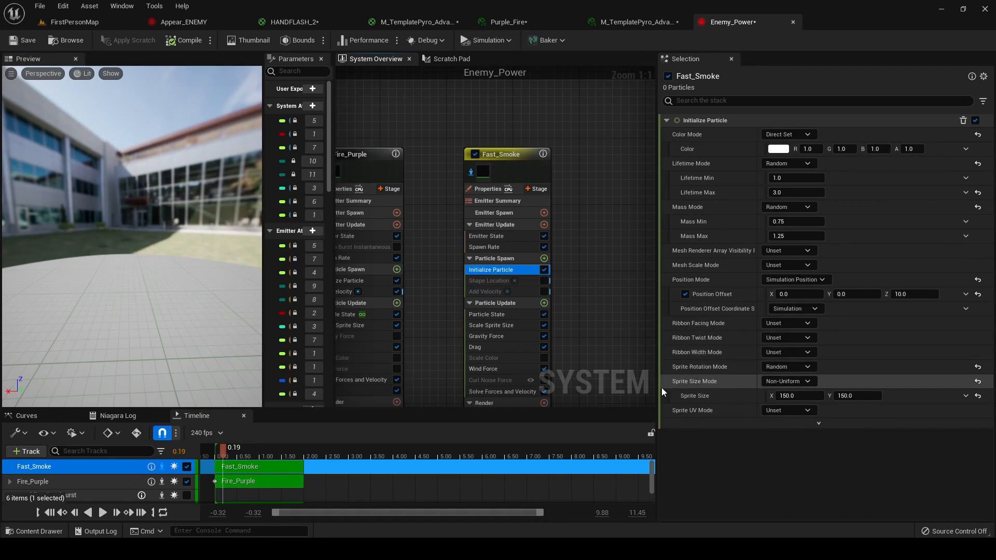
mouse_move(858, 395)
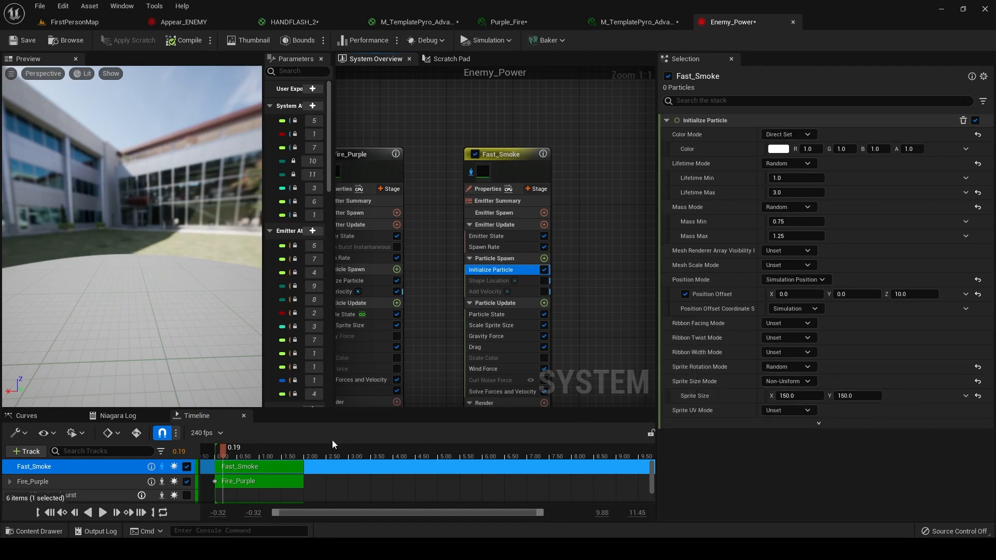
- Preview the effect and review Fast_Smoke's gravity, scale-over-life, wind and renderer modules
left_click(103, 513)
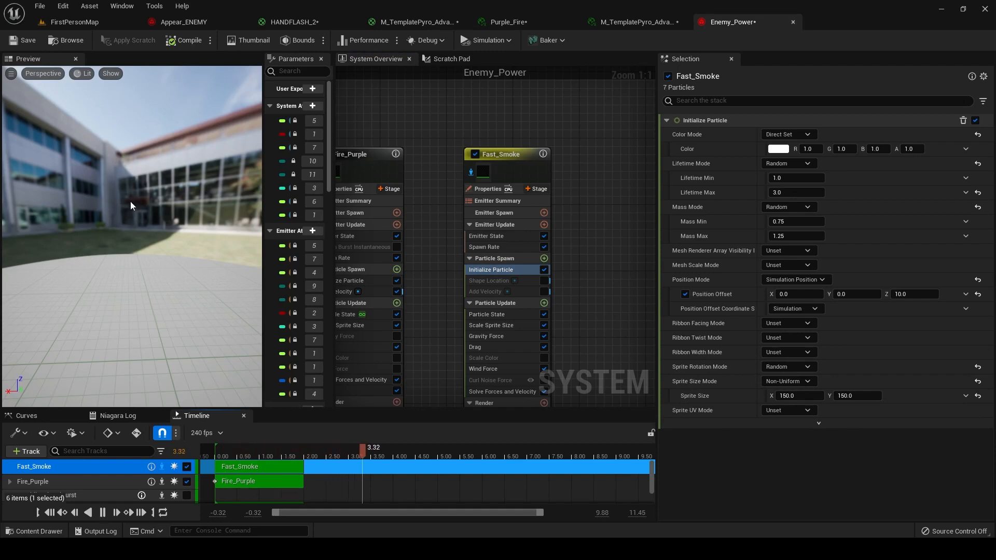
left_click(487, 335)
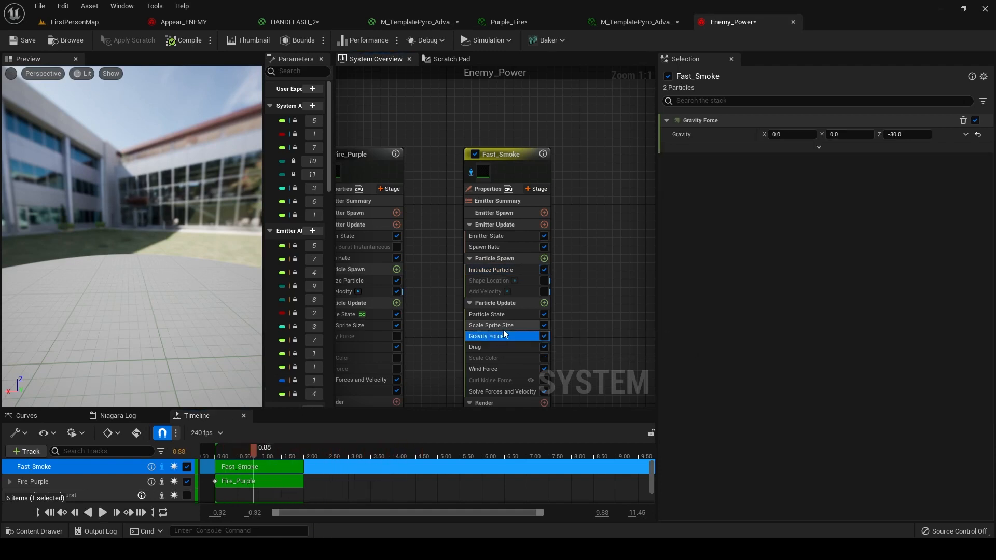
left_click(492, 326)
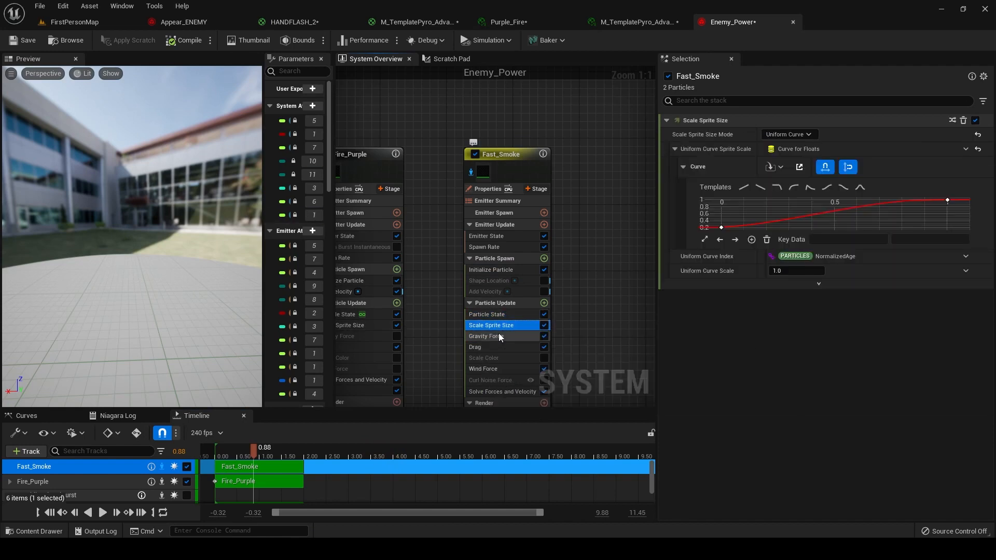
left_click(486, 336)
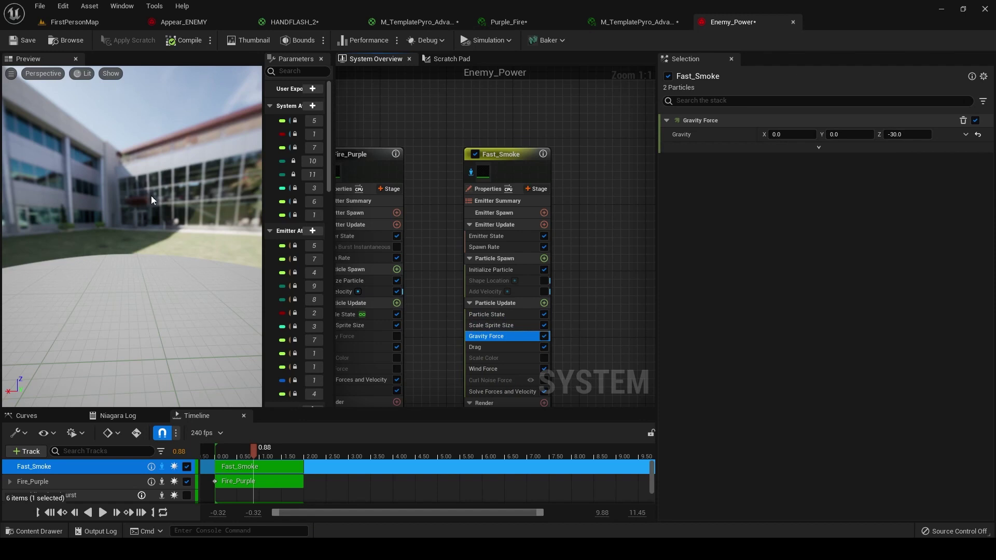
left_click(487, 337)
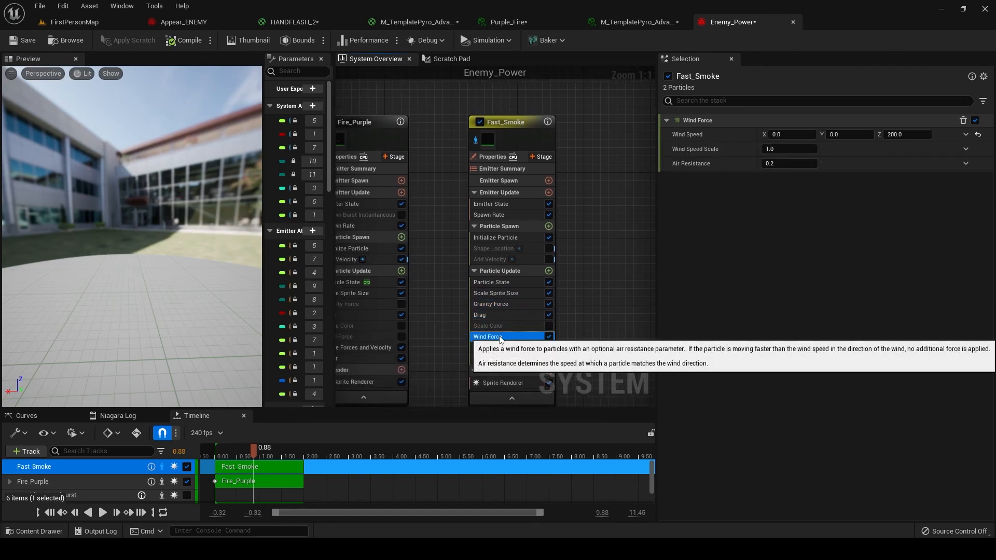
mouse_move(496, 364)
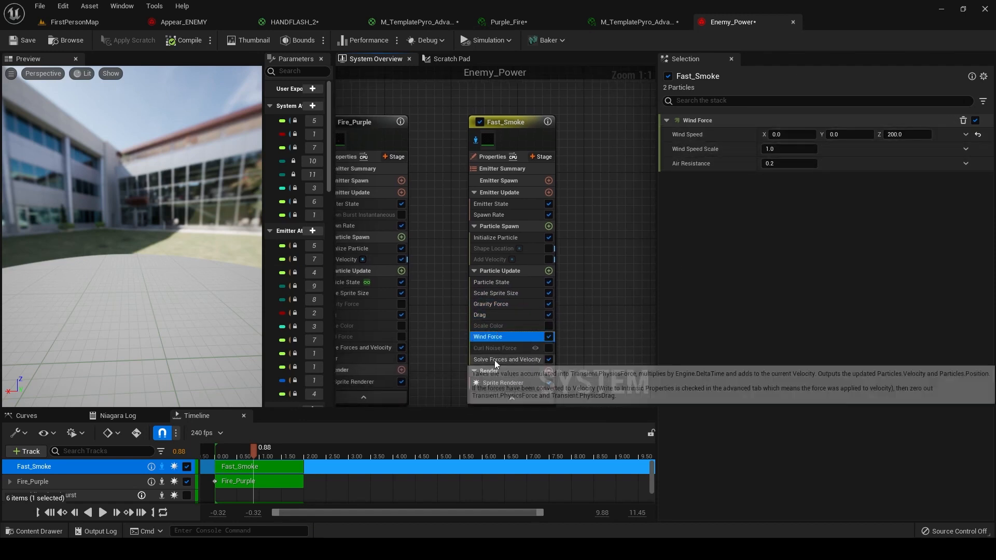
left_click(505, 351)
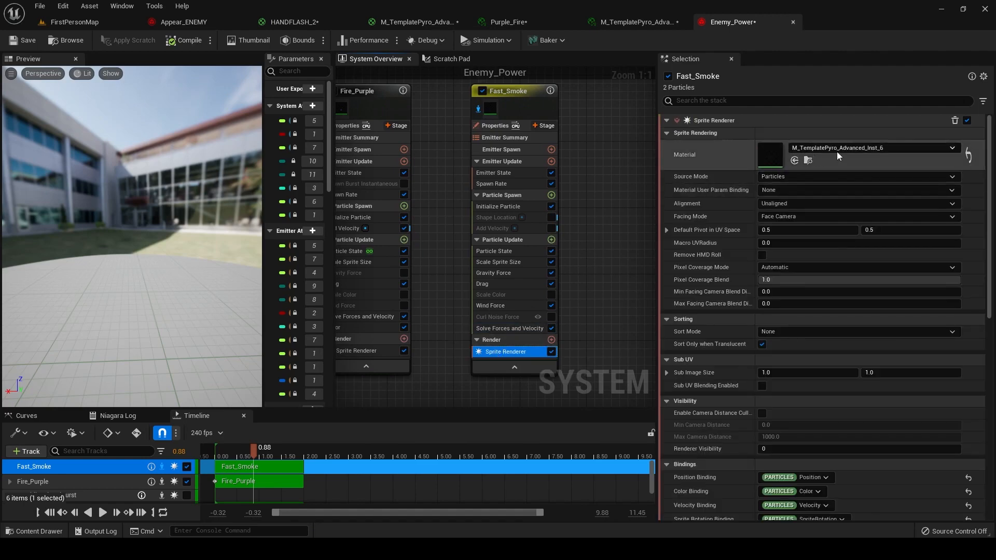
left_click(499, 207)
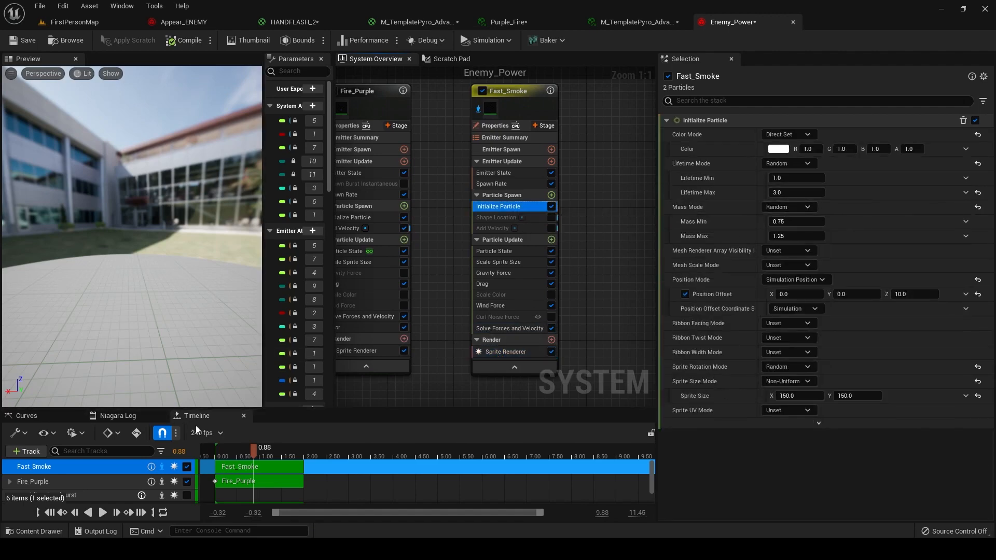
left_click(102, 513)
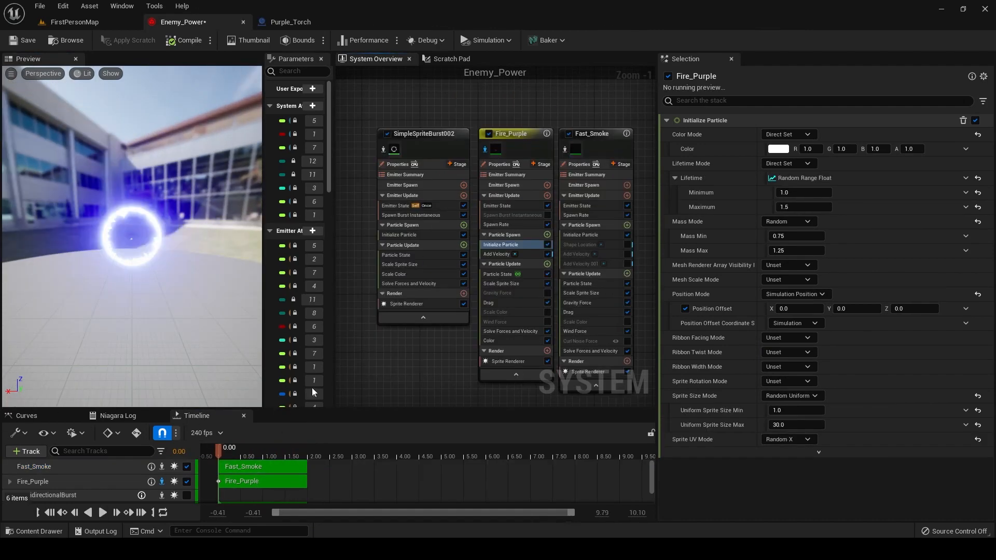
mouse_move(384, 150)
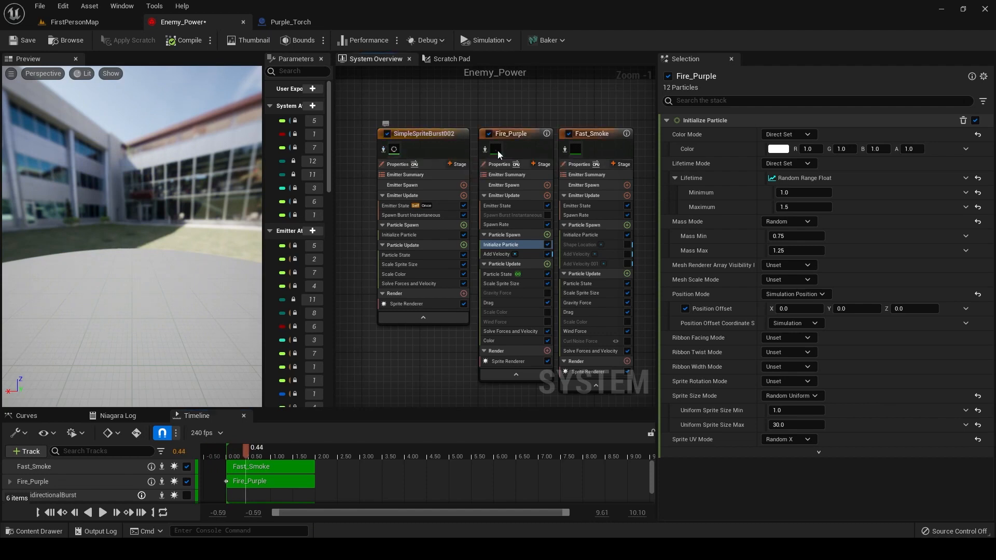
- Show Fire_Purple's spawn rate 30, initialization settings and purple tint R 1, G 1, B 4
left_click(497, 224)
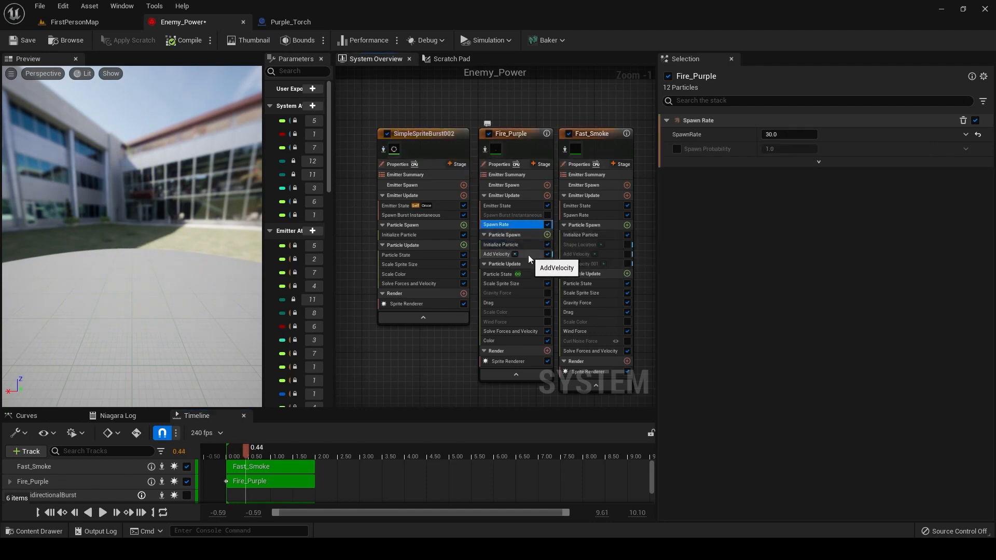
left_click(501, 245)
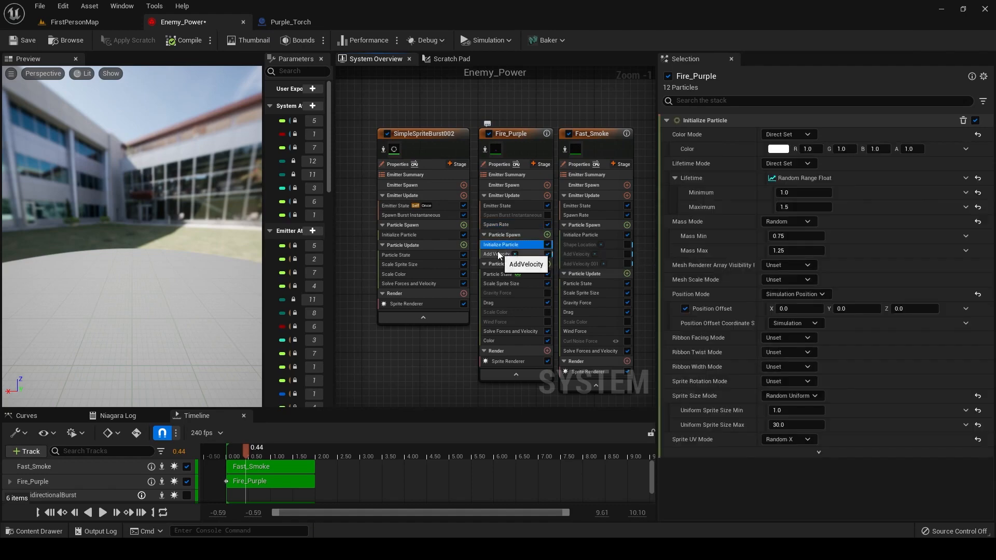
left_click(489, 341)
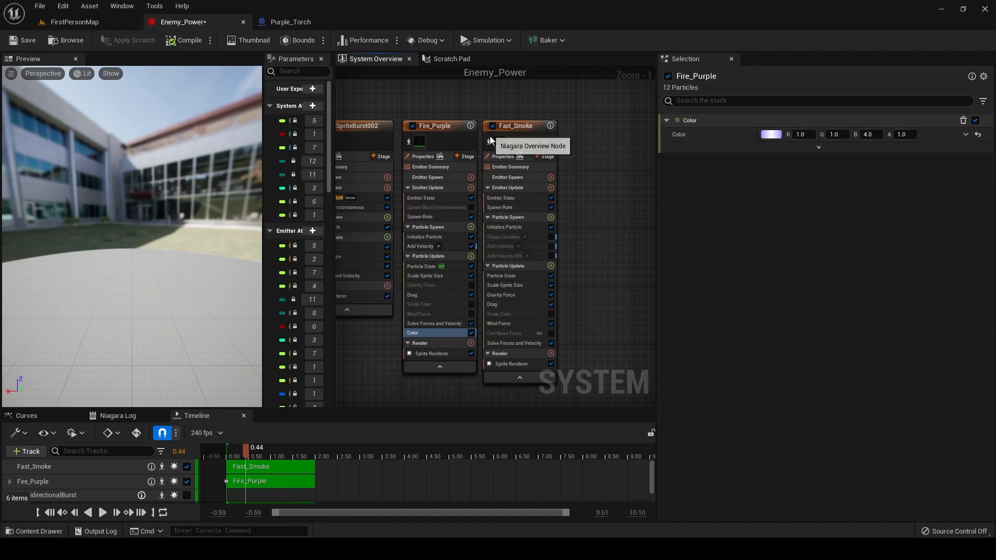
- Review Fast_Smoke's initialization, spawn rate 3 and first scale-over-life curve key
left_click(504, 227)
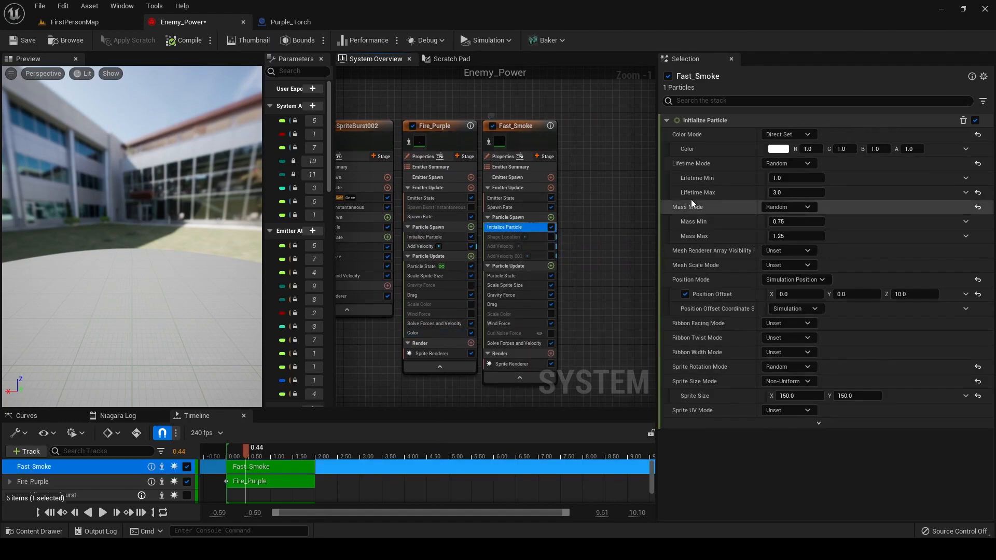
left_click(501, 207)
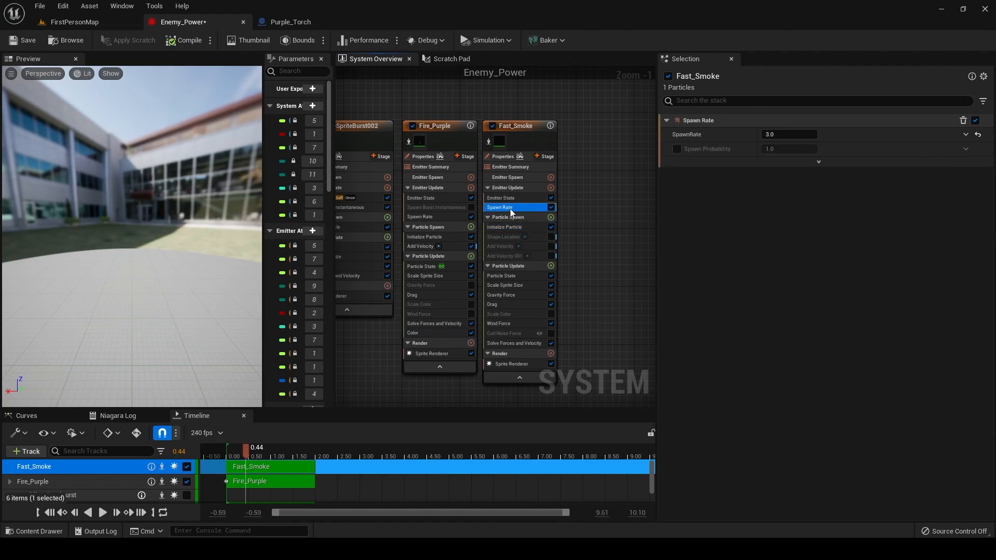
left_click(505, 285)
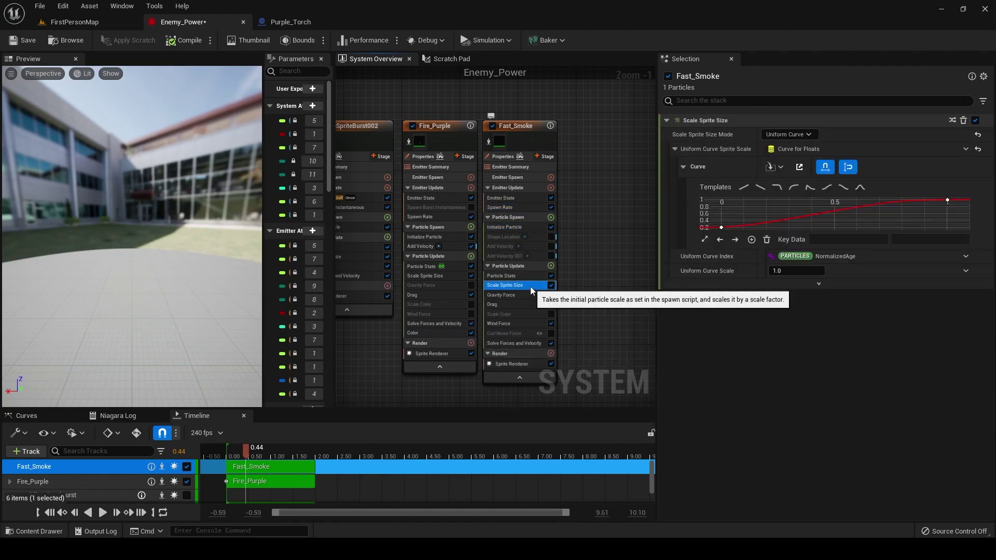
left_click(947, 200)
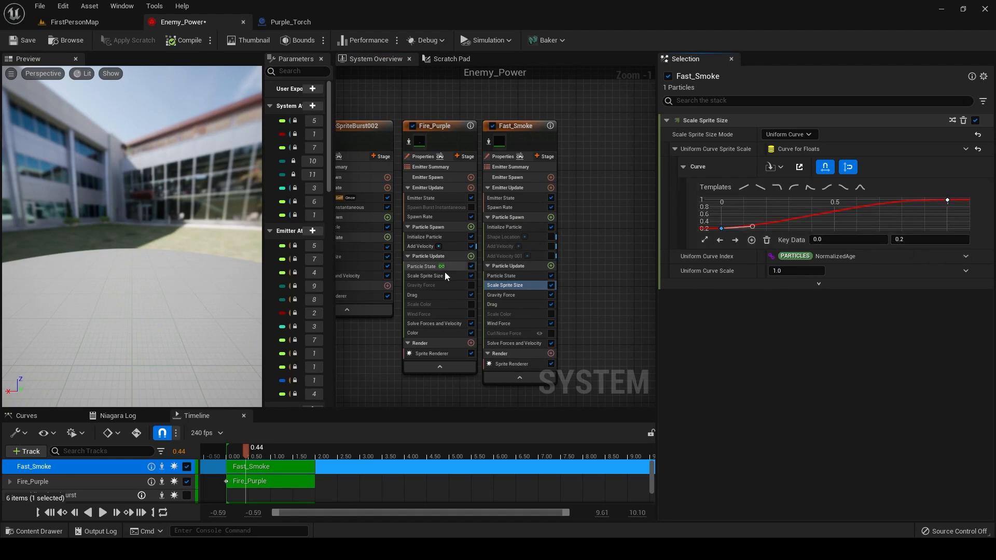
- Check Fast_Smoke's gravity, drag, wind force and M_TemplatePyro_Advanced_Inst_6 renderer material
left_click(501, 294)
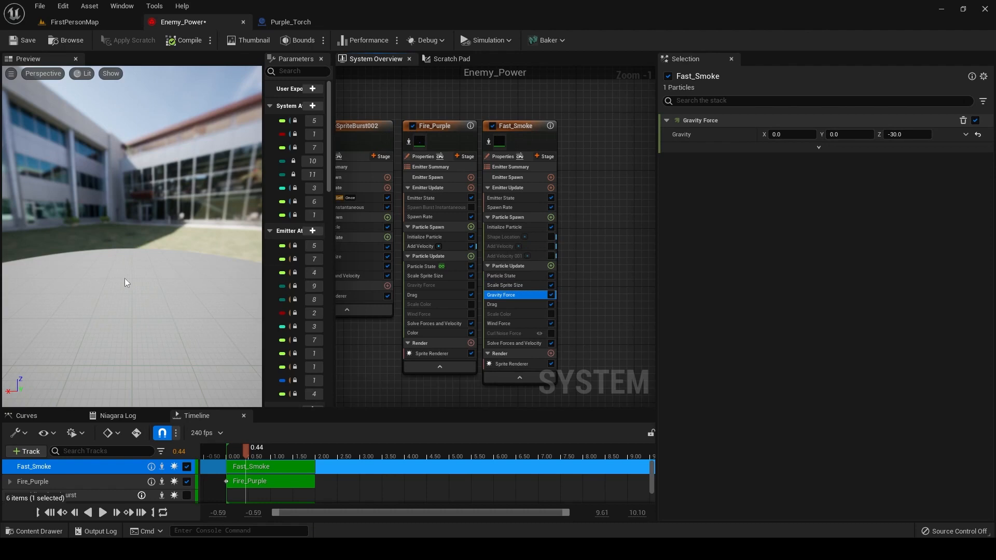
left_click(501, 304)
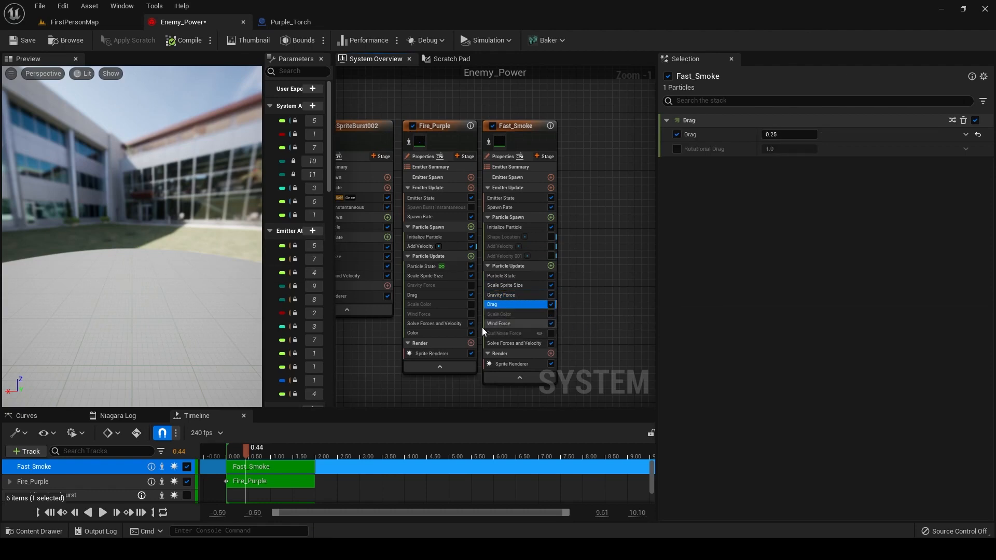
left_click(499, 323)
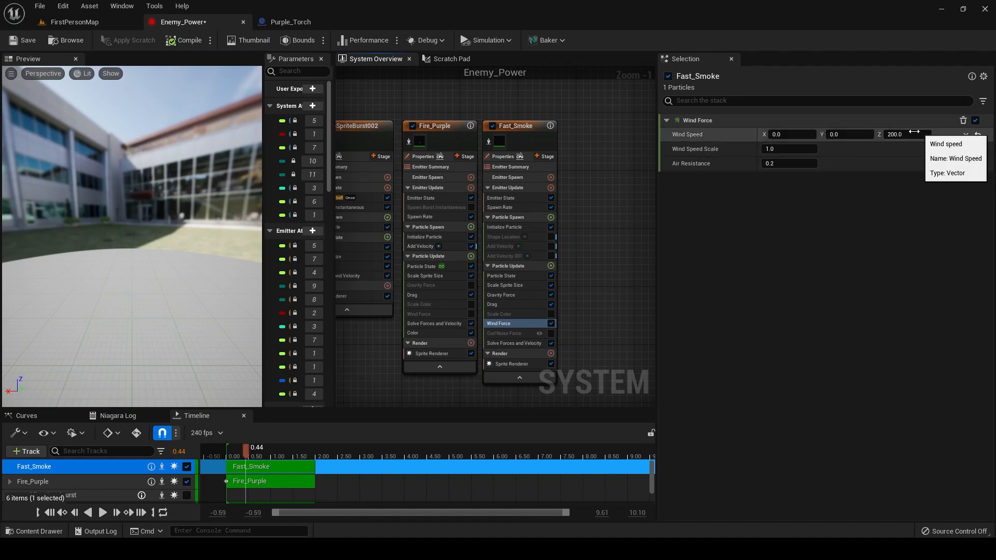
left_click(511, 363)
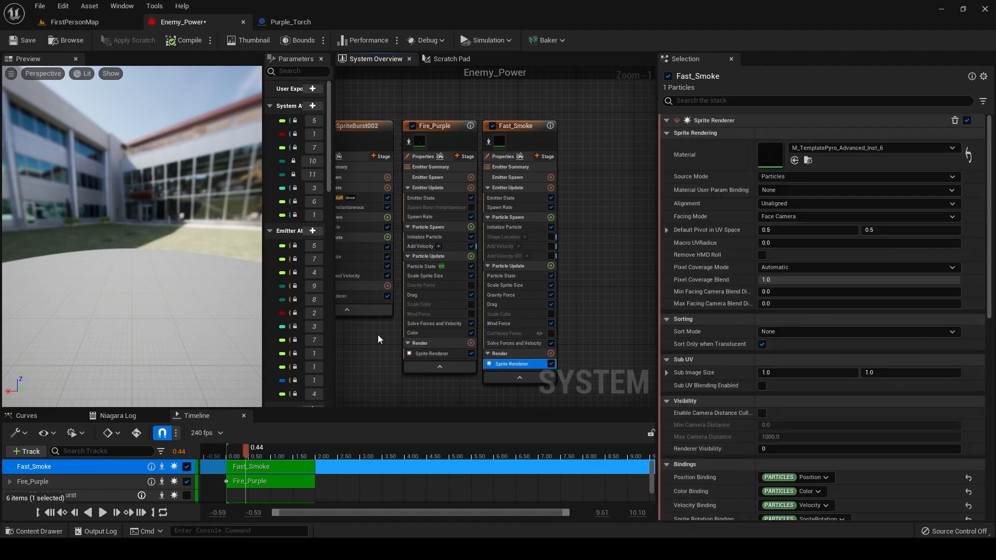
mouse_move(510, 167)
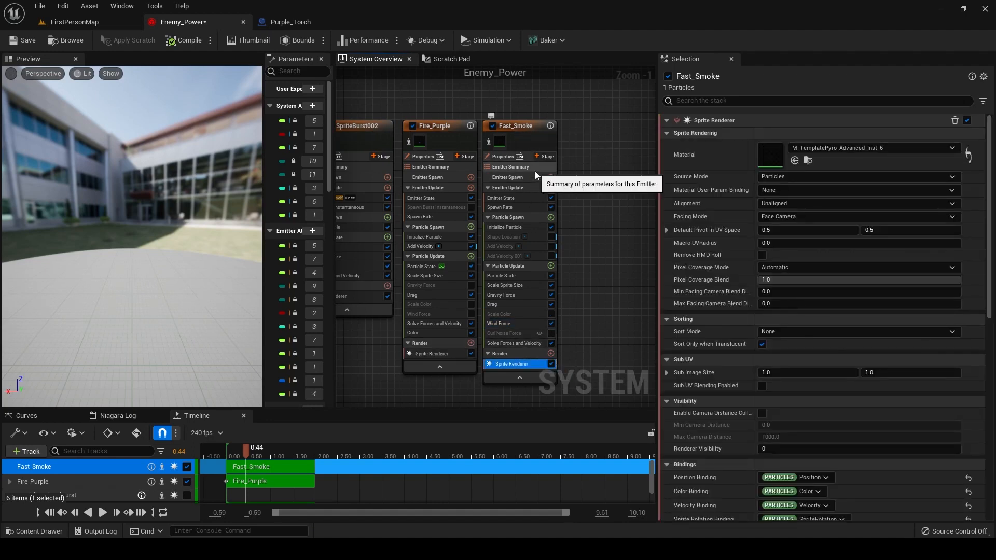
mouse_move(321, 38)
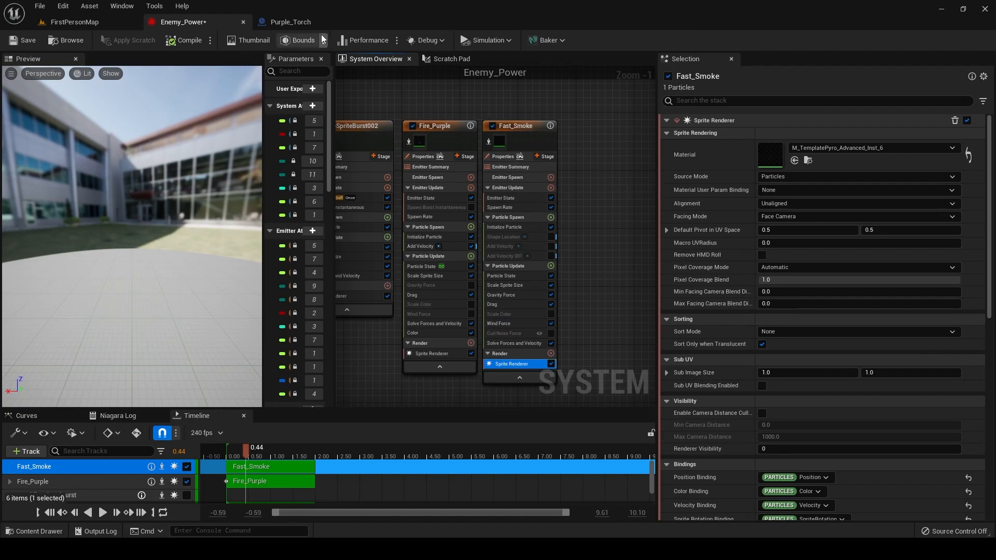
mouse_move(291, 22)
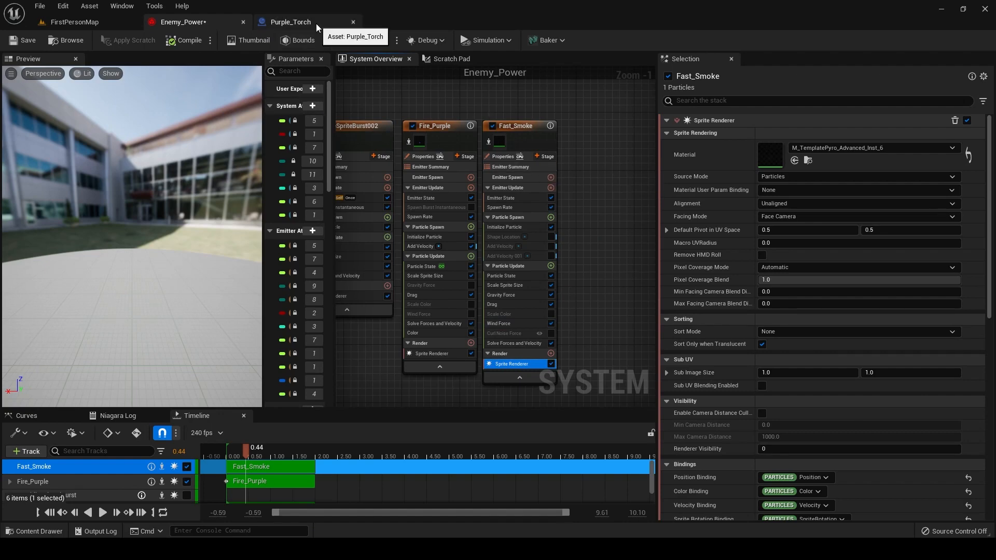
- In Purple_Torch, inspect the Enemy_Power and PointLight components, then view the flicker Event Graph
left_click(289, 22)
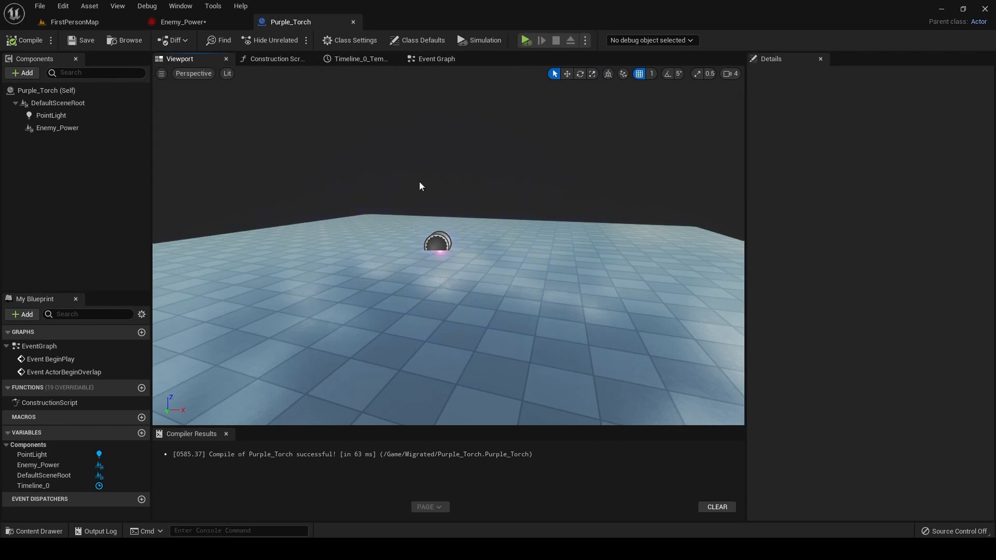
left_click(57, 127)
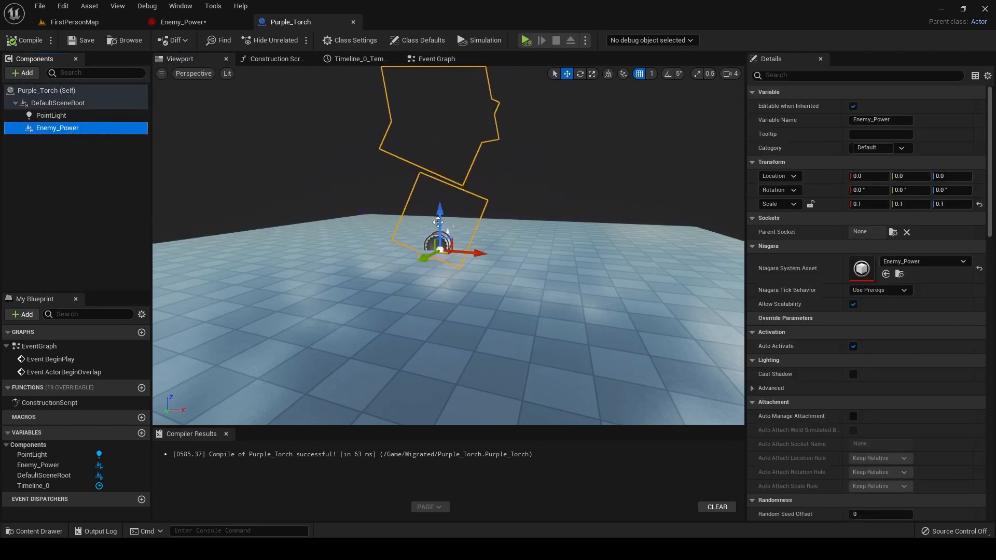
left_click(50, 115)
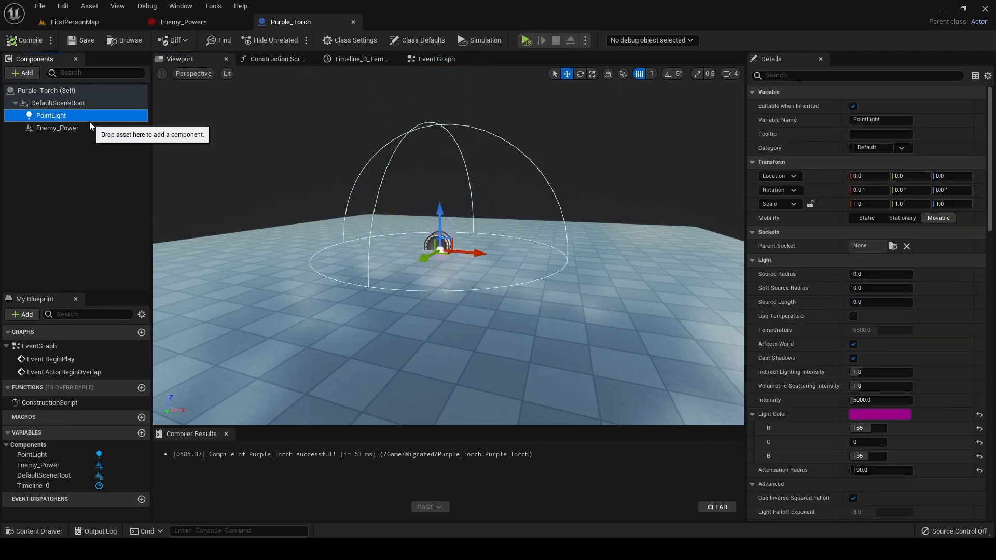
mouse_move(436, 58)
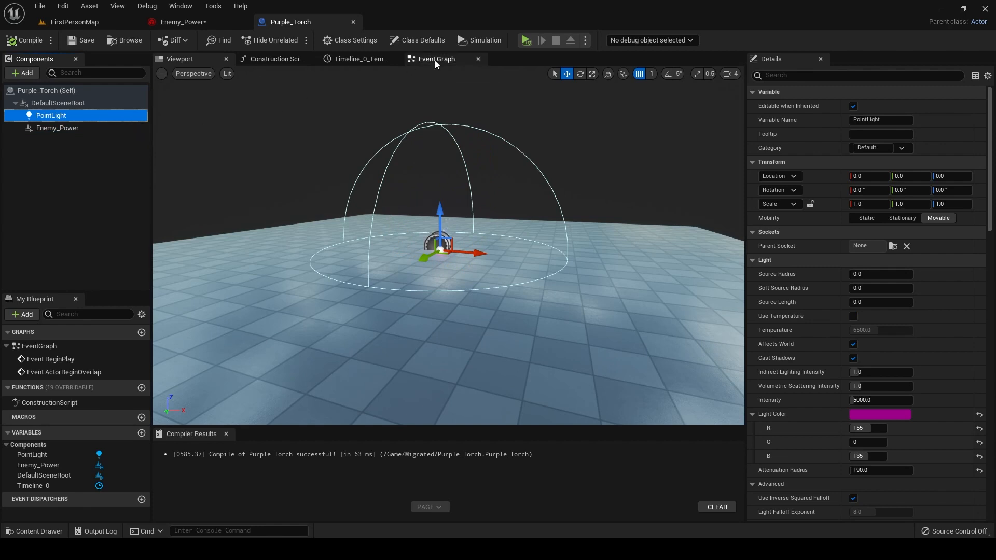
left_click(436, 58)
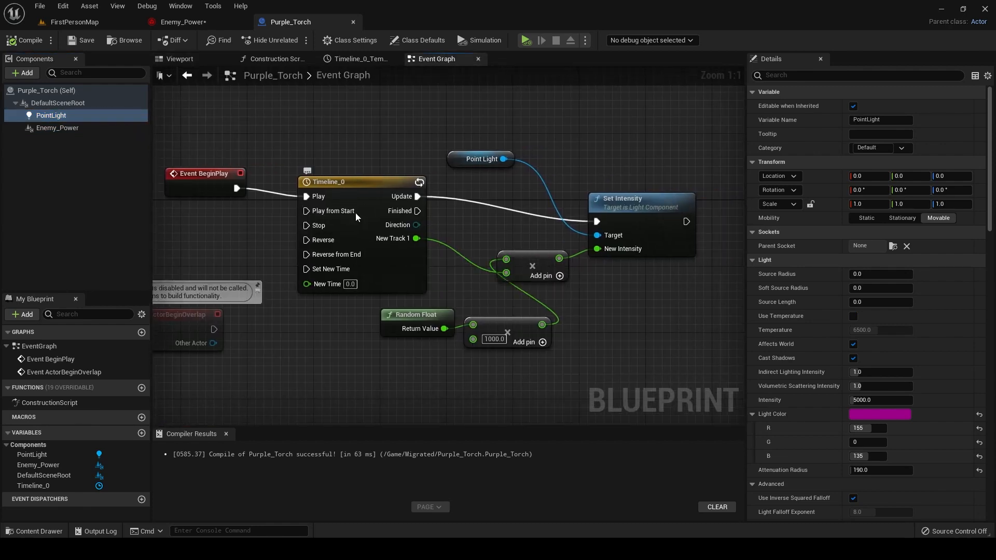
- Review Timeline_0's jagged one-second flicker curve, then return to the torch's Viewport preview
left_click(358, 58)
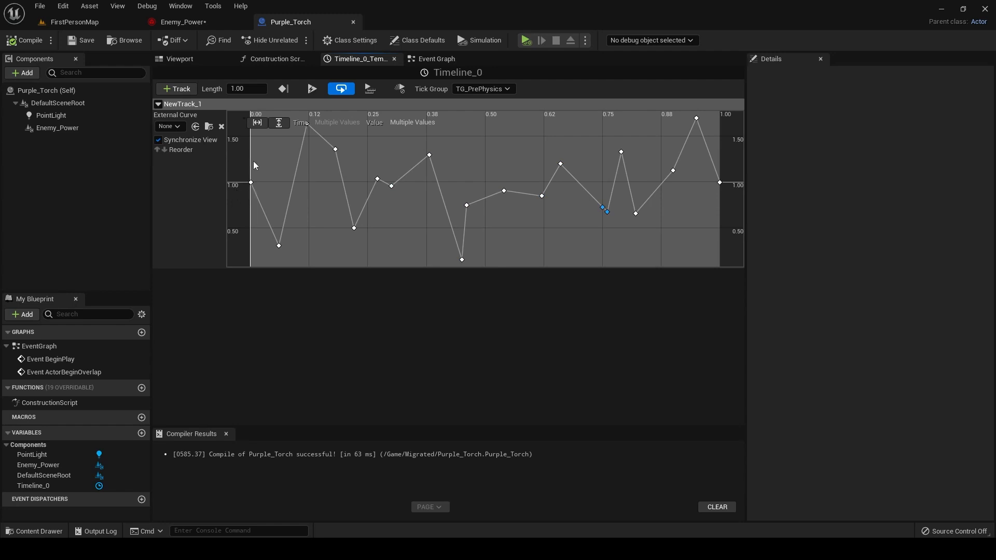
mouse_move(311, 131)
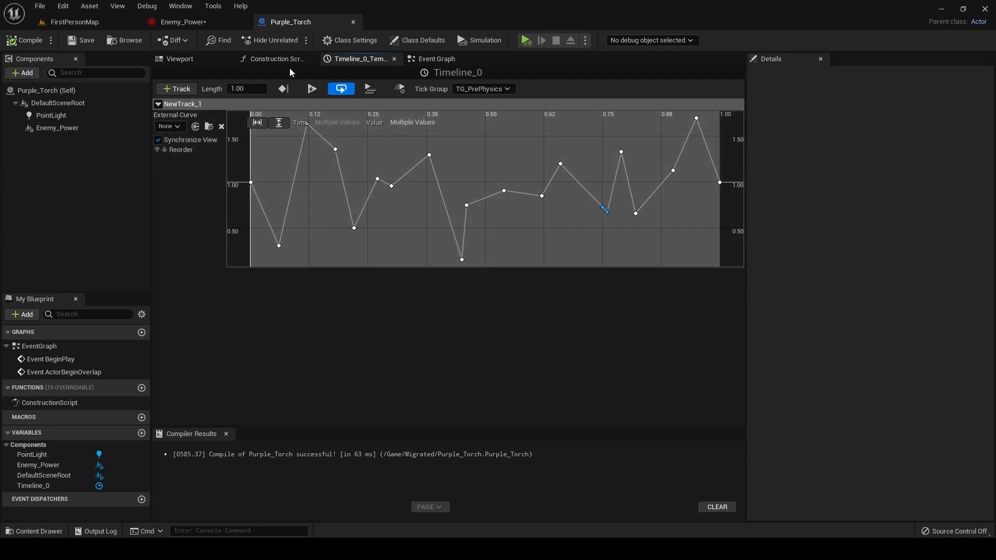
left_click(436, 59)
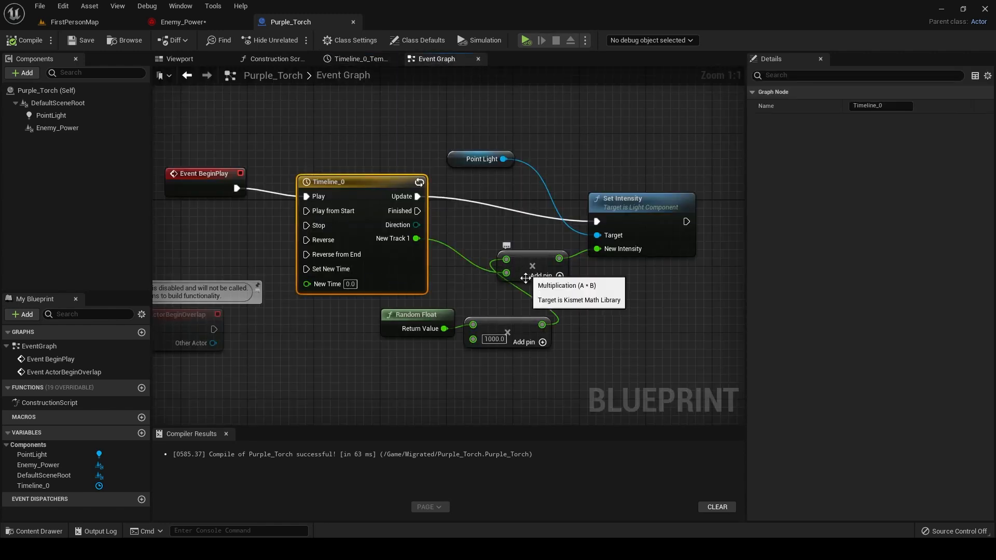
mouse_move(642, 200)
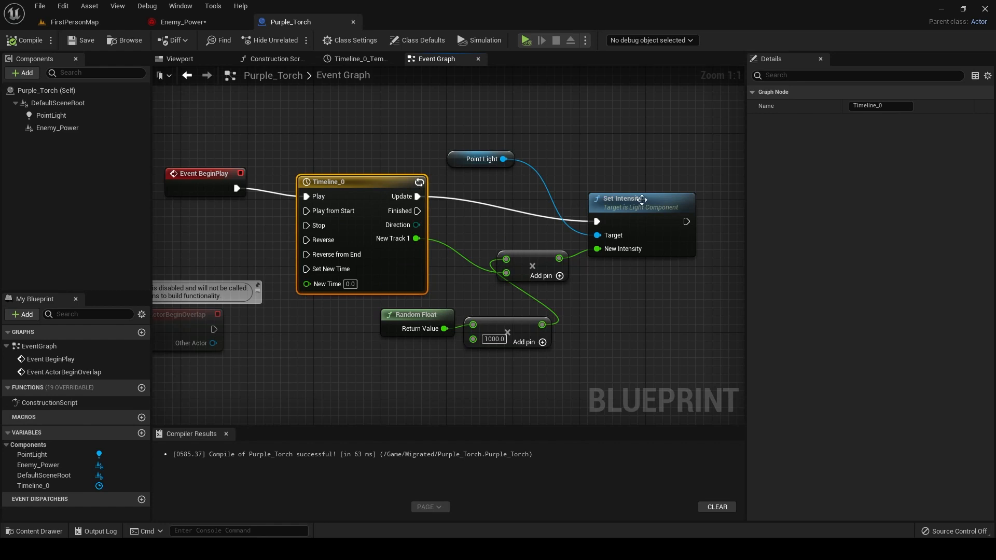
mouse_move(534, 187)
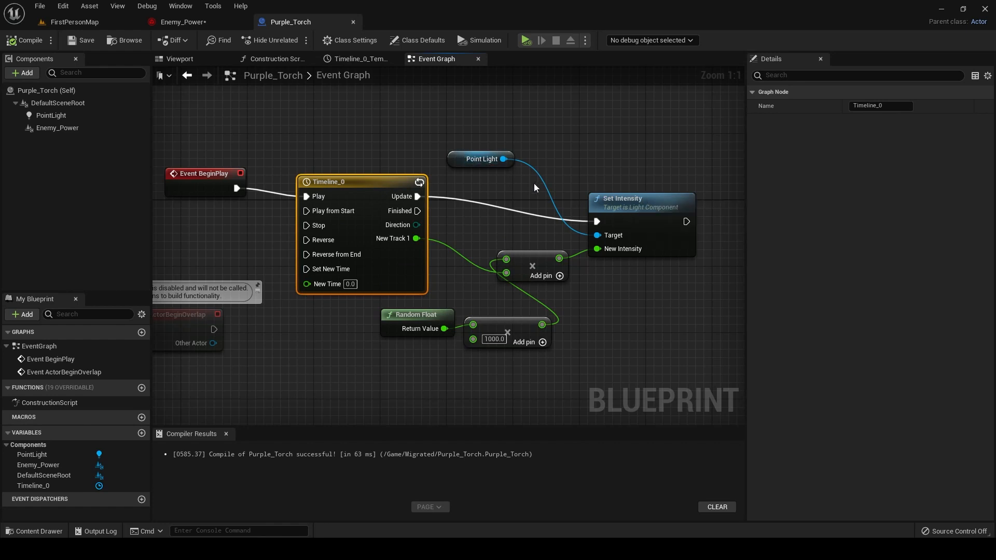
left_click(180, 59)
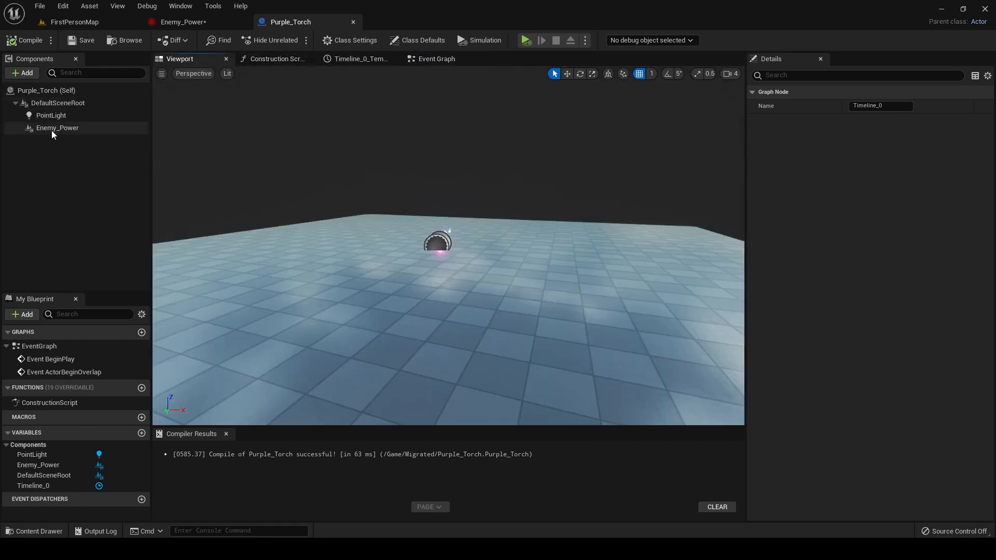
mouse_move(63, 90)
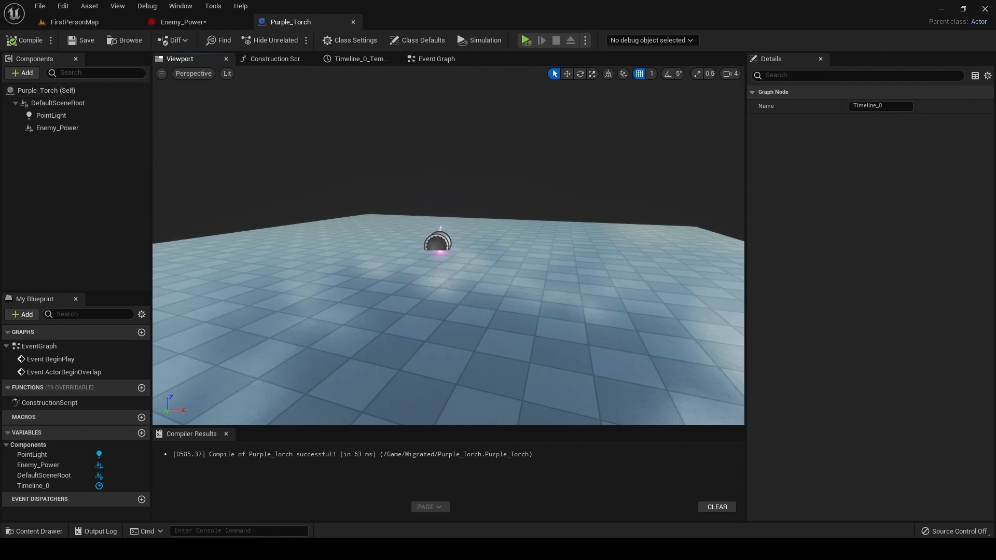
- Check the Enemy blueprint's SpawnActor Purple Torch logic, then view the Enemy_Power particle system
left_click(416, 22)
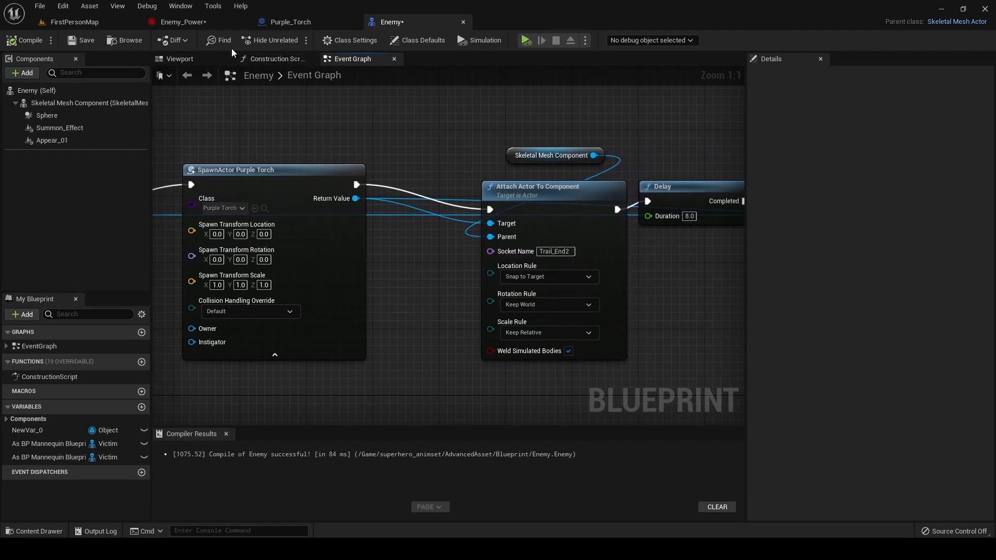
left_click(180, 22)
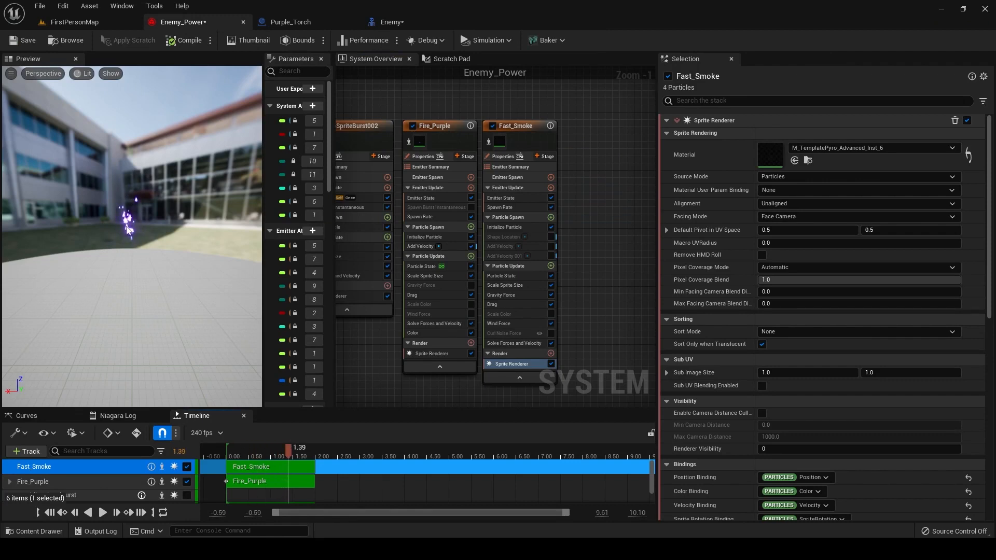
mouse_move(134, 226)
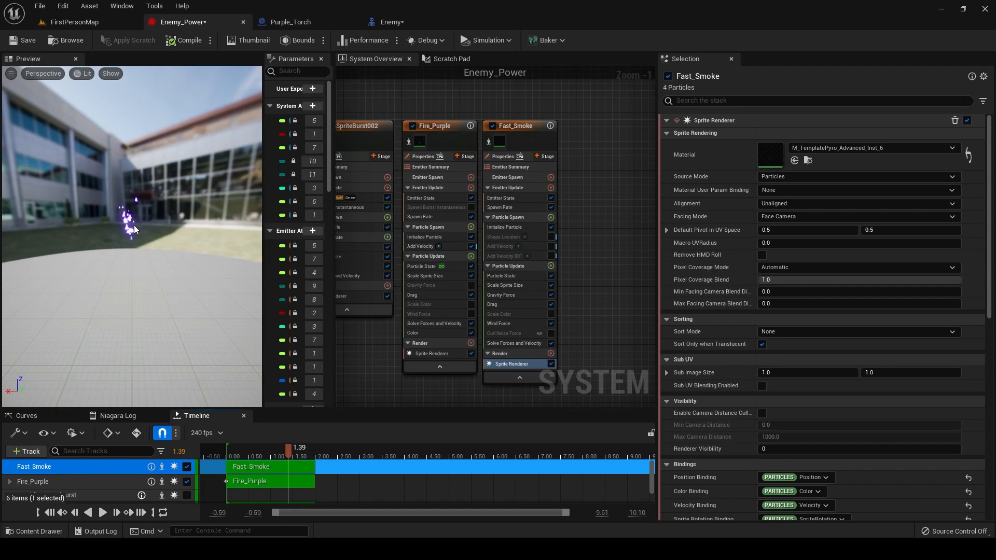
mouse_move(129, 231)
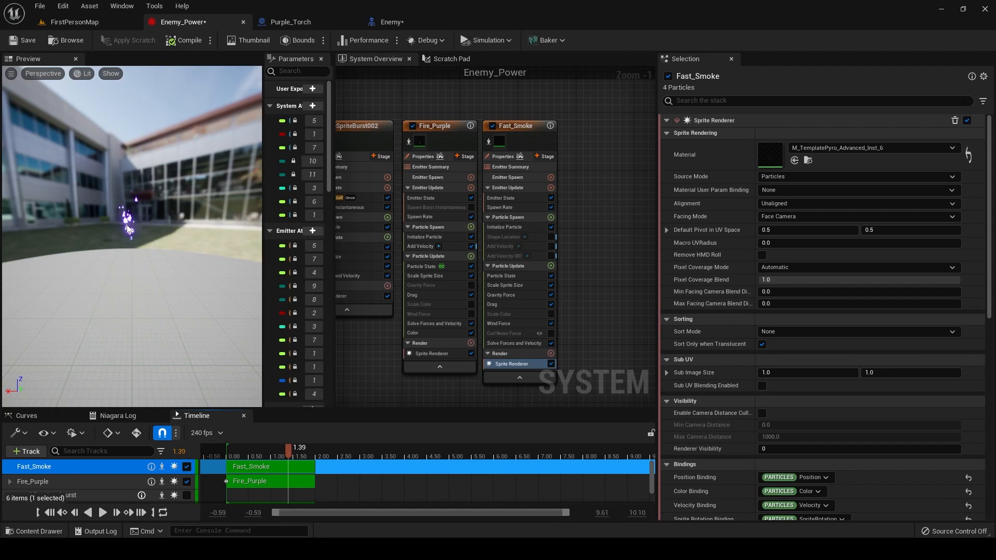
mouse_move(145, 238)
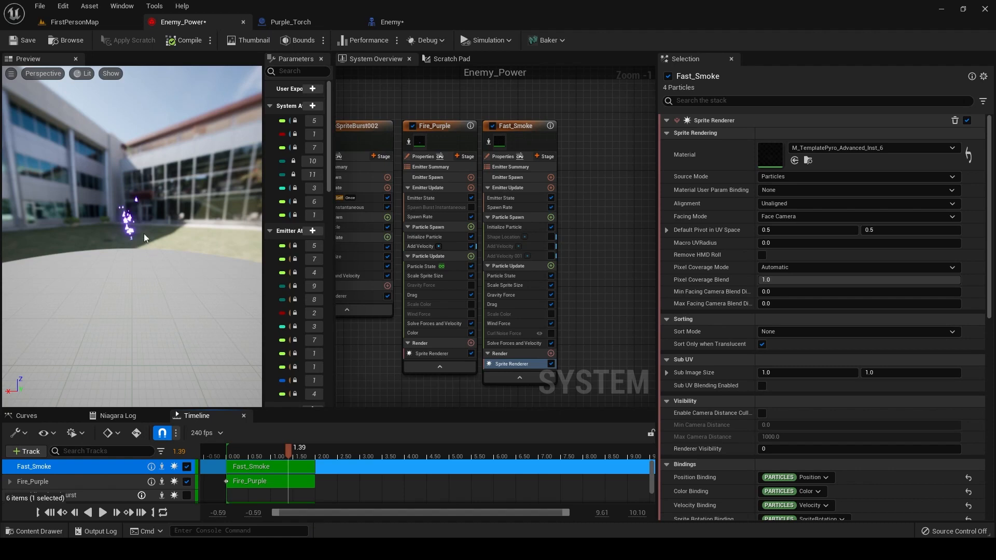
mouse_move(256, 72)
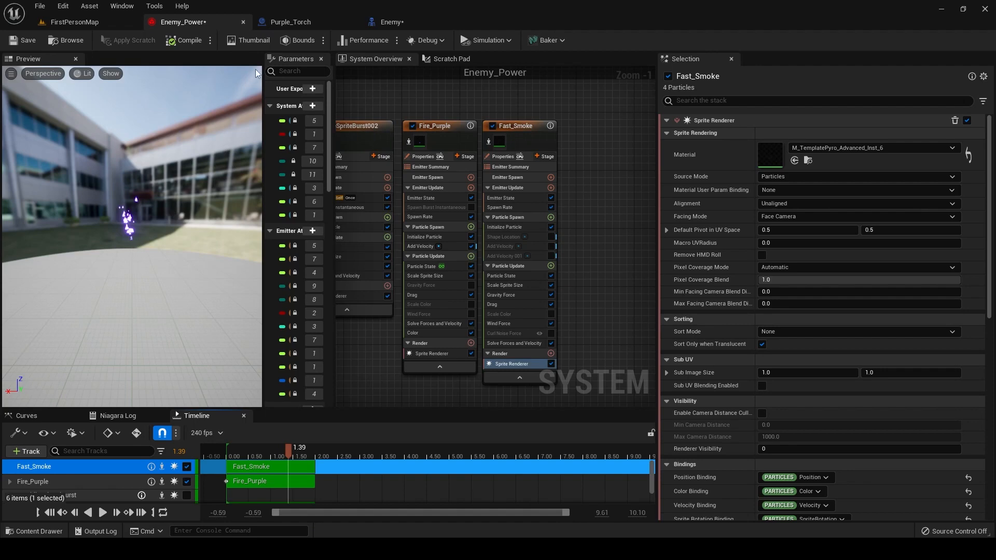
- Review Purple_Torch, then the Enemy blueprint's attach, delay, death animation and destroy nodes
left_click(290, 22)
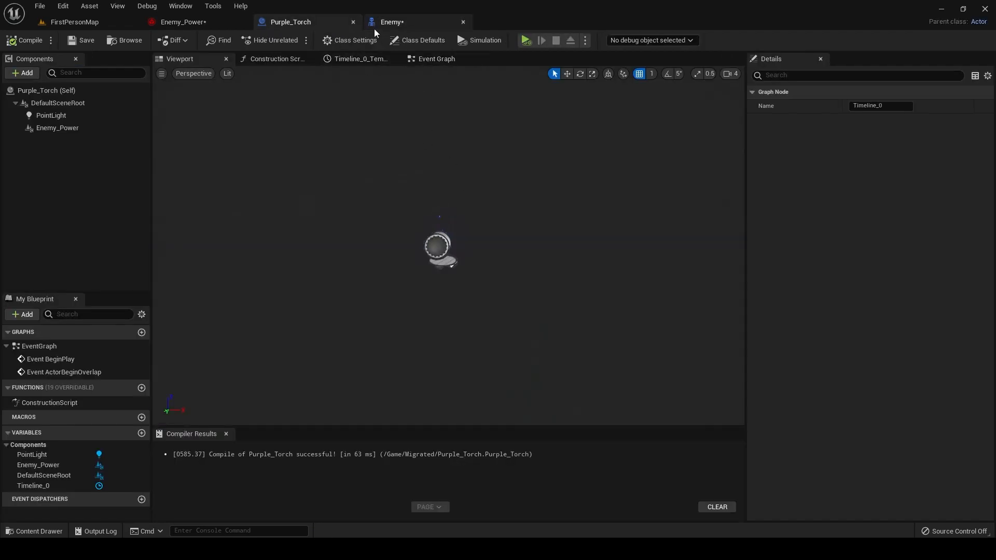
left_click(391, 22)
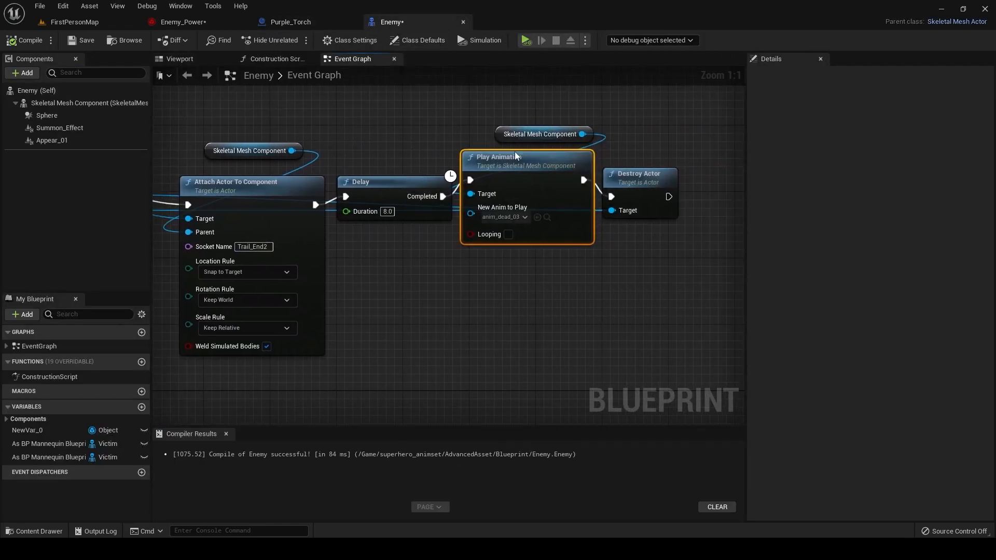
mouse_move(553, 169)
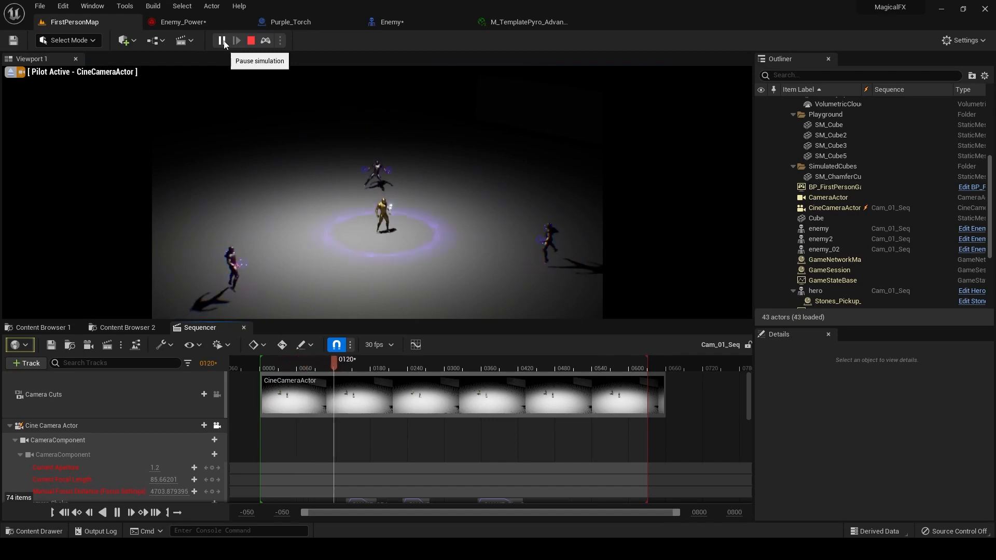
- Pause the FirstPersonMap simulation to inspect the attached Purple_Torch glows on enemies
left_click(220, 40)
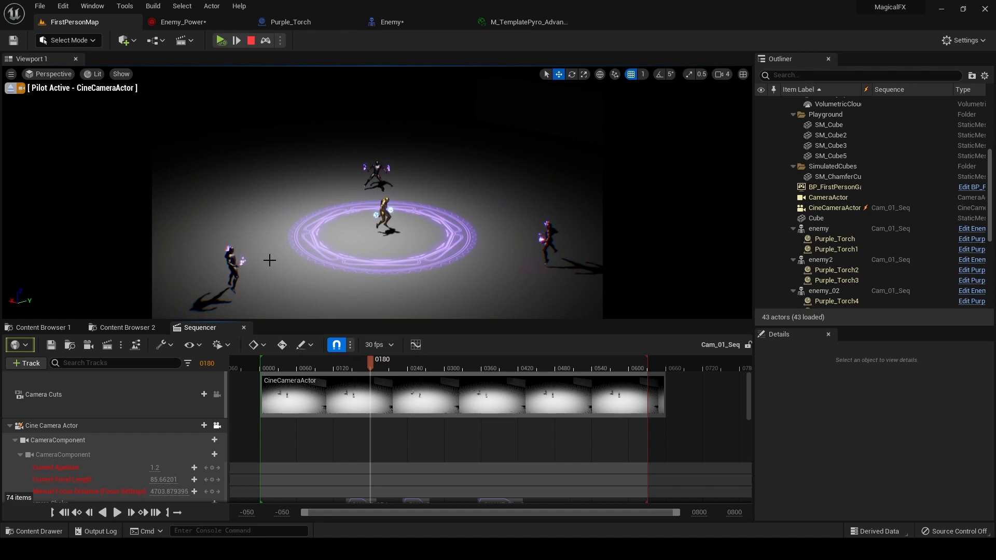
mouse_move(560, 269)
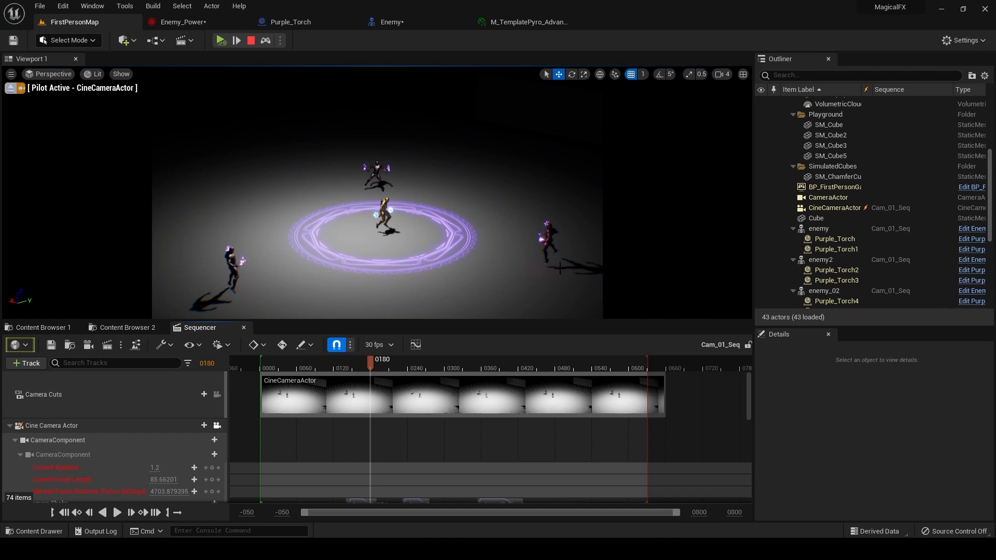
mouse_move(523, 271)
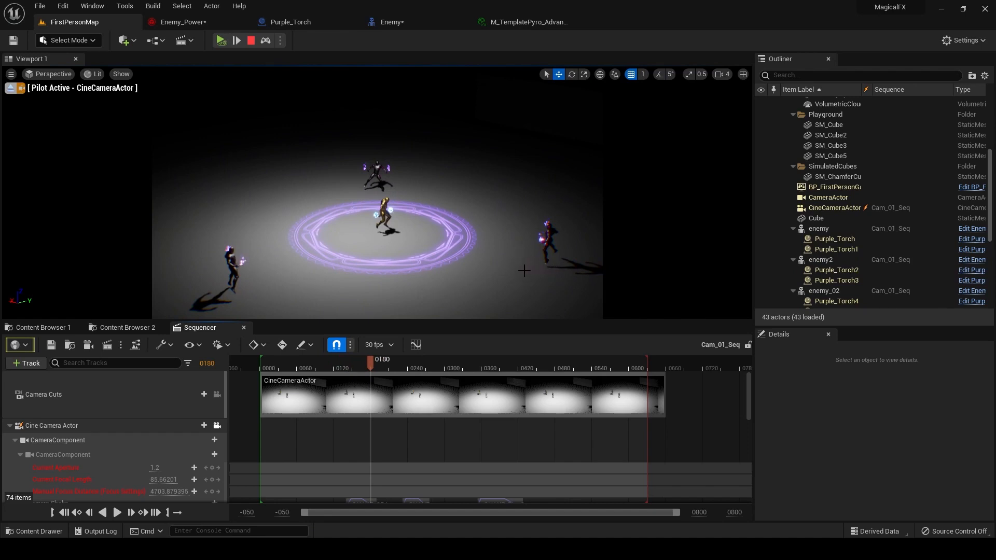